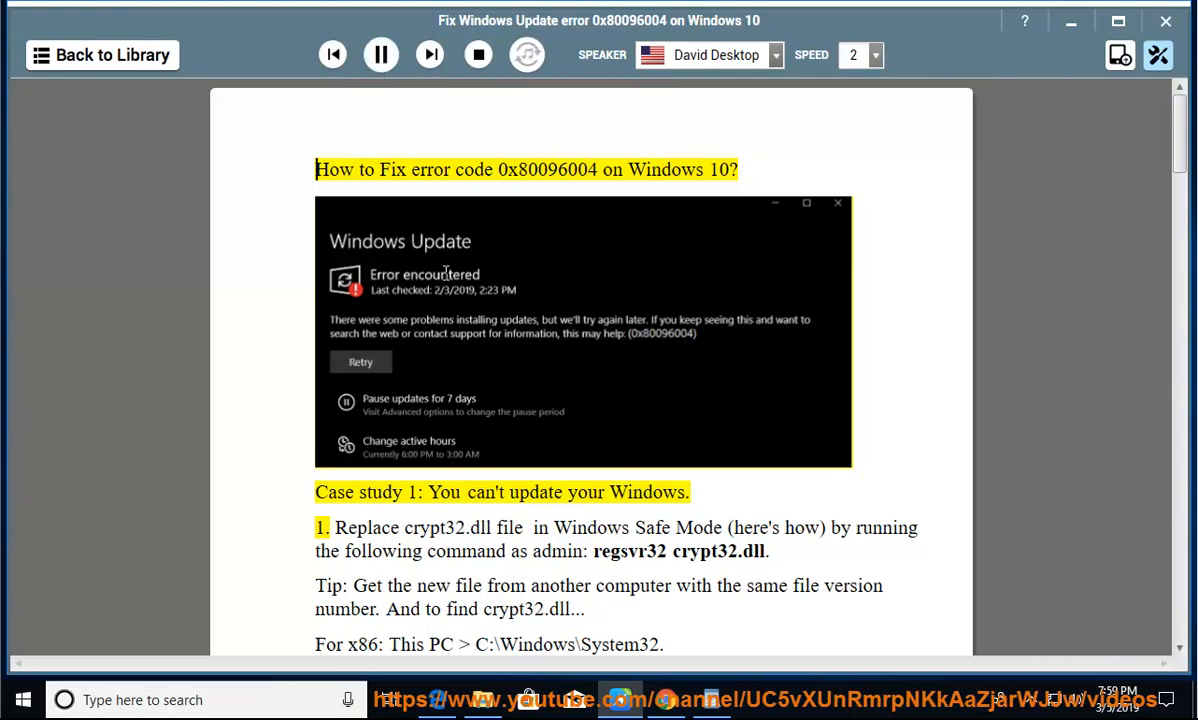
# Narrate the error 0x80096004 guide from its title, then select the regsvr32 crypt32.dll command.
pyautogui.doubleClick(546, 169)
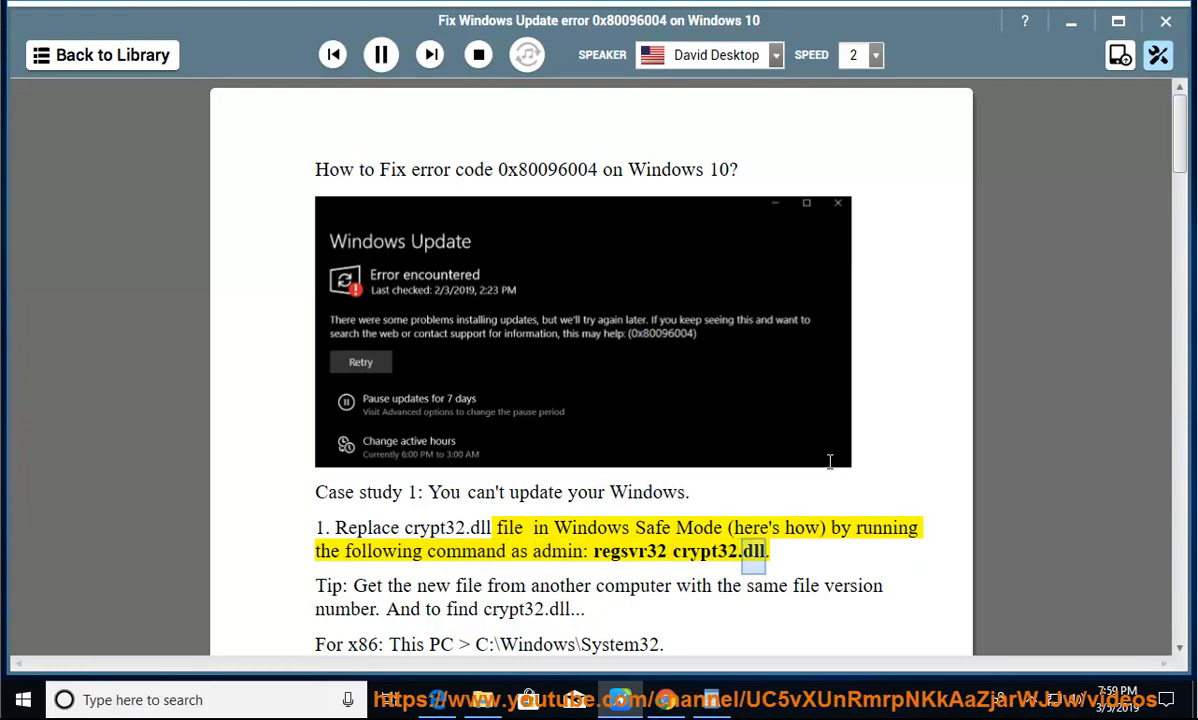
pyautogui.click(380, 55)
pyautogui.write('c')
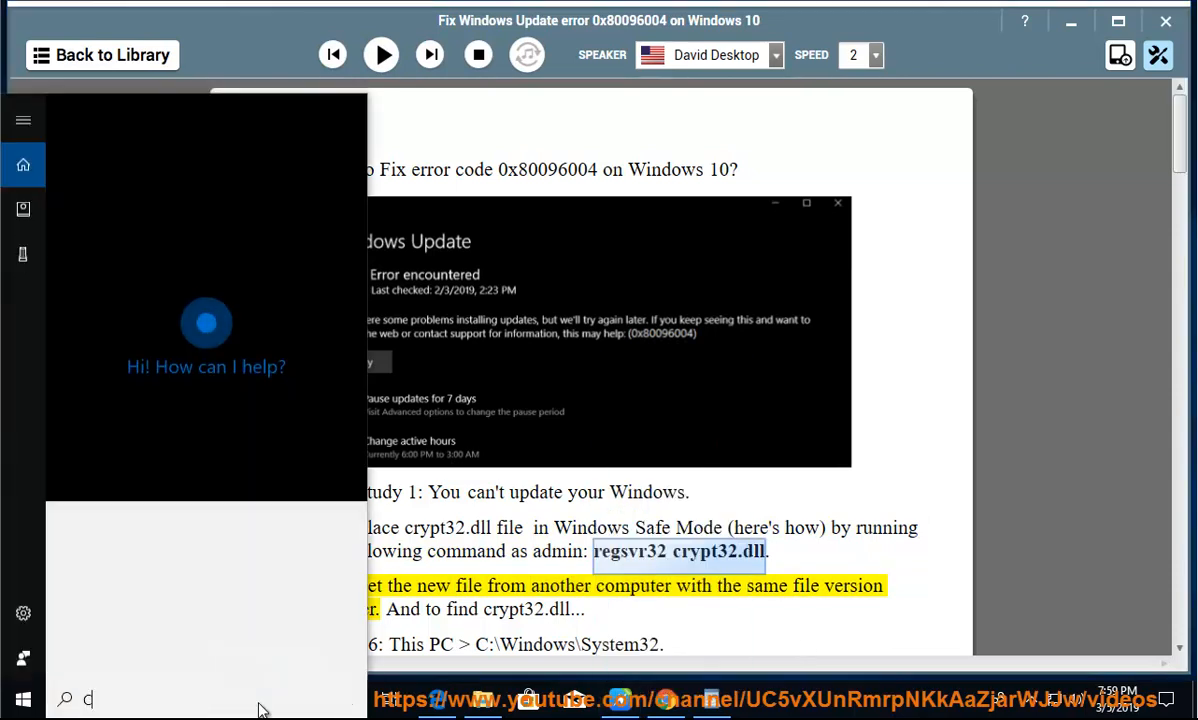
# Paste the regsvr32 crypt32.dll command into an administrator Command Prompt.
pyautogui.write('MD')
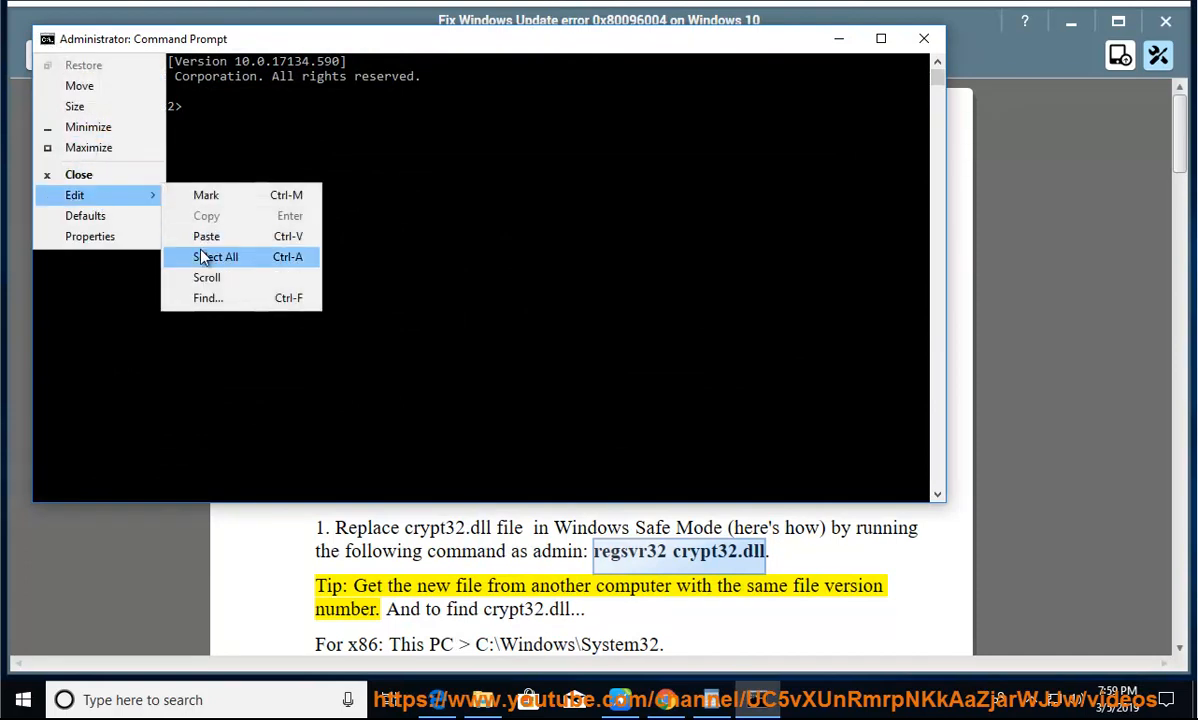
pyautogui.click(206, 236)
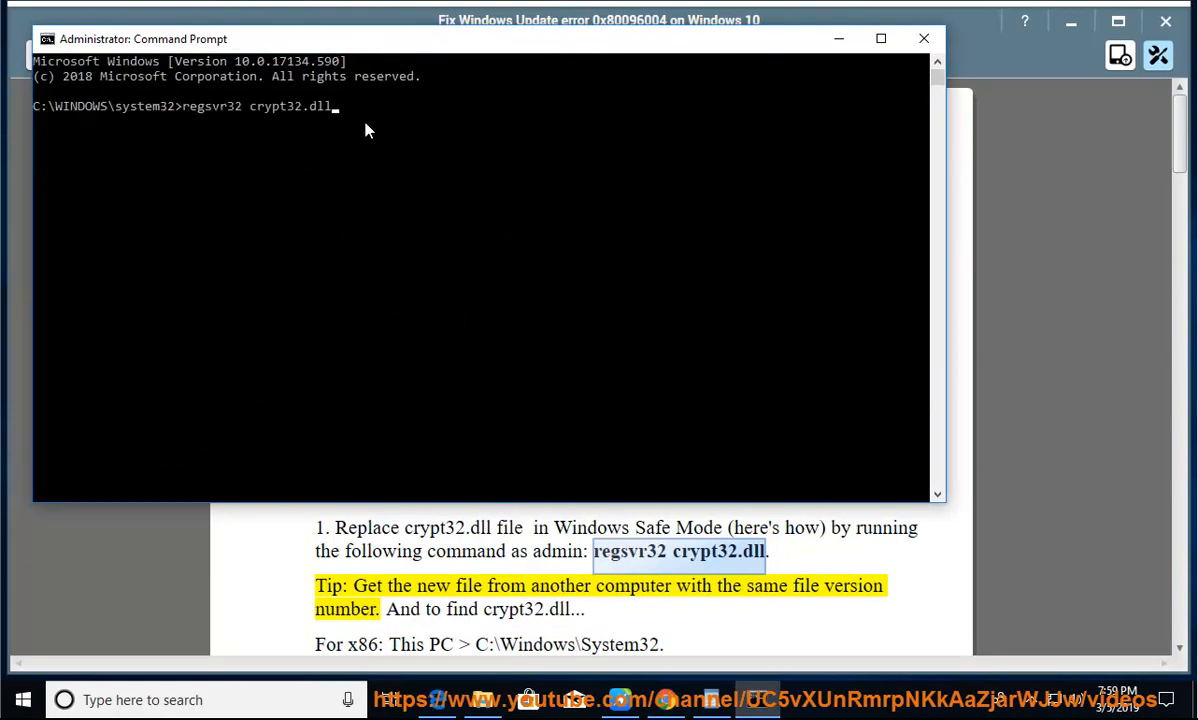
pyautogui.write('NOW PRES')
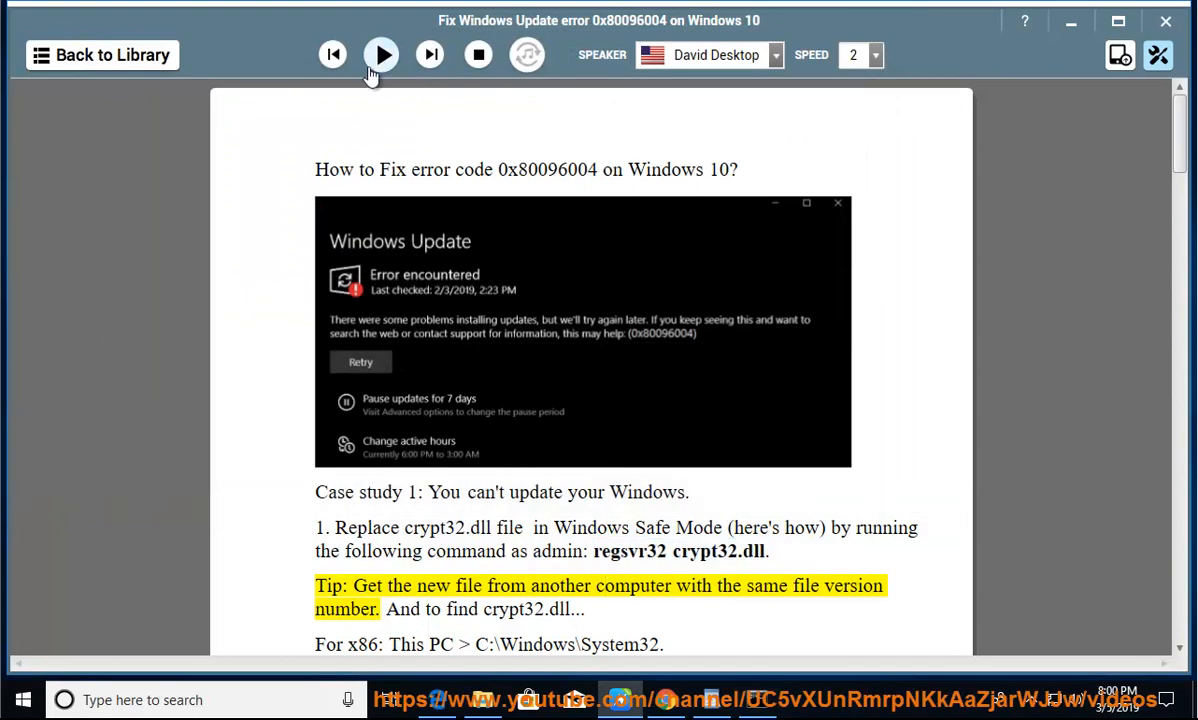
# Resume narration and follow it to the System32 and SysWOW64 crypt32.dll location tips.
pyautogui.click(381, 55)
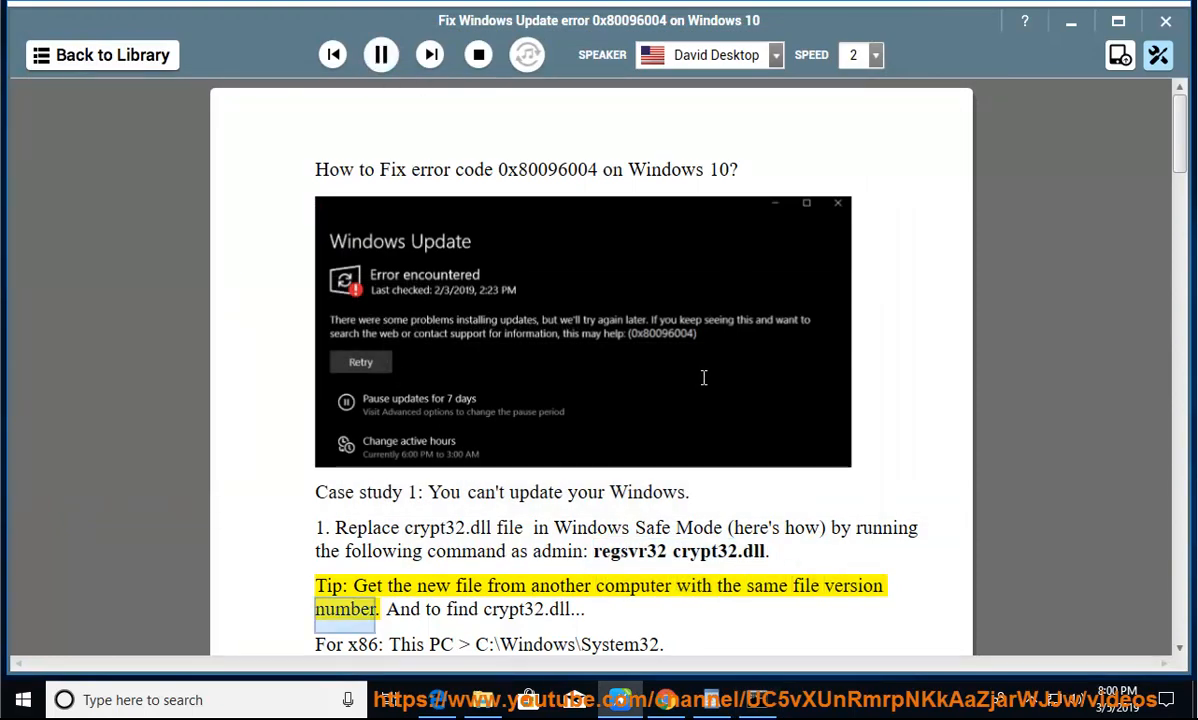
pyautogui.scroll(-3)
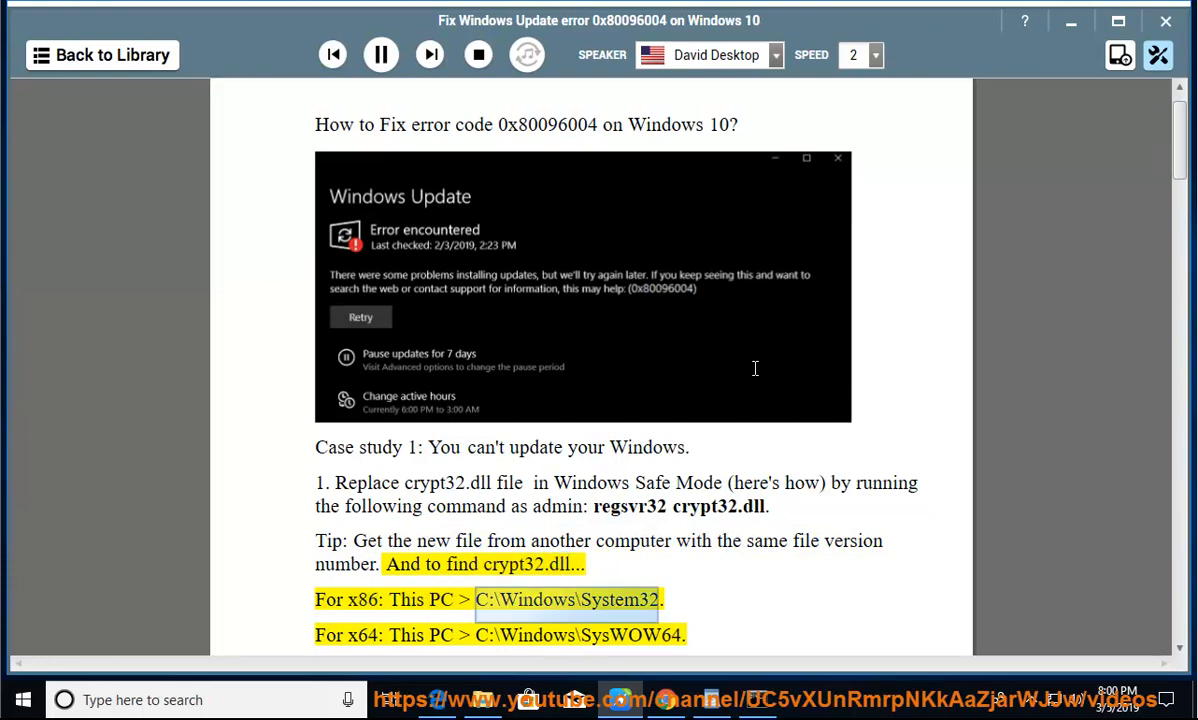
pyautogui.moveTo(760, 380)
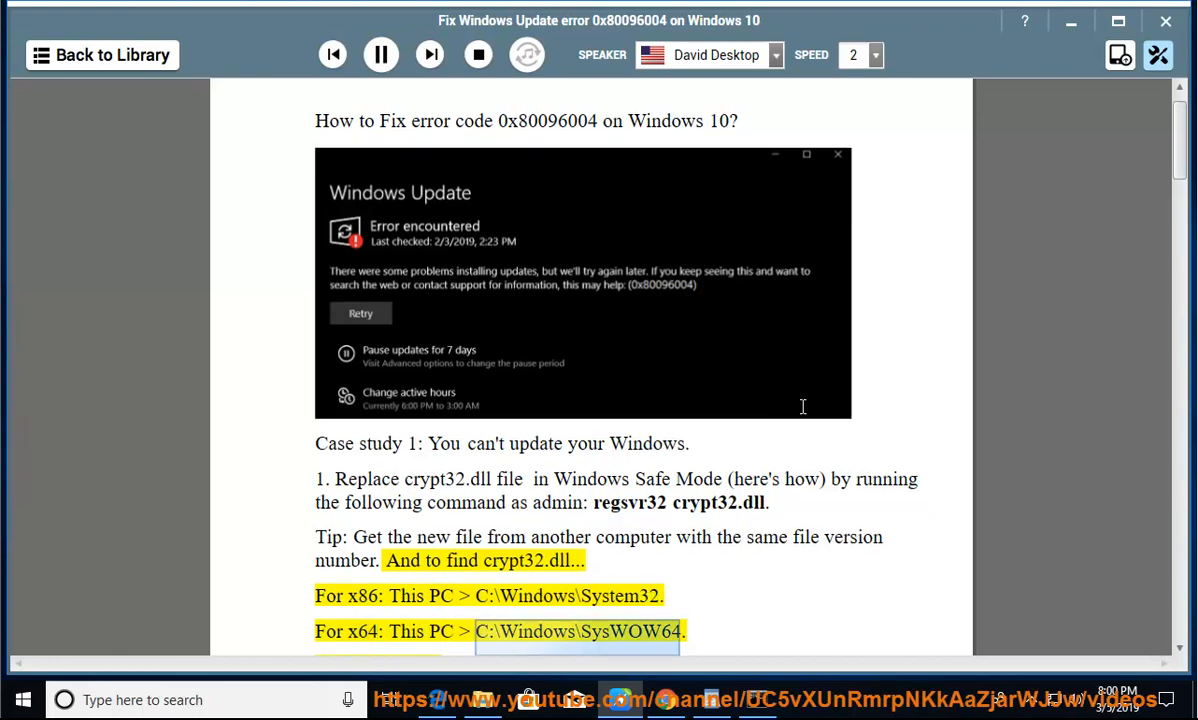
pyautogui.scroll(-3)
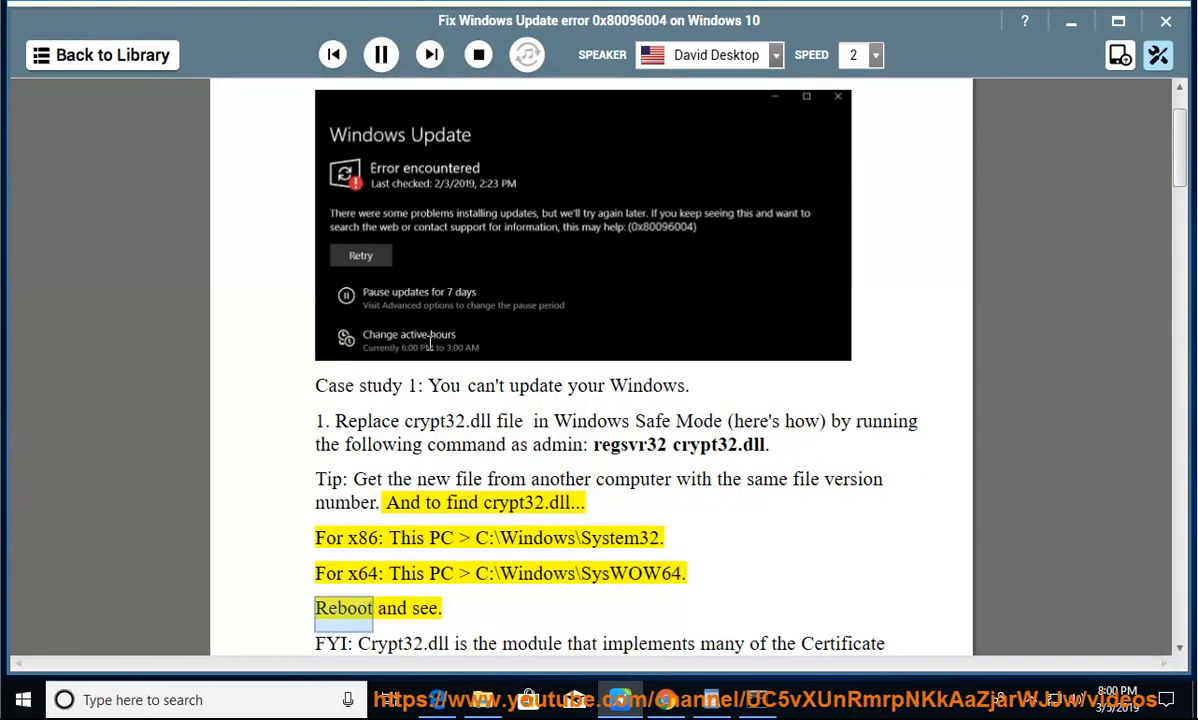
# Pause narration, close System Information, and open C:\Windows\SysWOW64 in File Explorer.
pyautogui.click(381, 54)
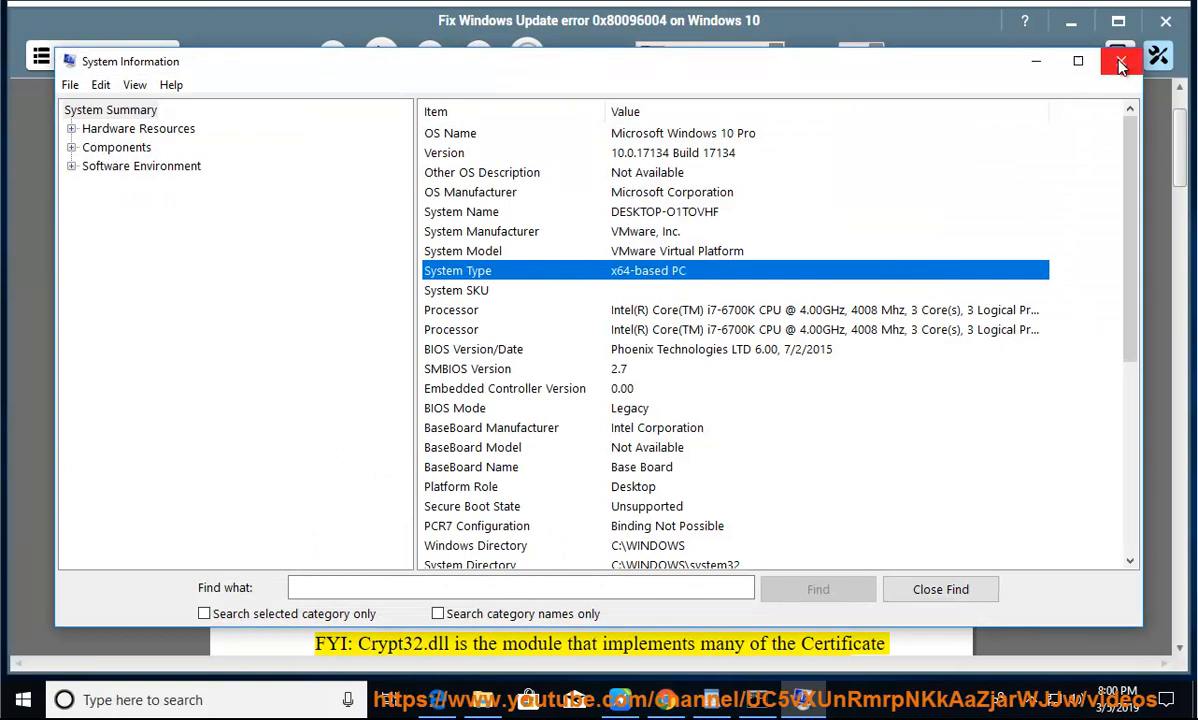
pyautogui.click(1120, 61)
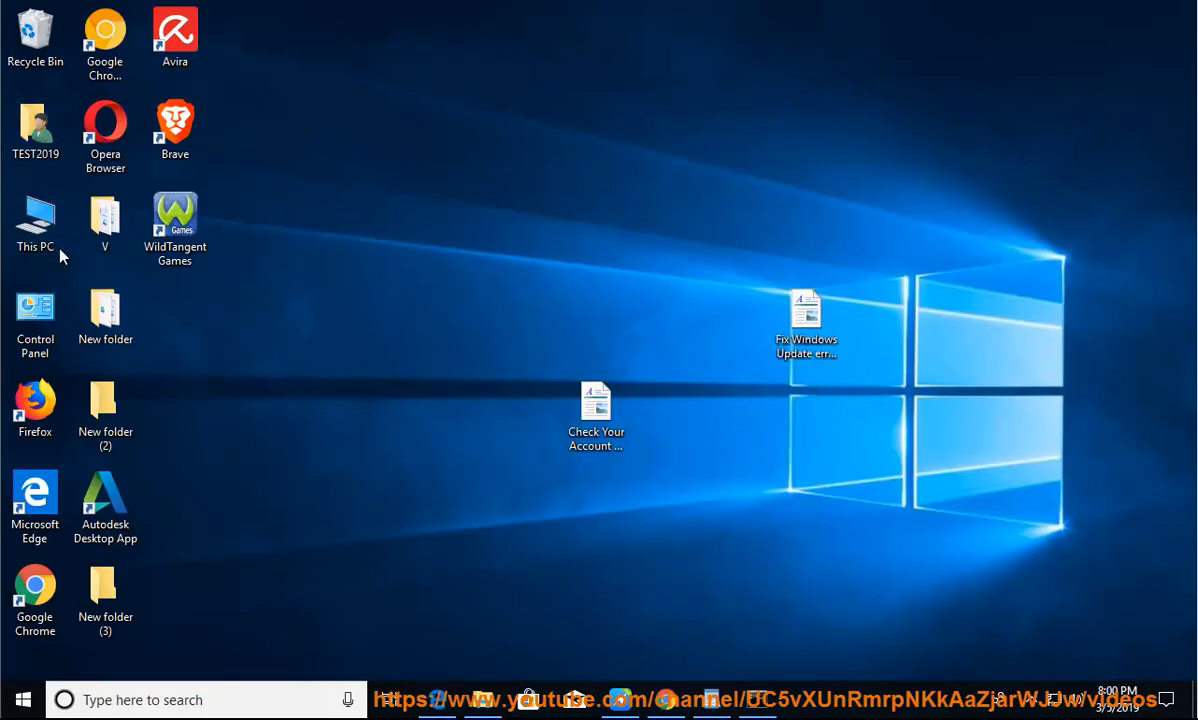
pyautogui.doubleClick(34, 217)
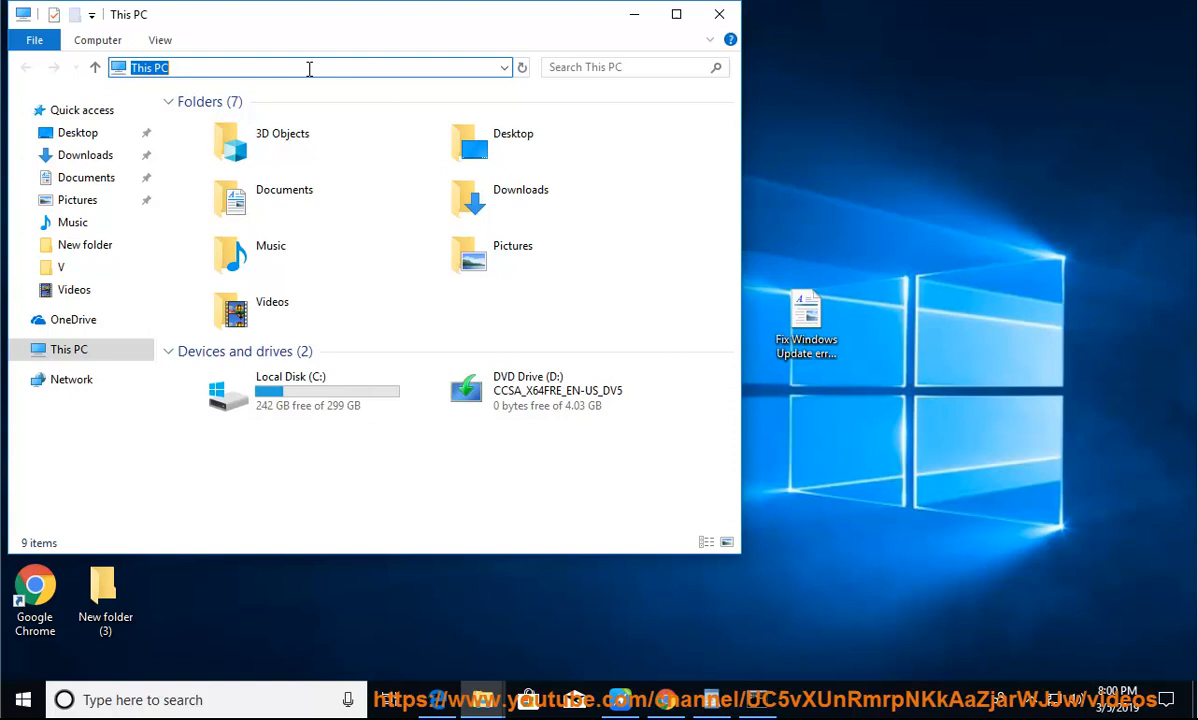
pyautogui.write('C:\\Windows\\SysWOW64')
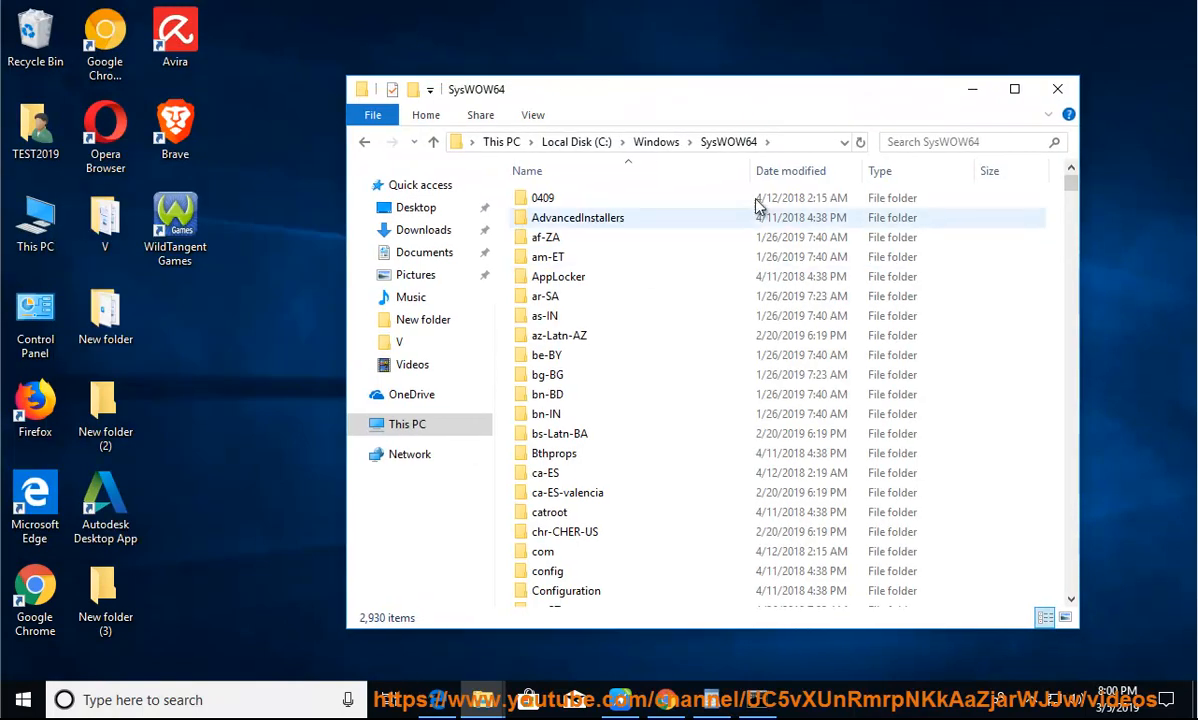
pyautogui.click(645, 141)
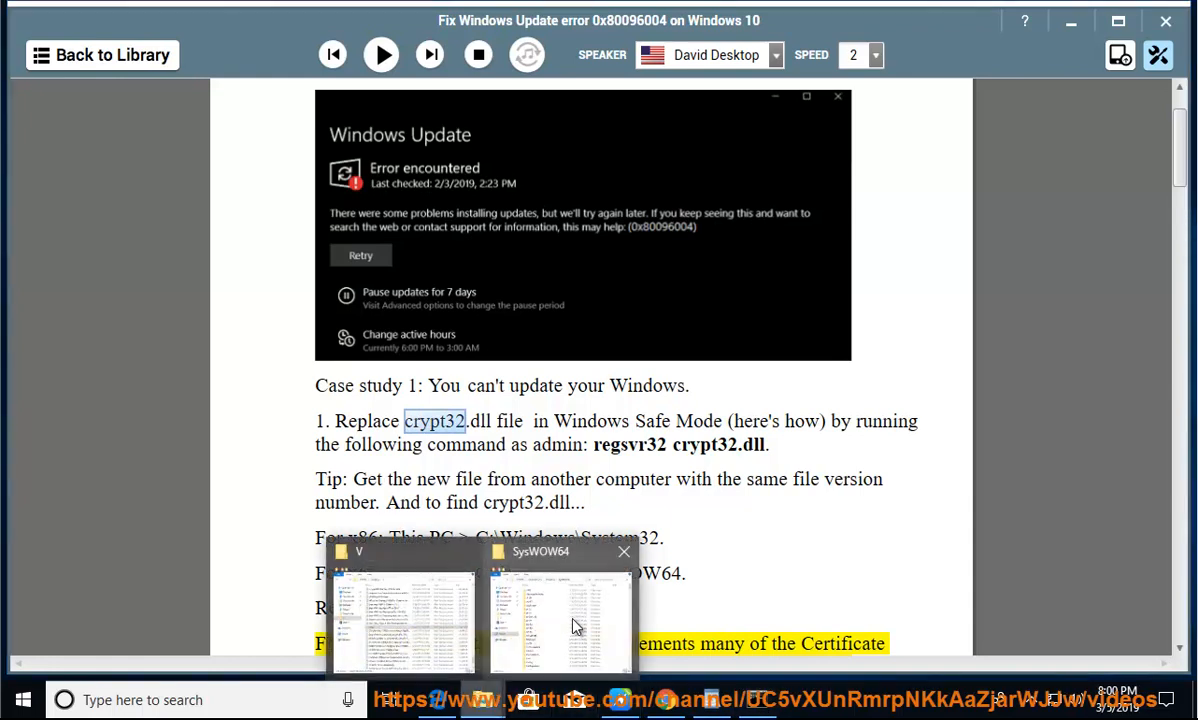
# Search the SysWOW64 folder for 'CRY' files.
pyautogui.click(560, 600)
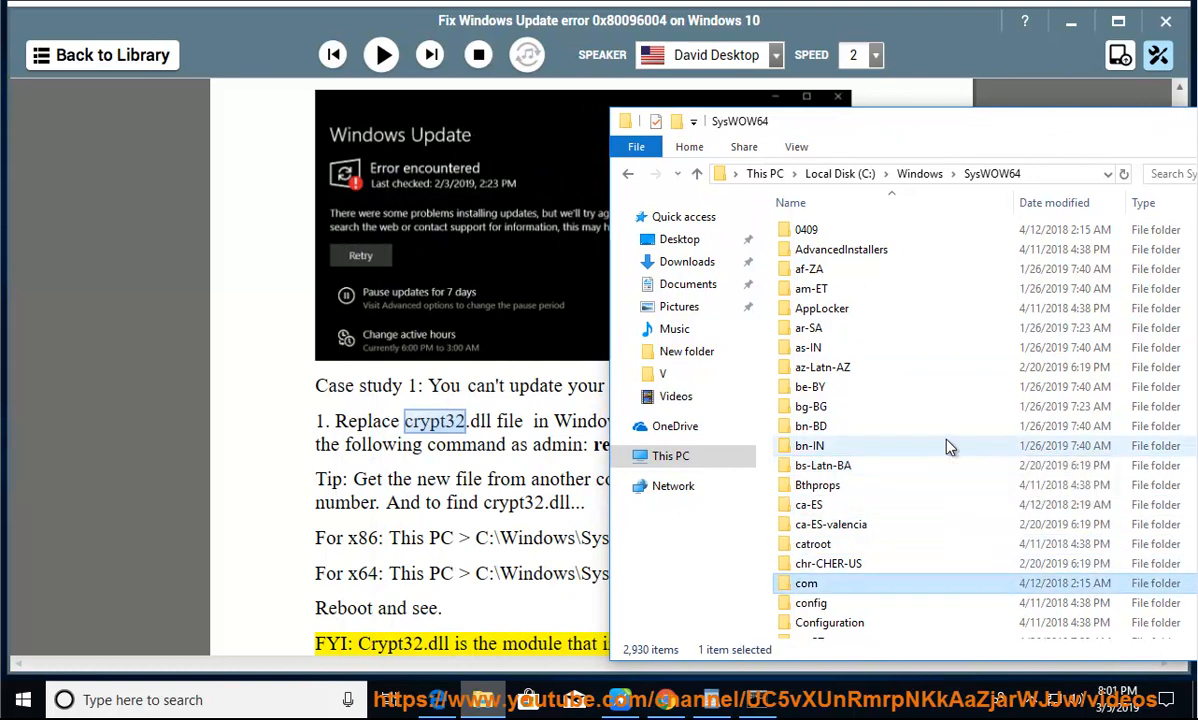
pyautogui.scroll(-3)
pyautogui.write('CRY')
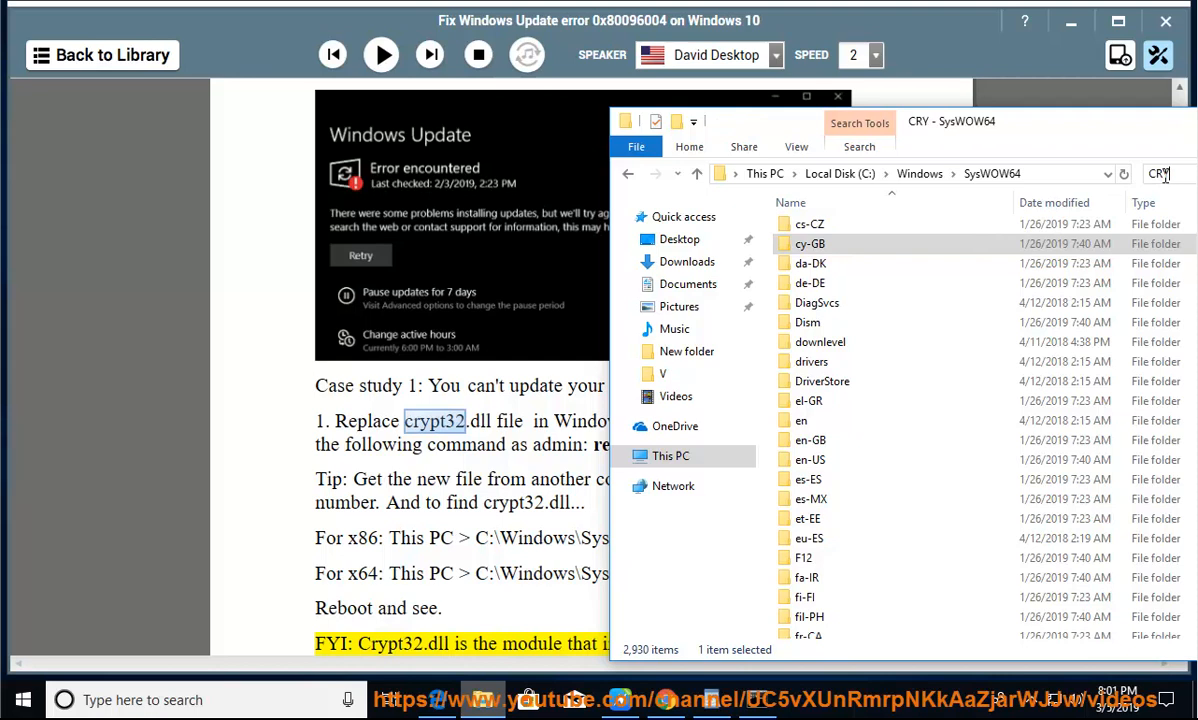
pyautogui.press('Return')
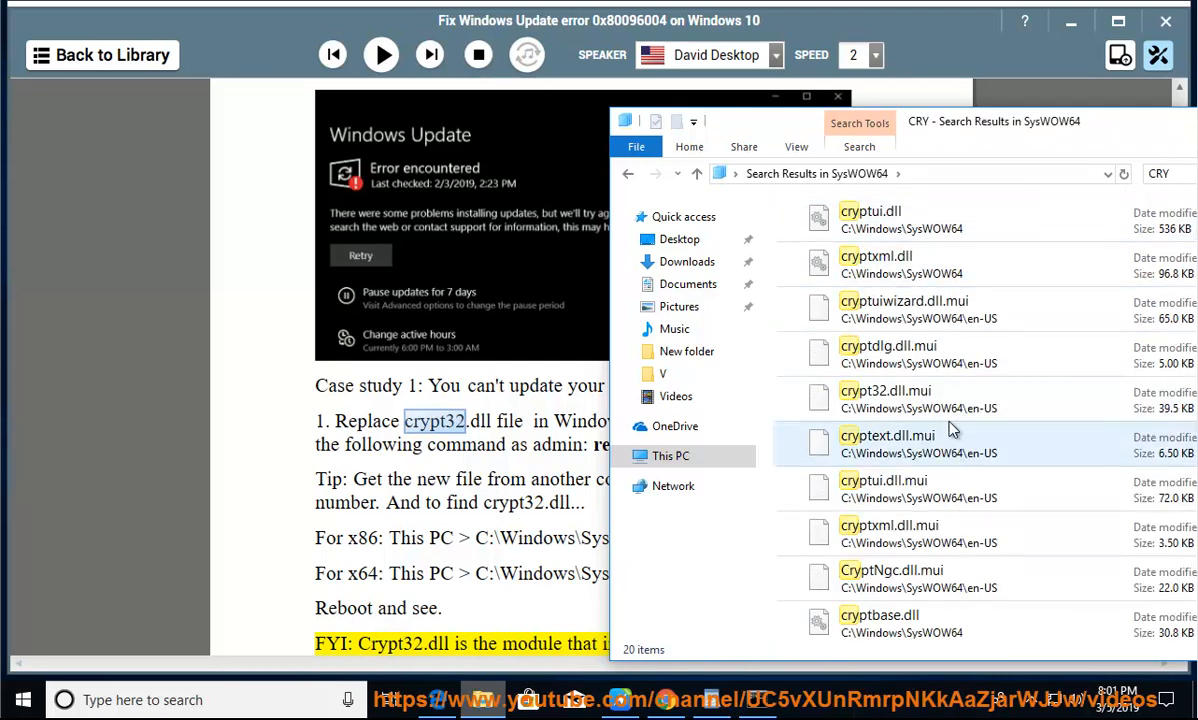
# Inspect crypt32.dll.mui's Details properties, then return to the guide.
pyautogui.click(885, 398)
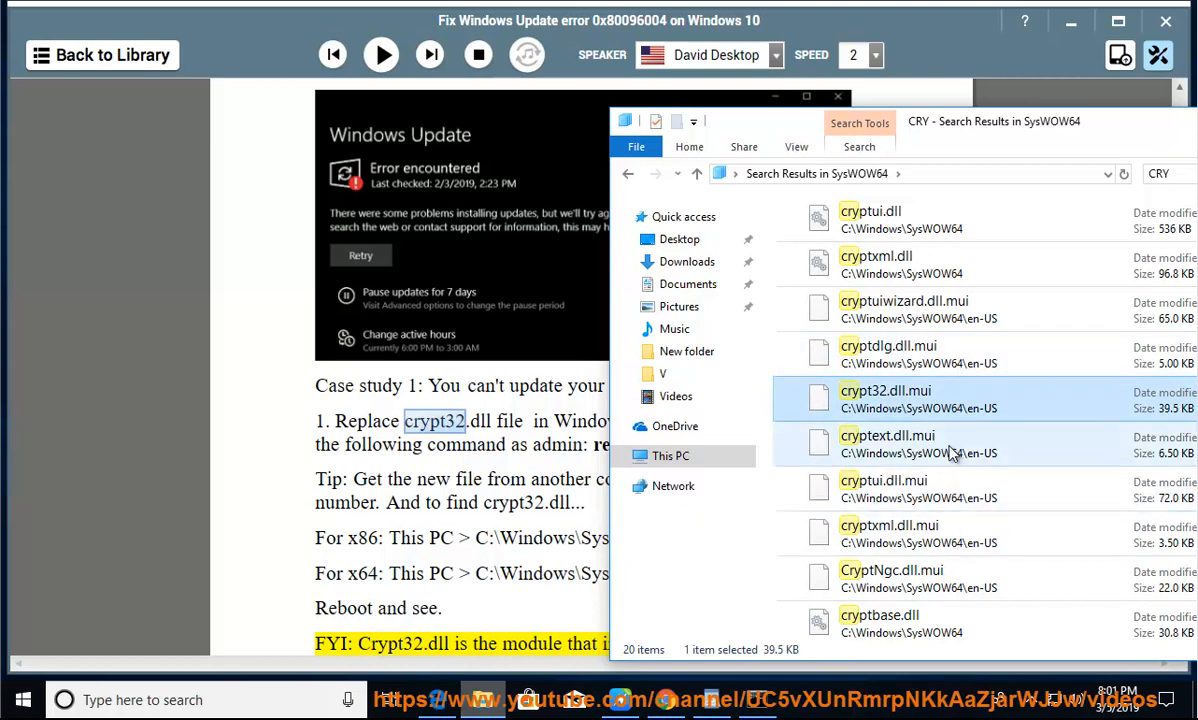
pyautogui.moveTo(1007, 438)
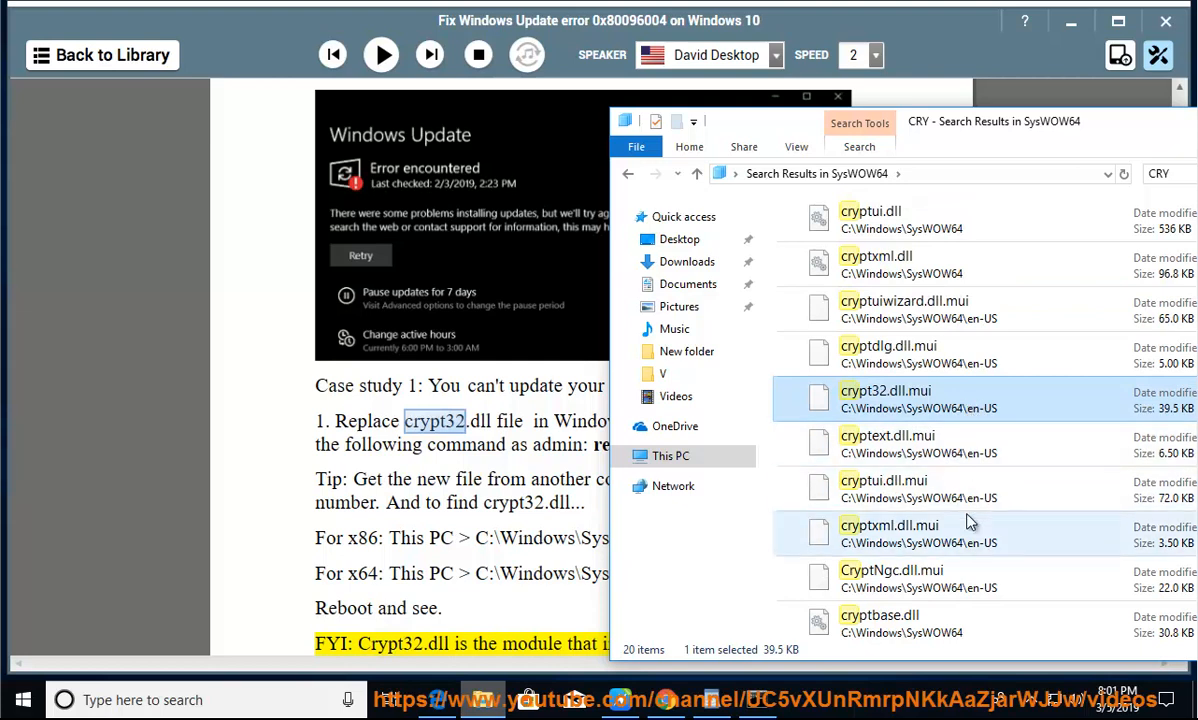
pyautogui.scroll(-3)
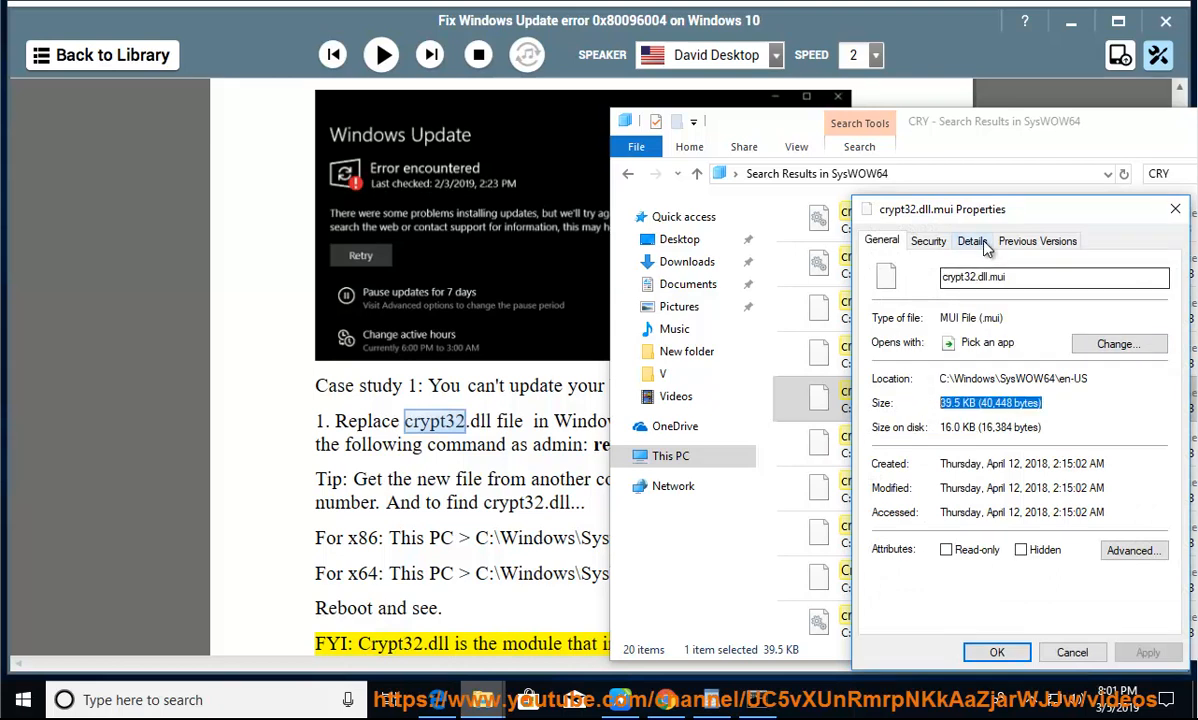
pyautogui.click(972, 240)
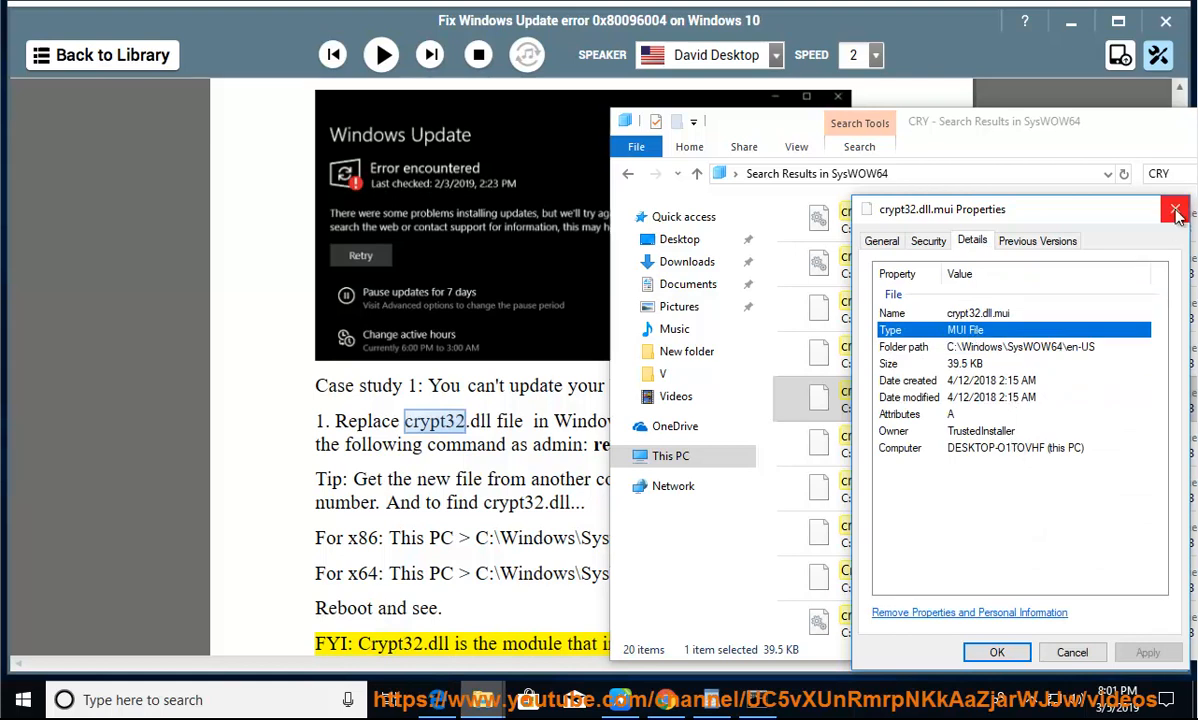
pyautogui.click(1176, 209)
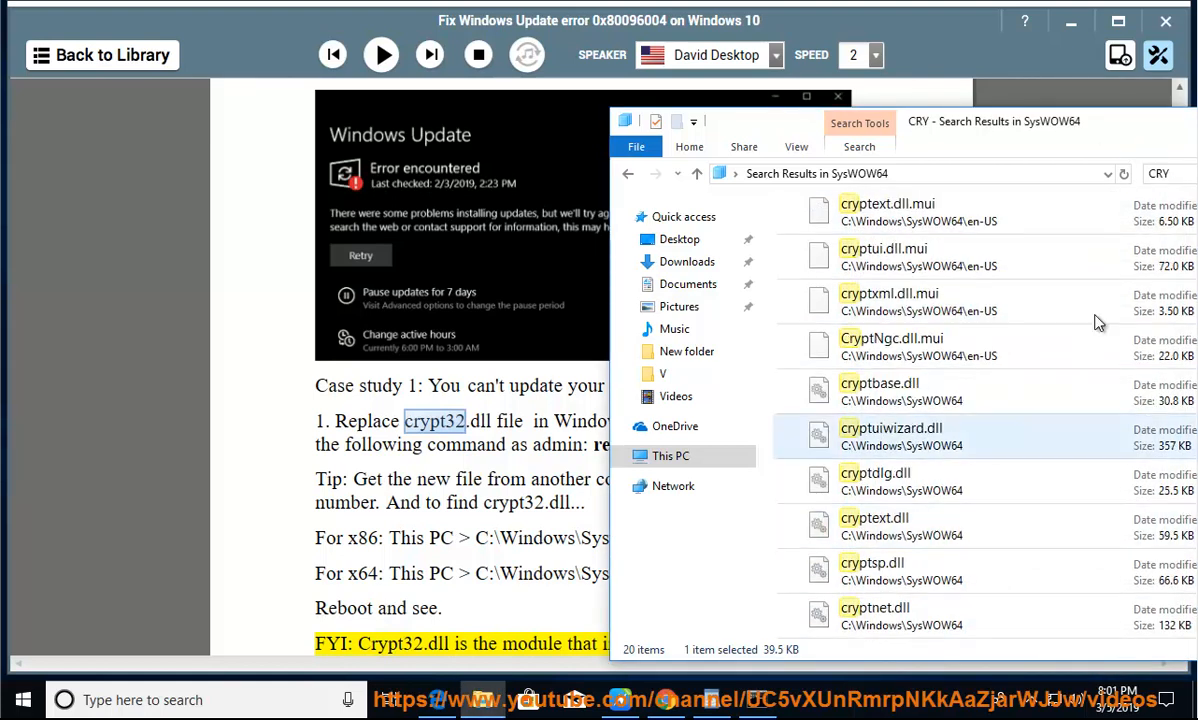
pyautogui.click(838, 96)
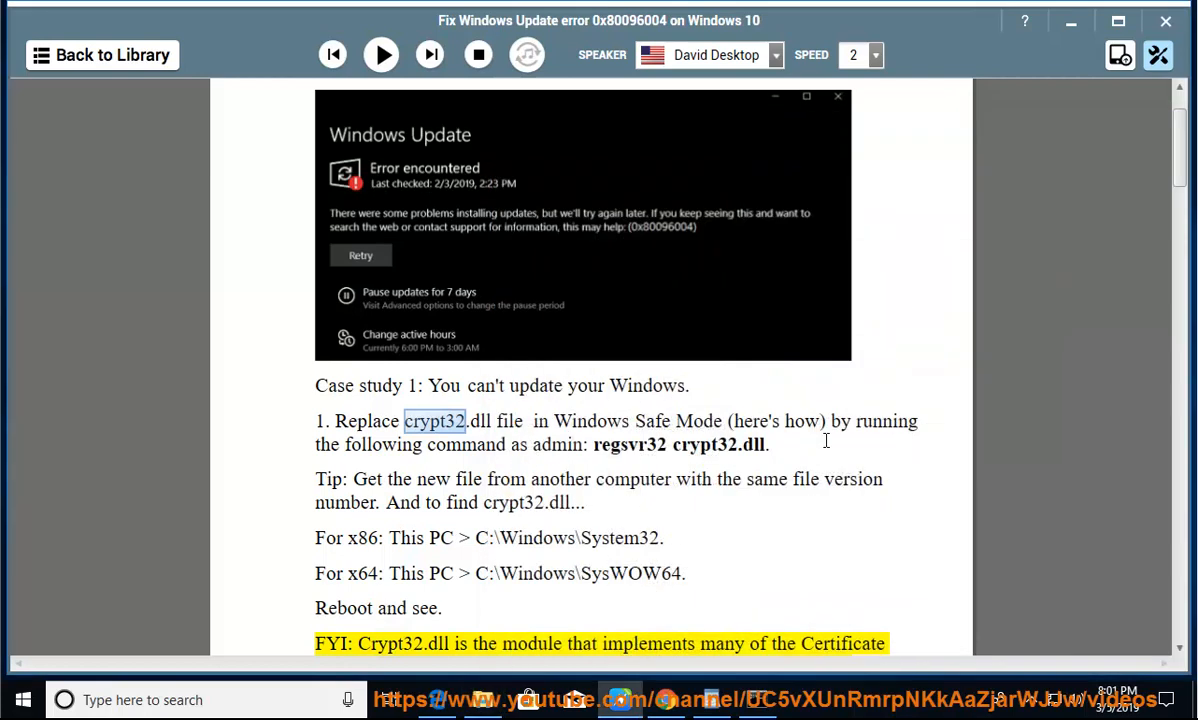
# Resume narration from the FYI paragraph and follow it through the crypt32.dll version notes.
pyautogui.click(381, 55)
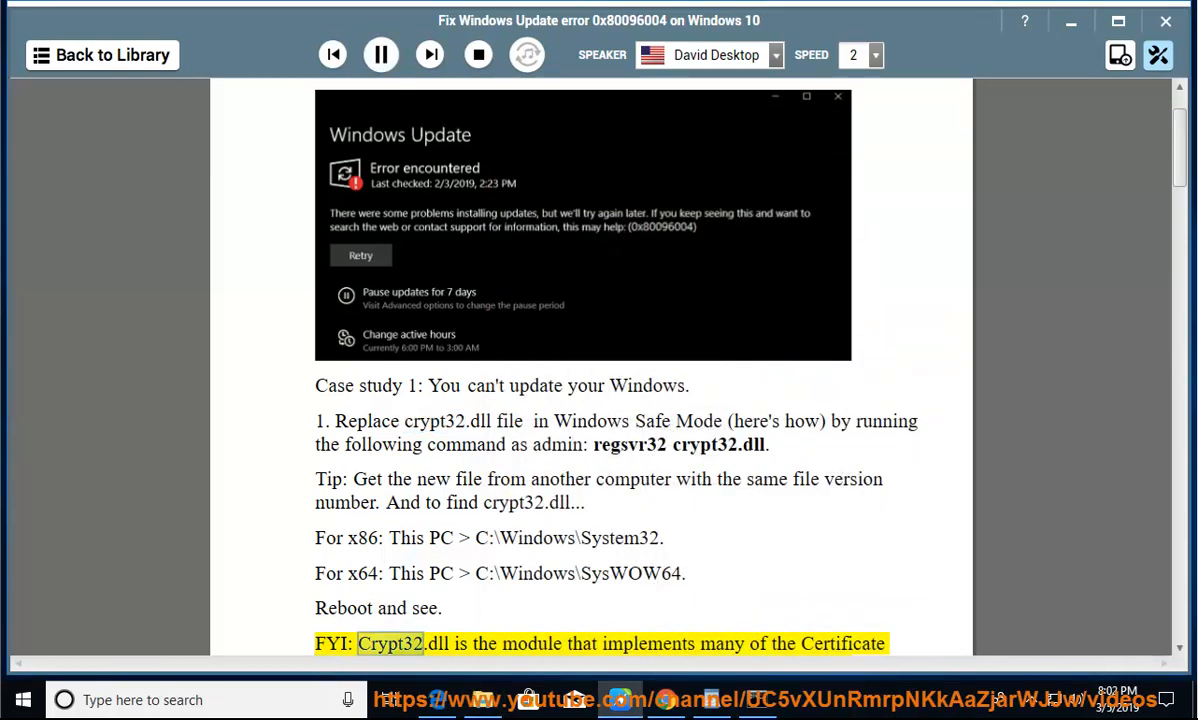
pyautogui.doubleClick(648, 643)
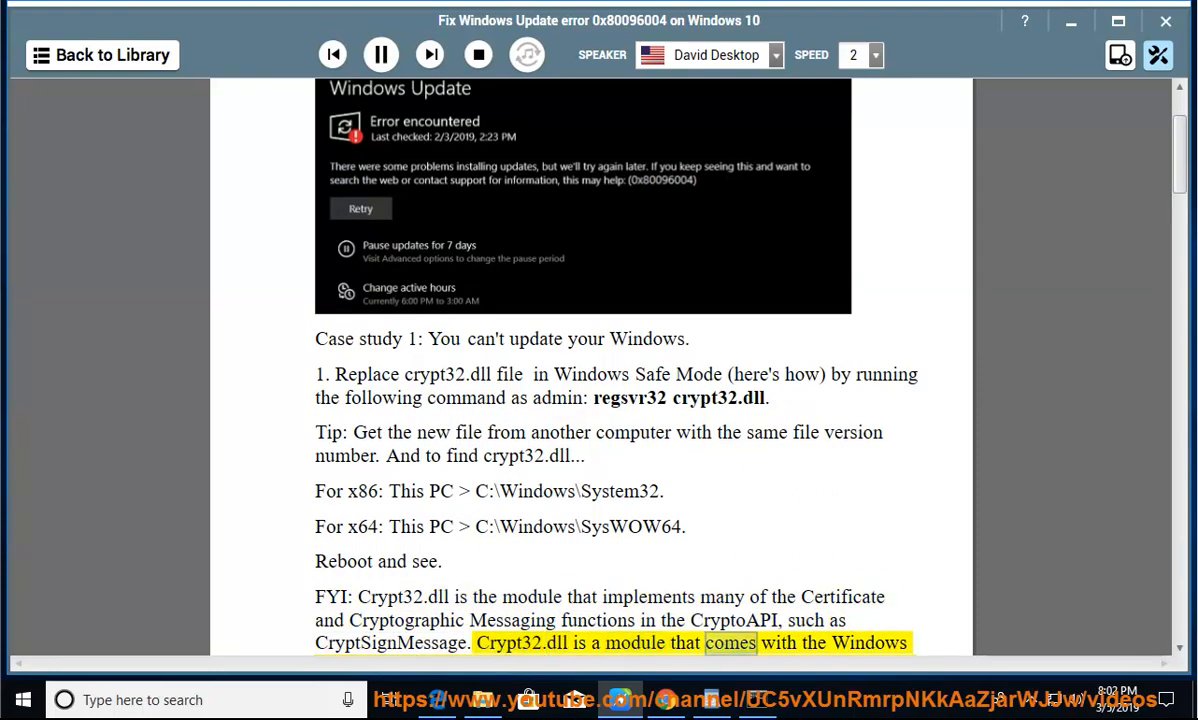
pyautogui.scroll(-3)
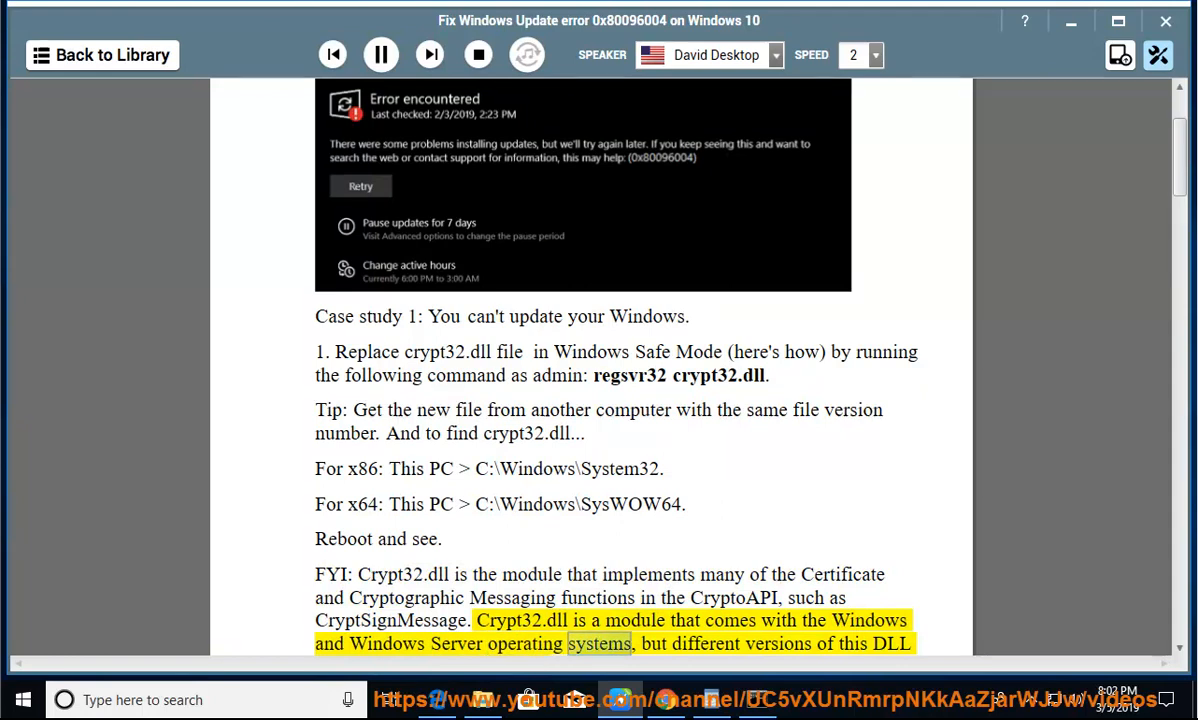
pyautogui.scroll(-3)
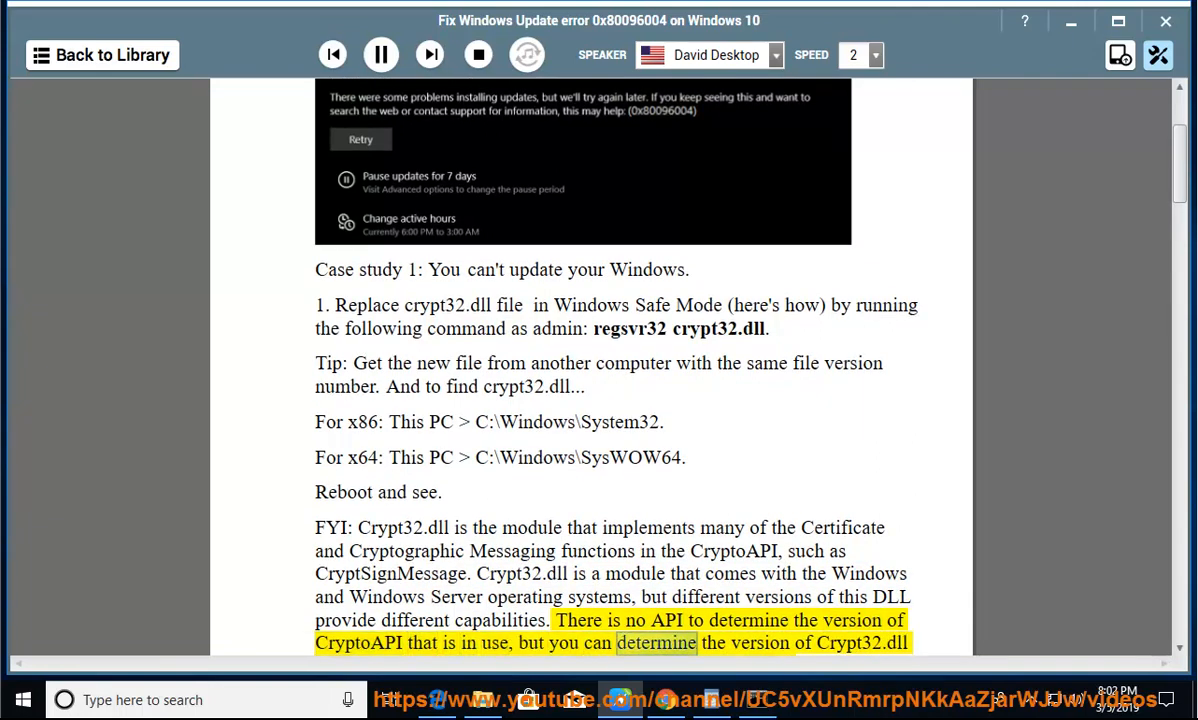
pyautogui.scroll(-3)
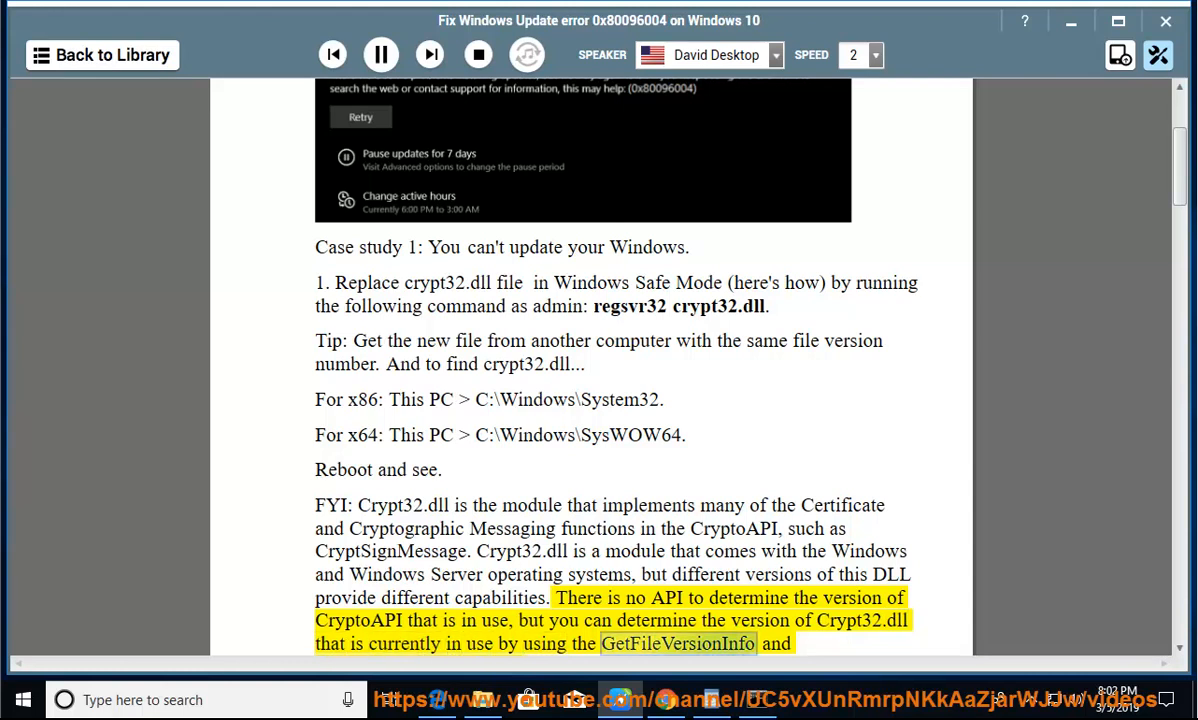
pyautogui.scroll(-3)
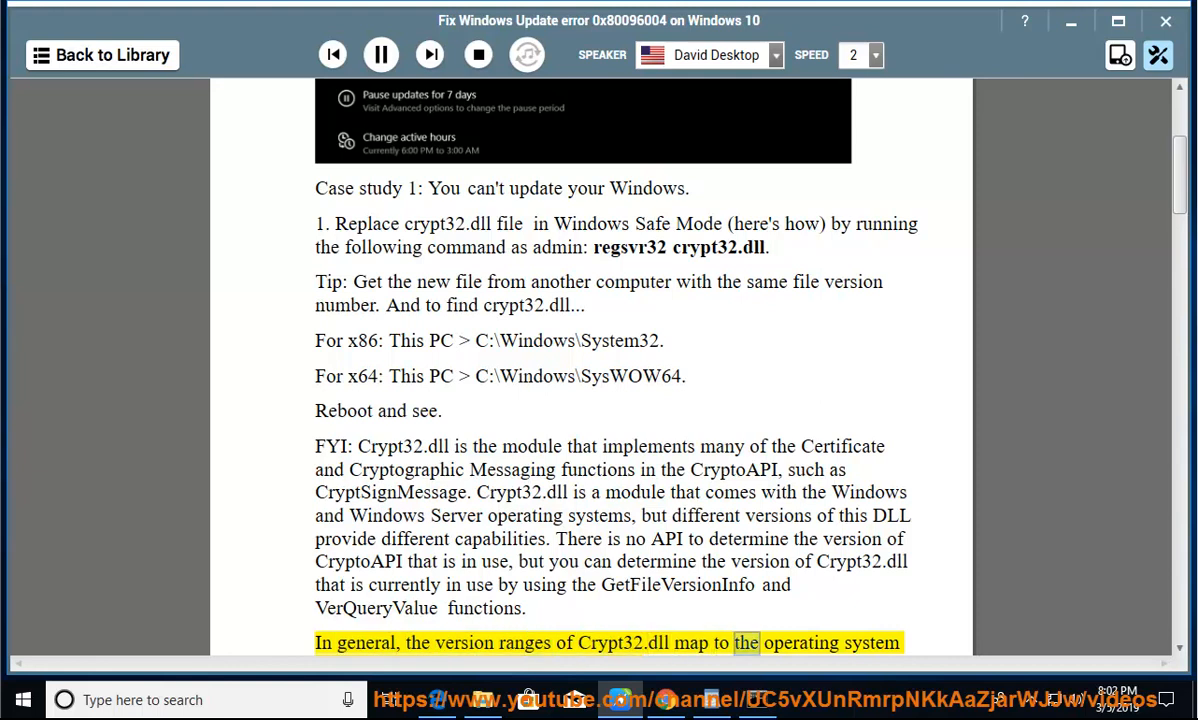
pyautogui.scroll(-3)
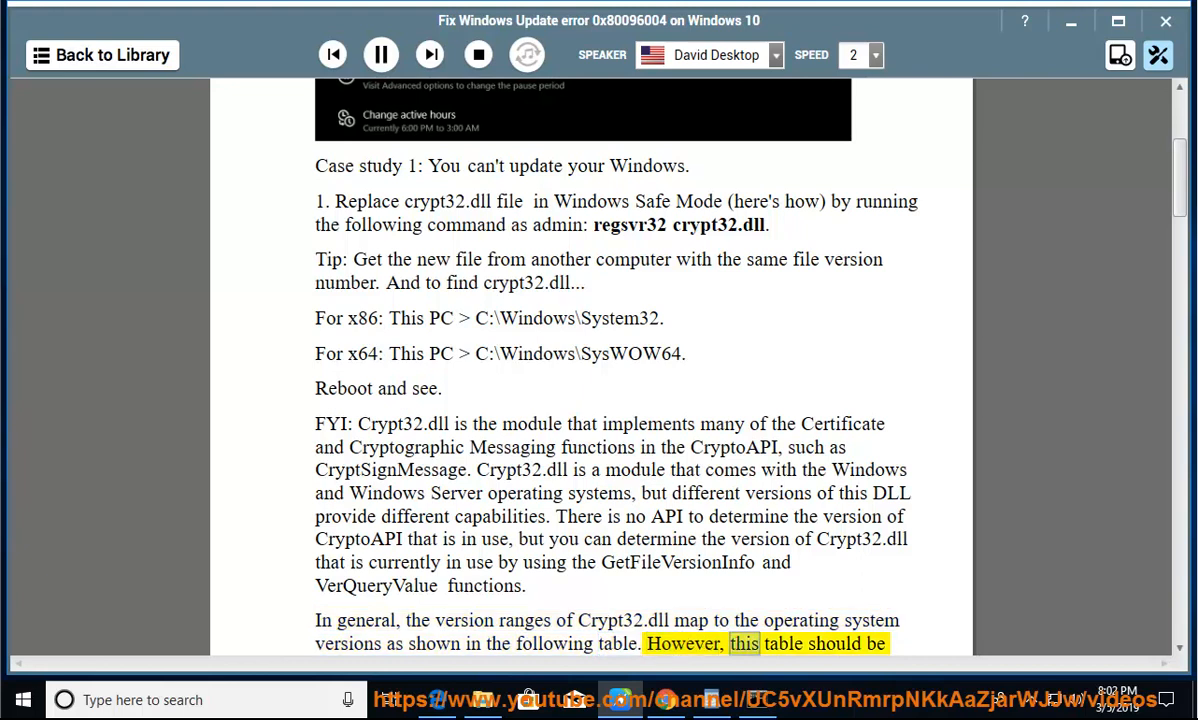
pyautogui.scroll(-3)
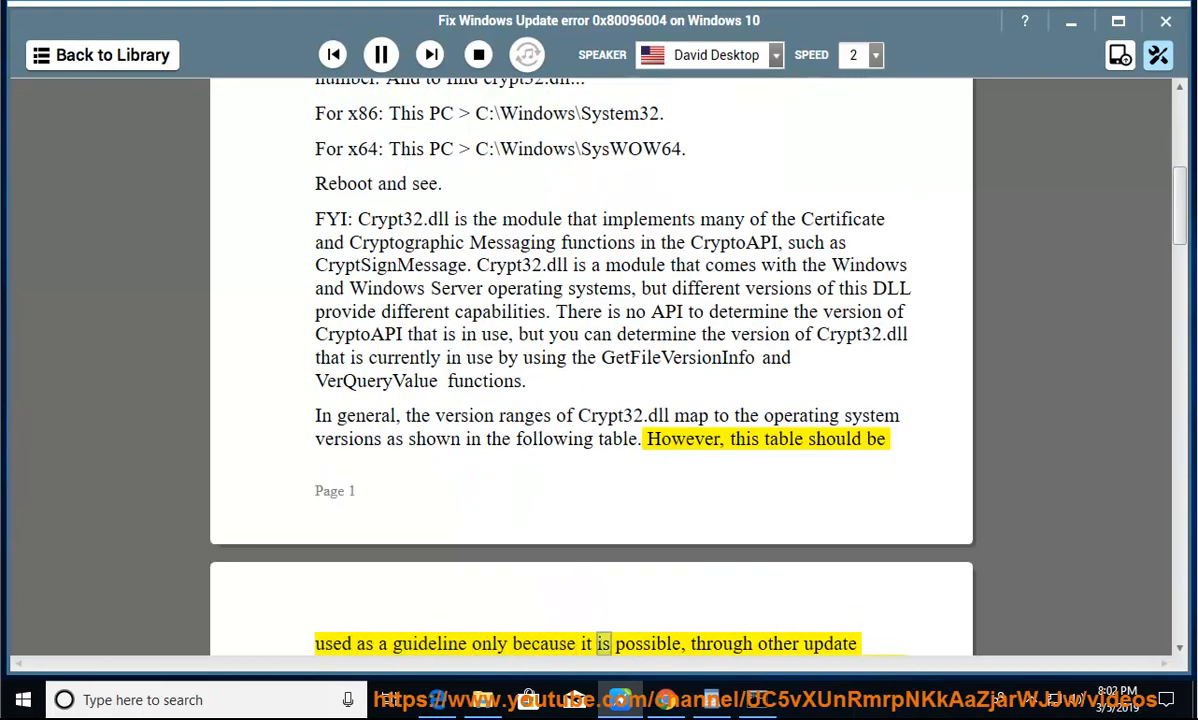
pyautogui.scroll(3)
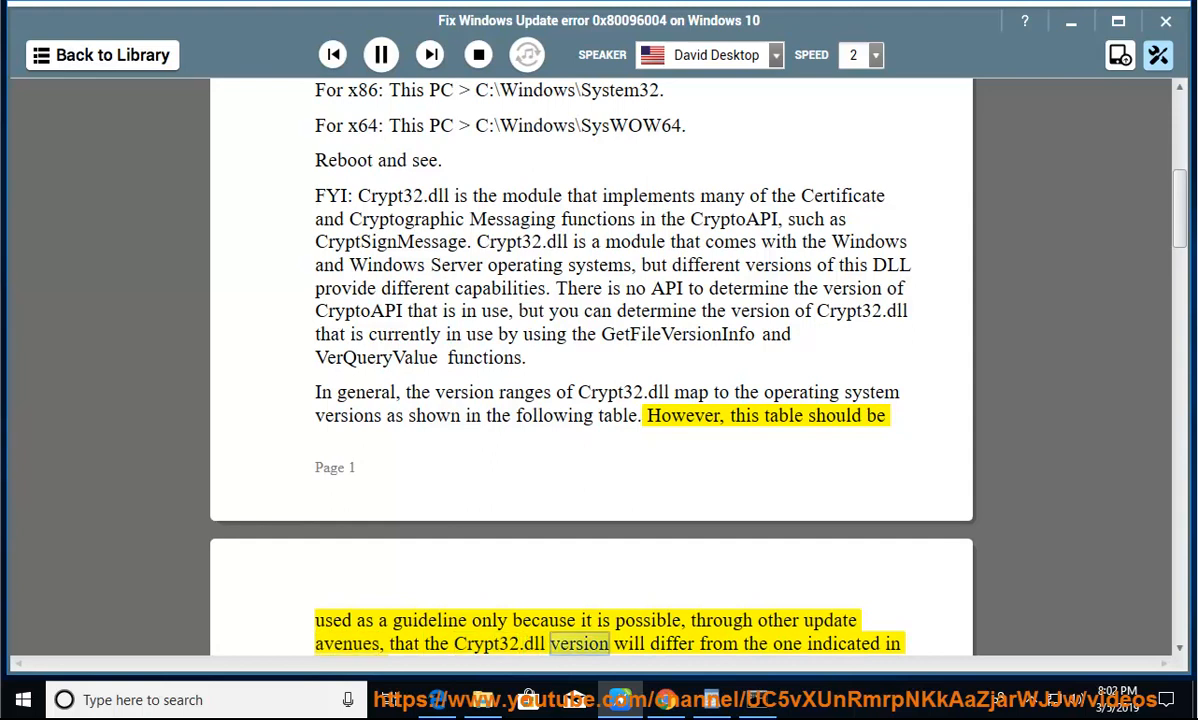
pyautogui.scroll(-3)
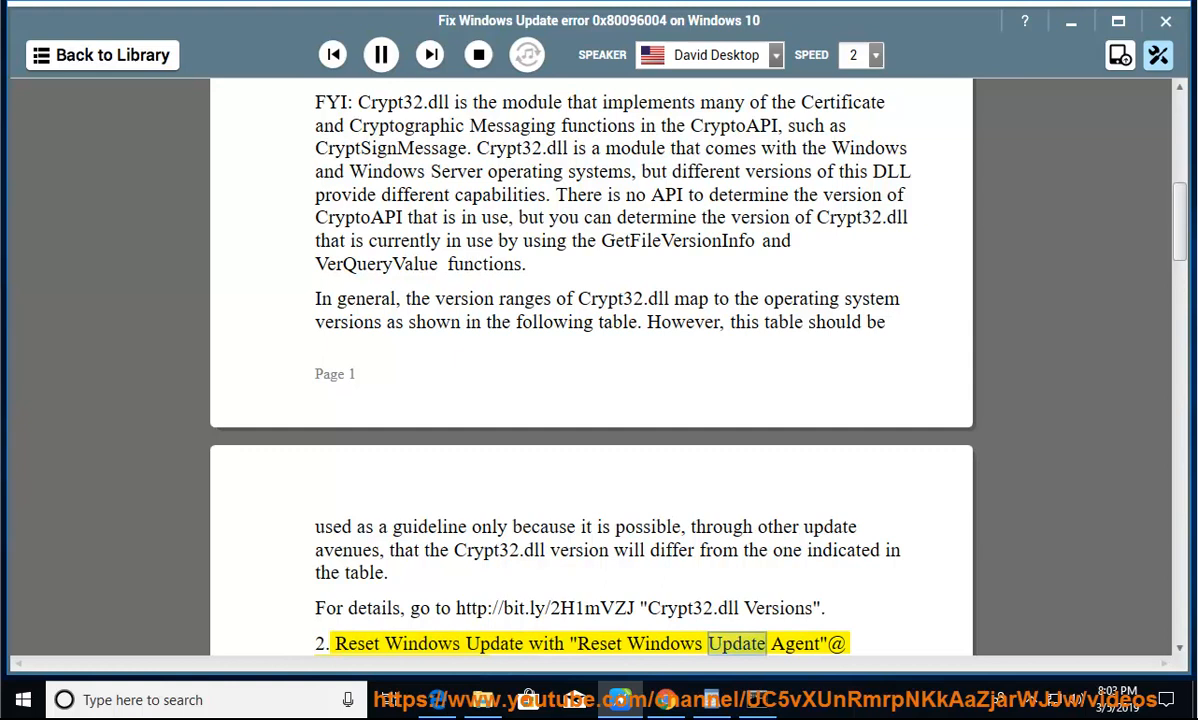
pyautogui.scroll(-3)
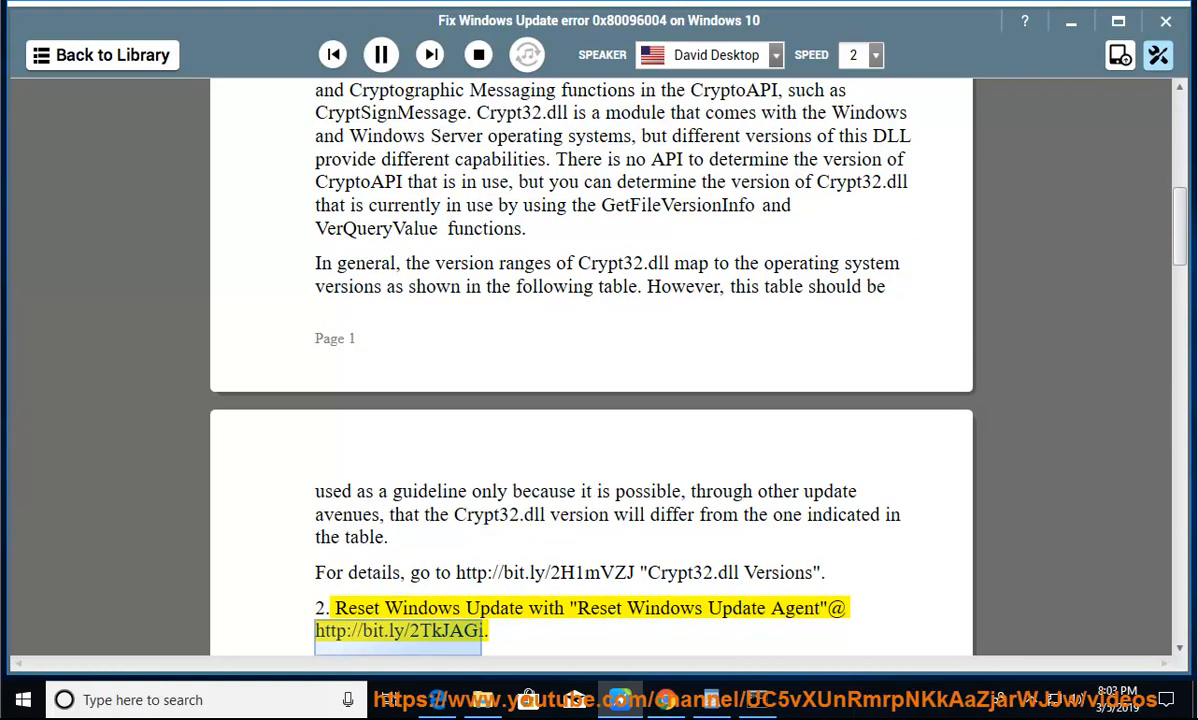
pyautogui.scroll(-3)
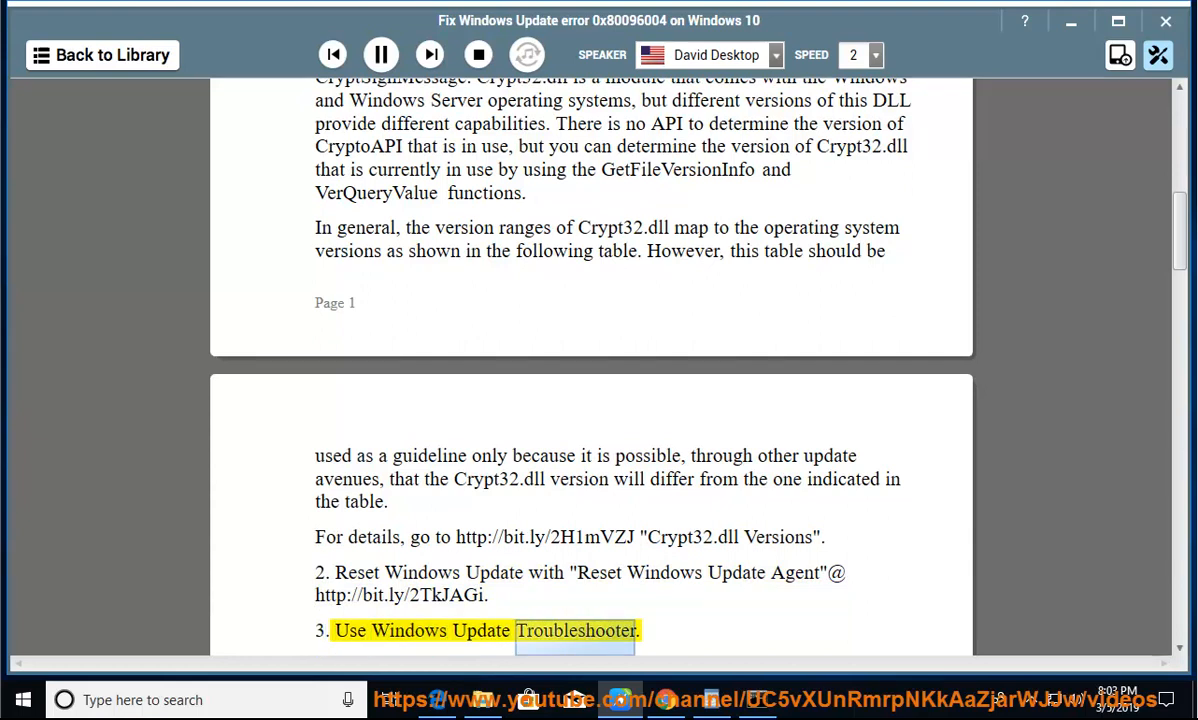
# Pause narration at step 3, Use Windows Update Troubleshooter.
pyautogui.scroll(-3)
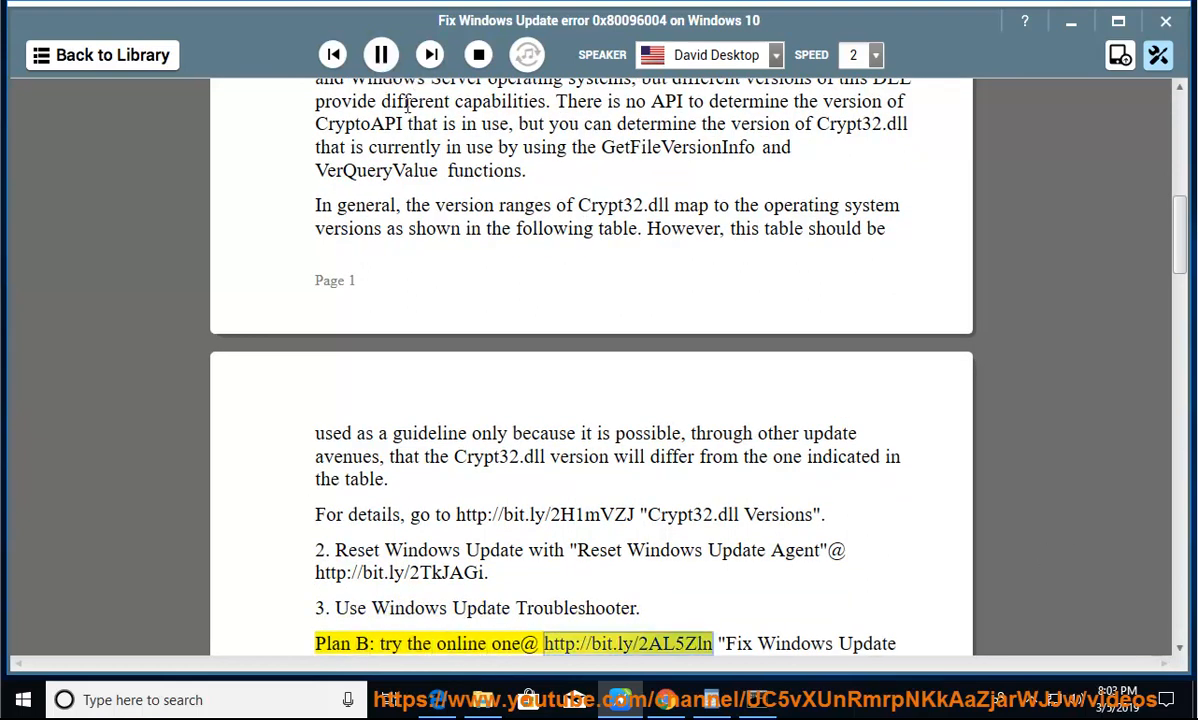
pyautogui.click(380, 55)
pyautogui.write('CON')
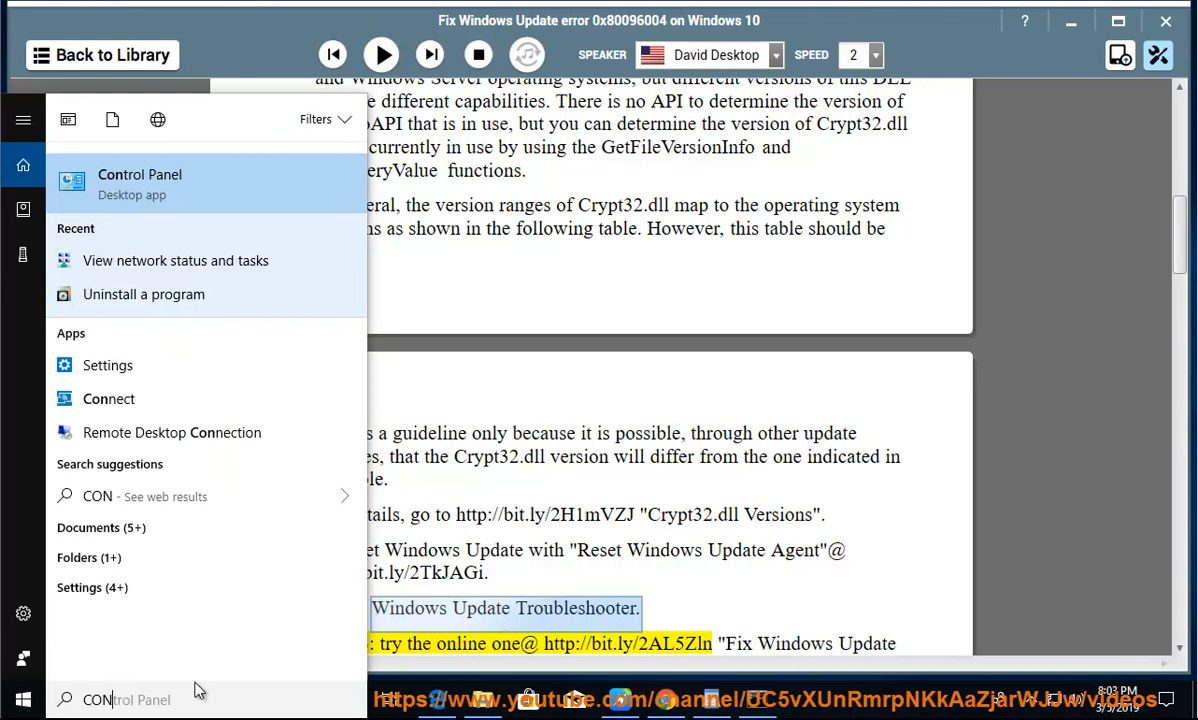
# Run the Windows Update troubleshooter from Control Panel's full Troubleshooting list.
pyautogui.click(140, 183)
pyautogui.write('T')
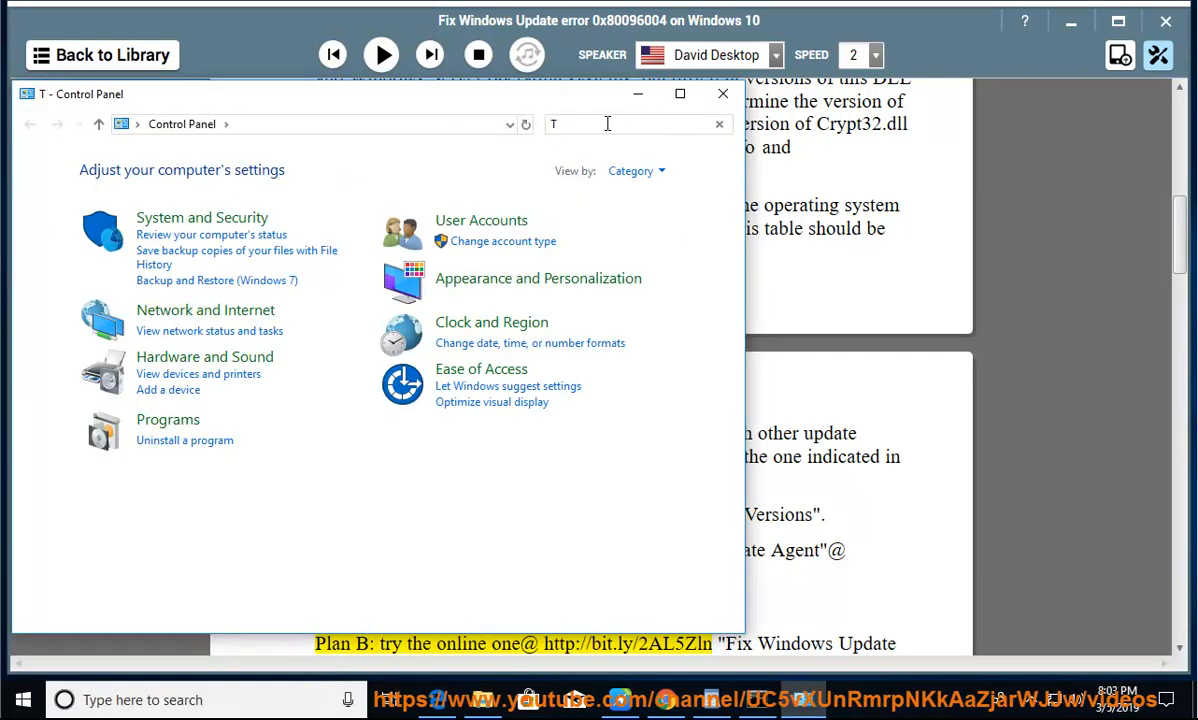
pyautogui.write('R')
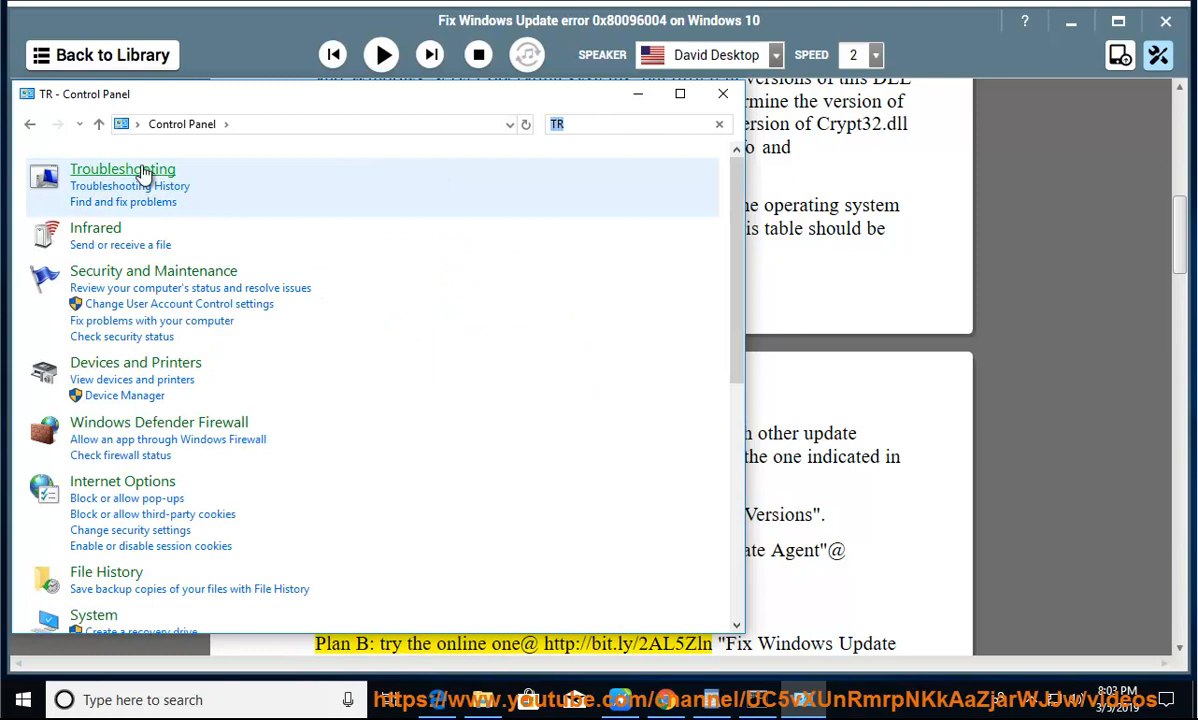
pyautogui.click(122, 168)
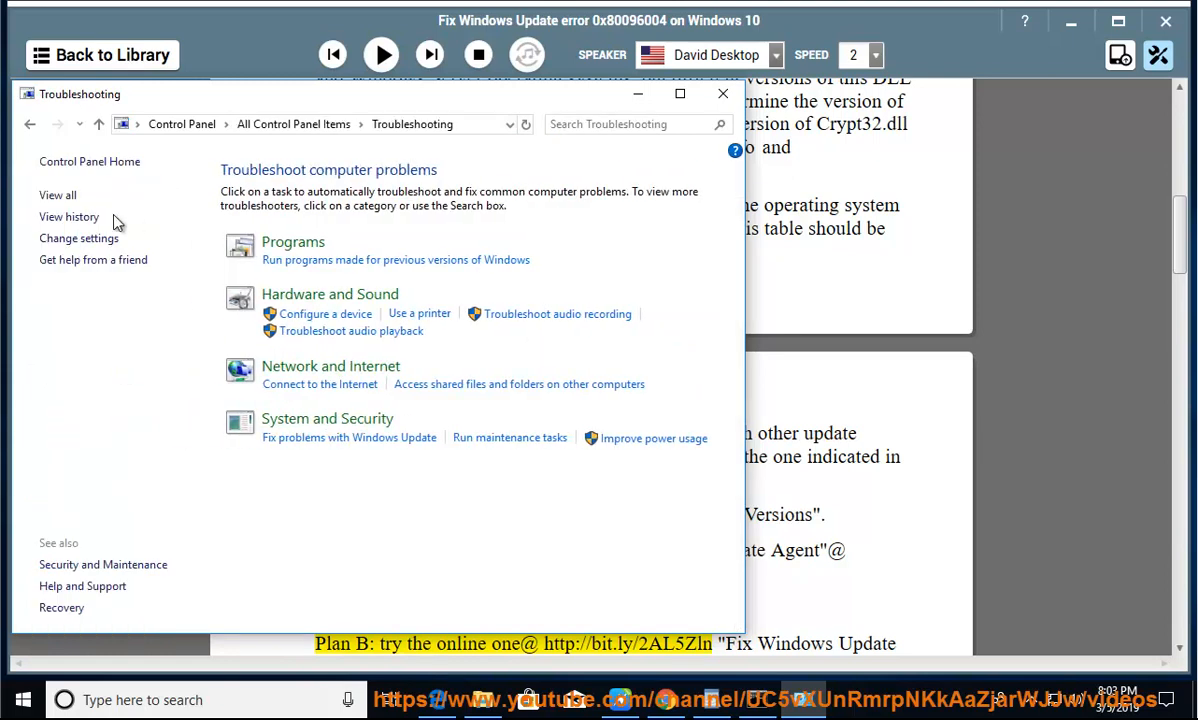
pyautogui.click(57, 195)
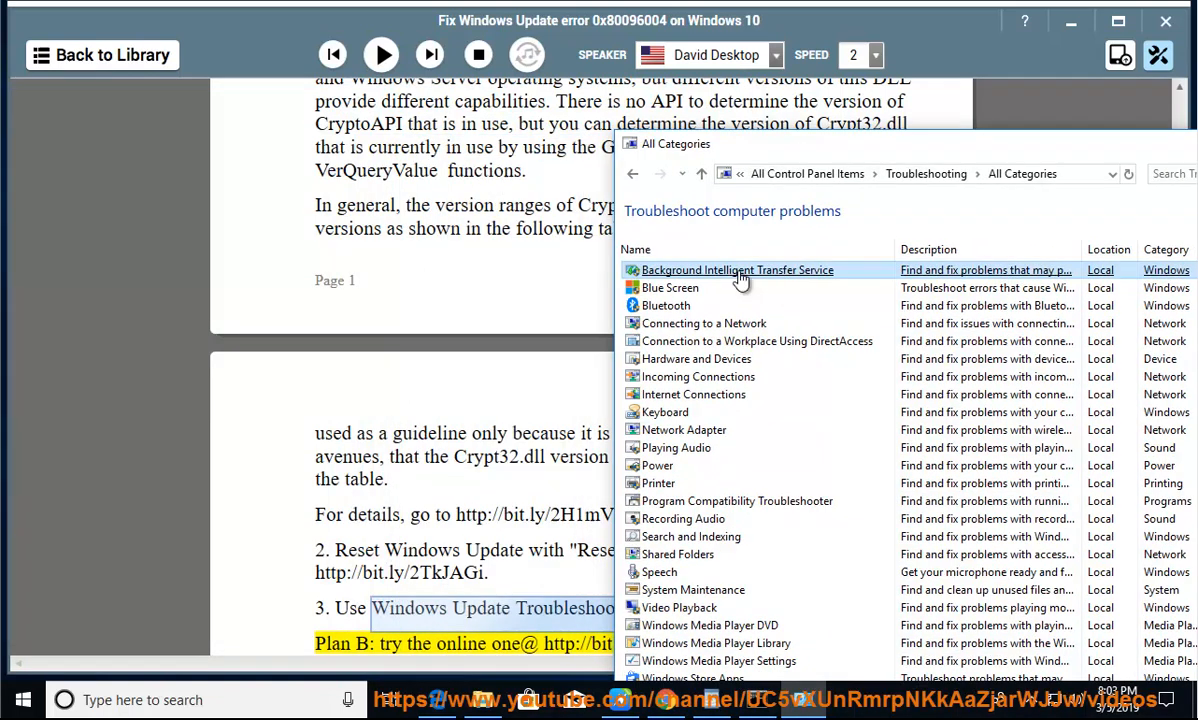
pyautogui.scroll(-3)
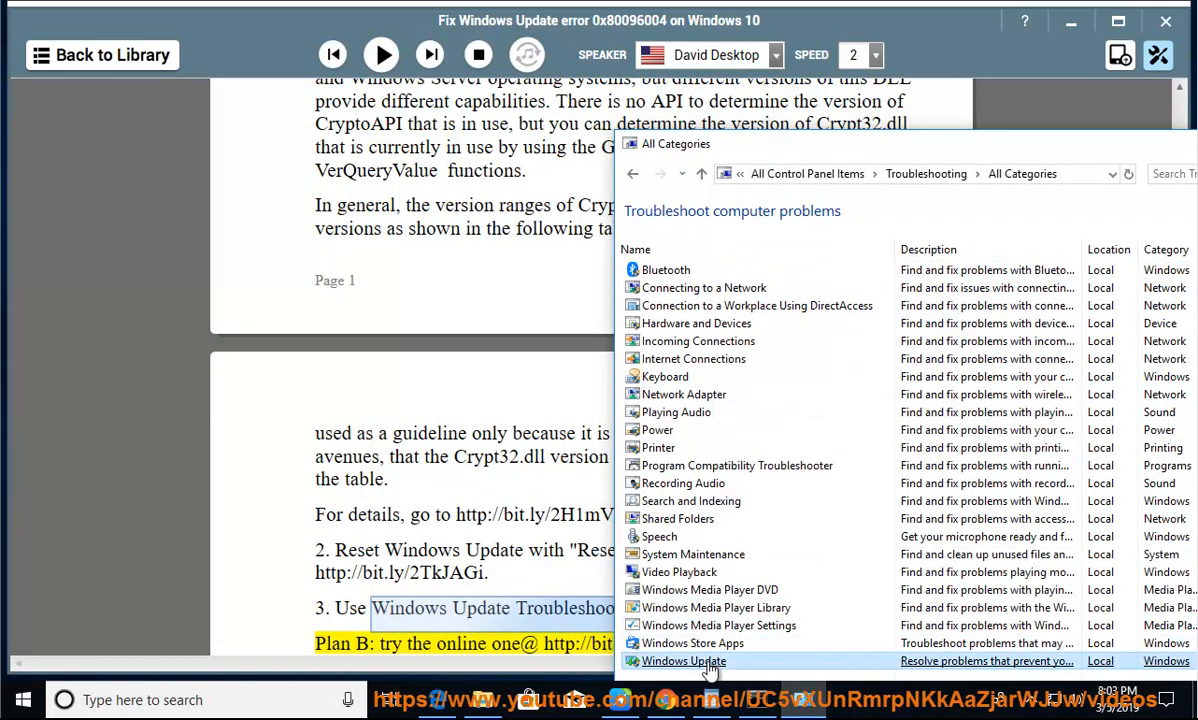
pyautogui.doubleClick(683, 660)
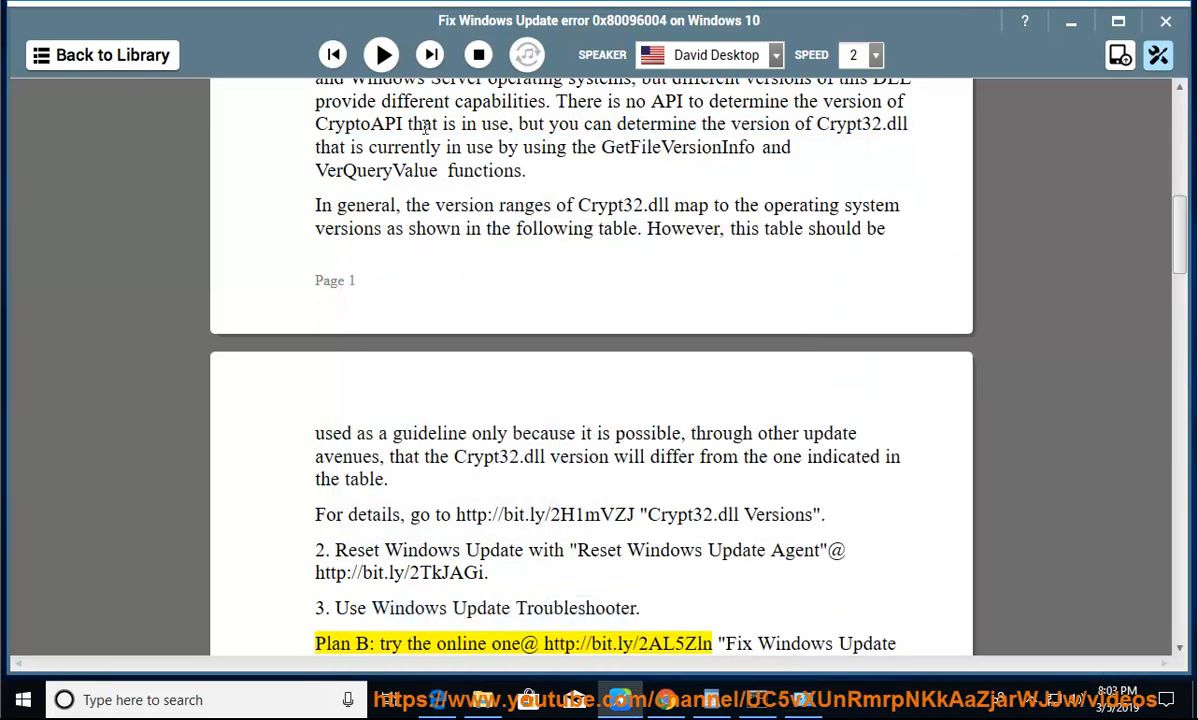
# Resume narration through the Plan B link to step 4 on disabling Windows Defender.
pyautogui.click(380, 55)
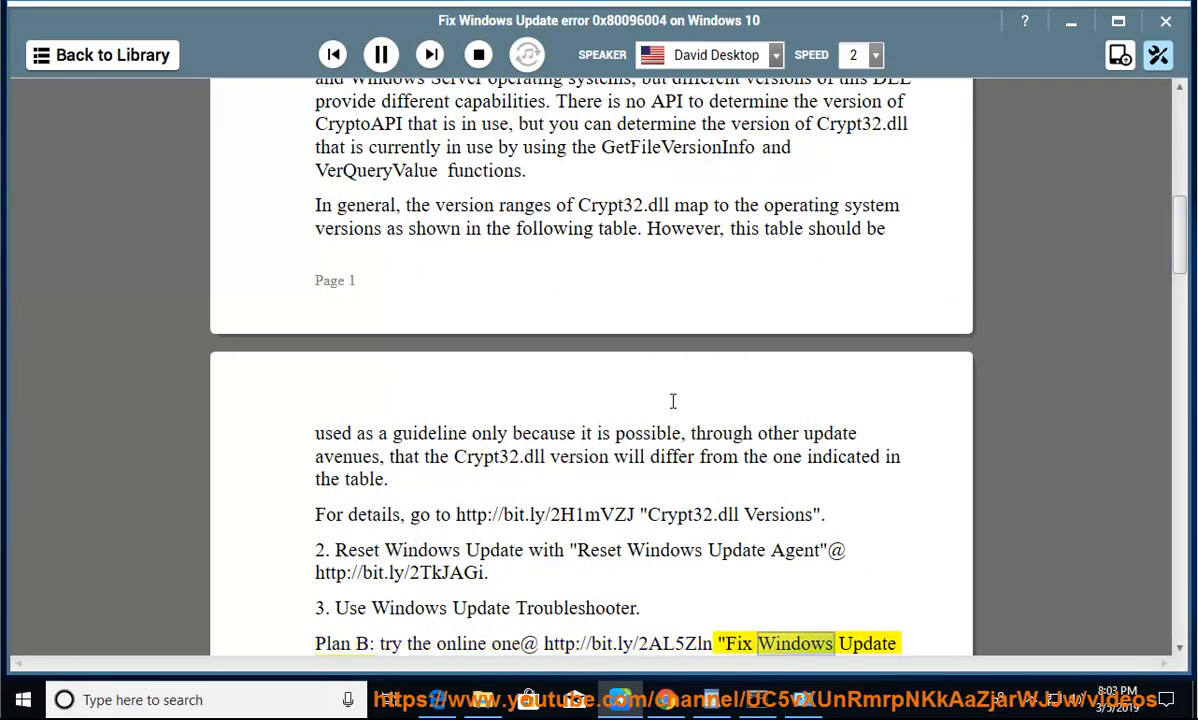
pyautogui.scroll(-3)
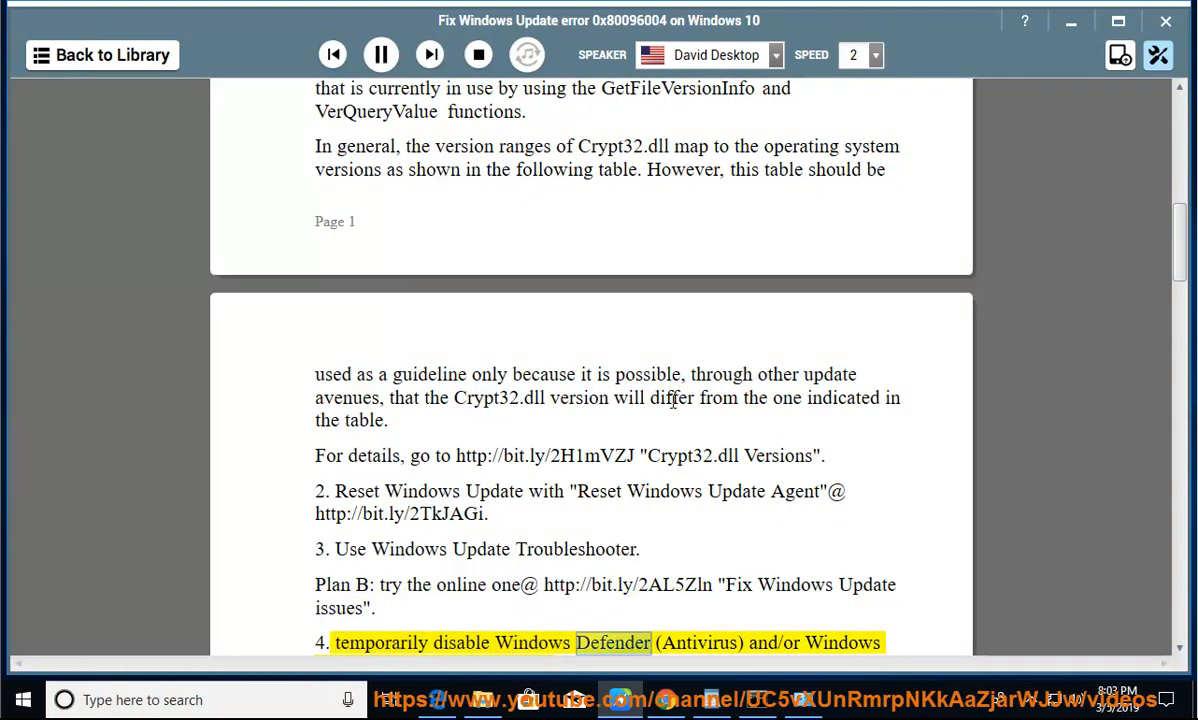
pyautogui.scroll(-3)
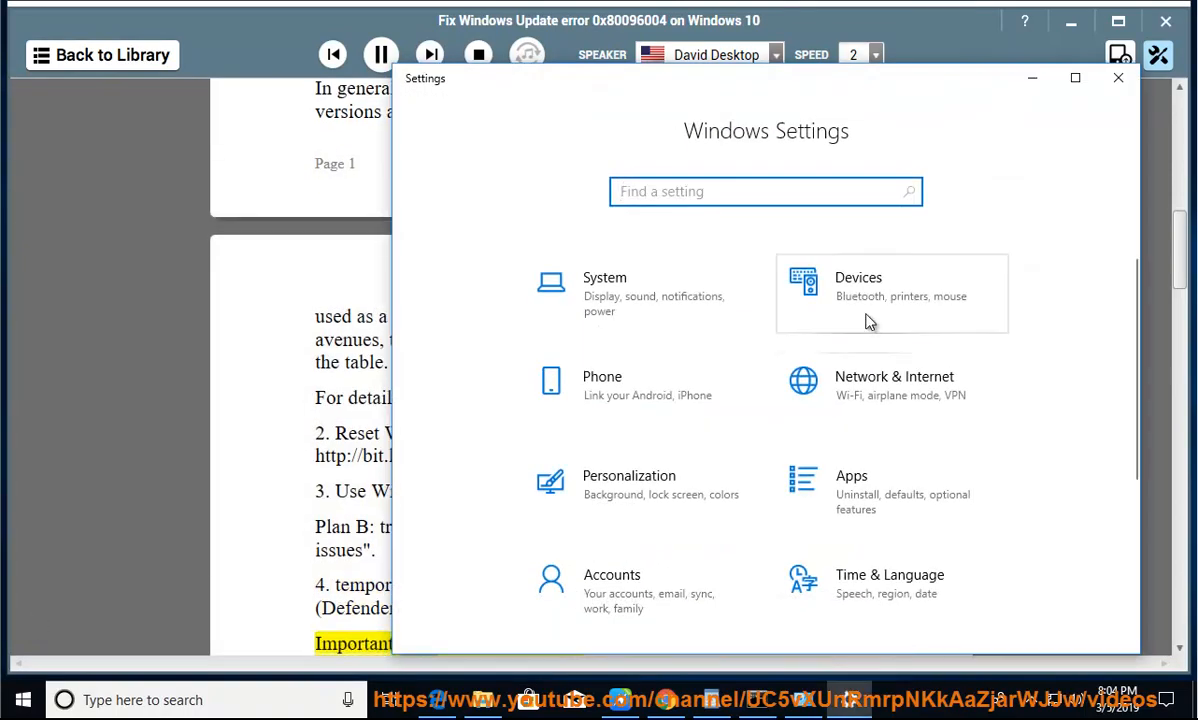
pyautogui.moveTo(793, 533)
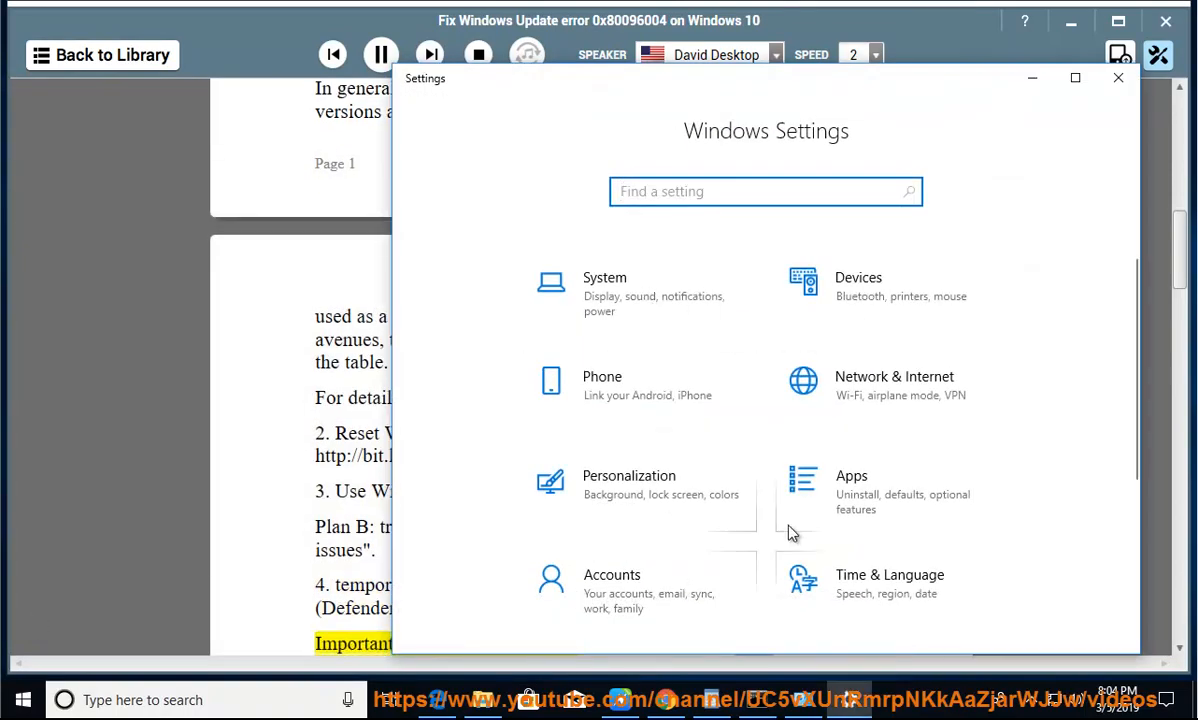
# Open Windows Defender Security Center via Update & Security > Windows Security.
pyautogui.scroll(-3)
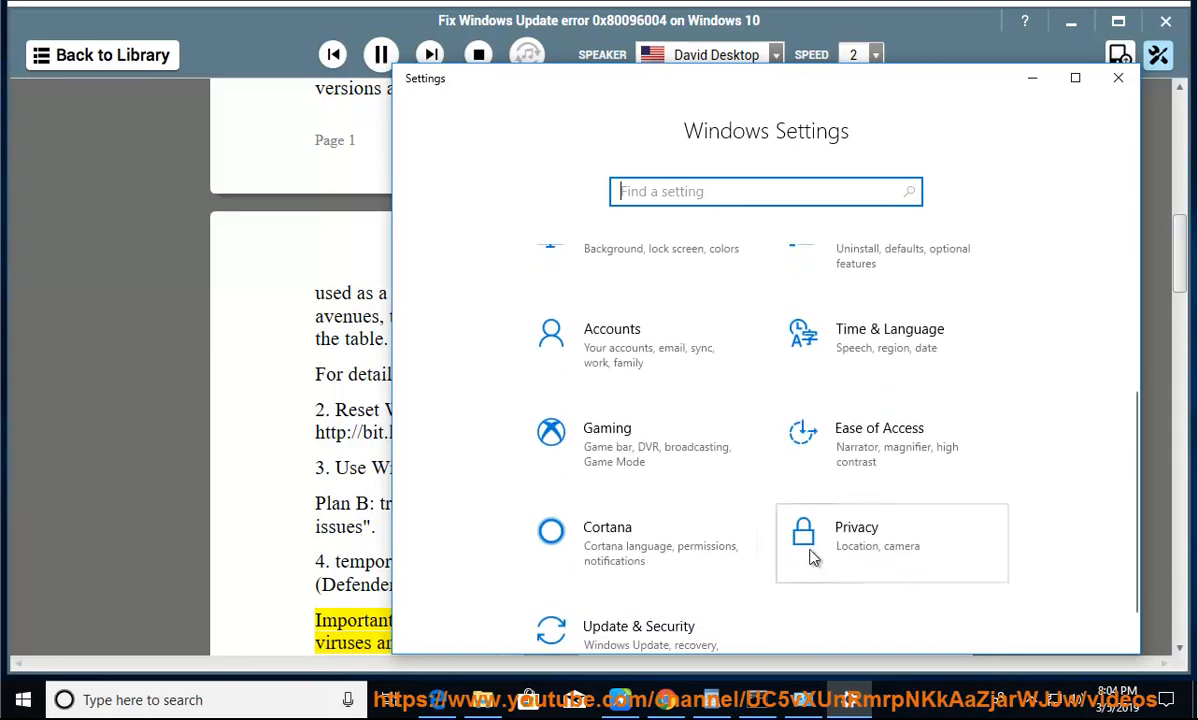
pyautogui.click(639, 632)
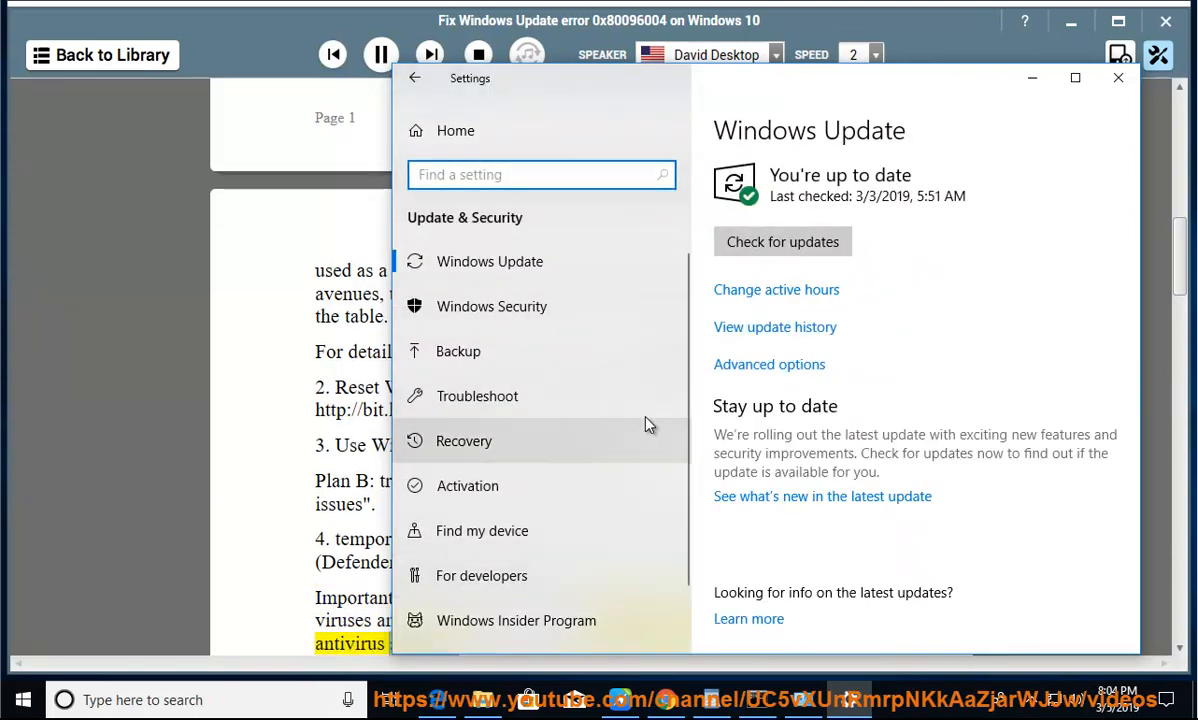
pyautogui.moveTo(505, 318)
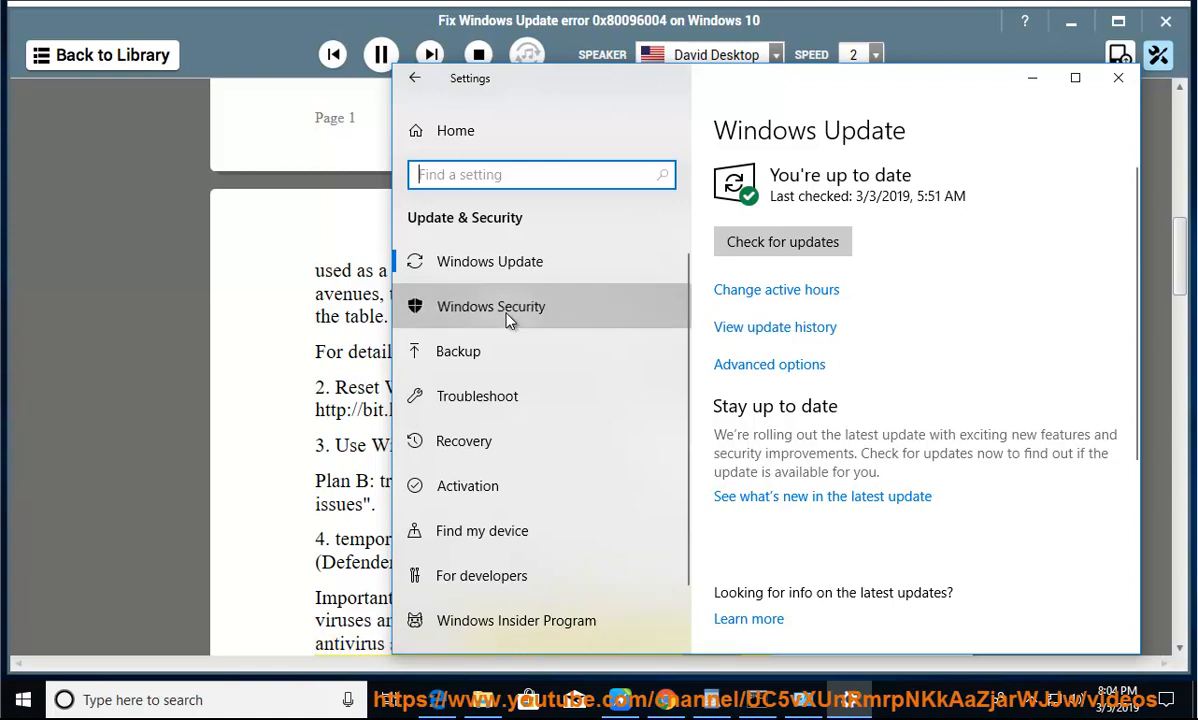
pyautogui.click(491, 306)
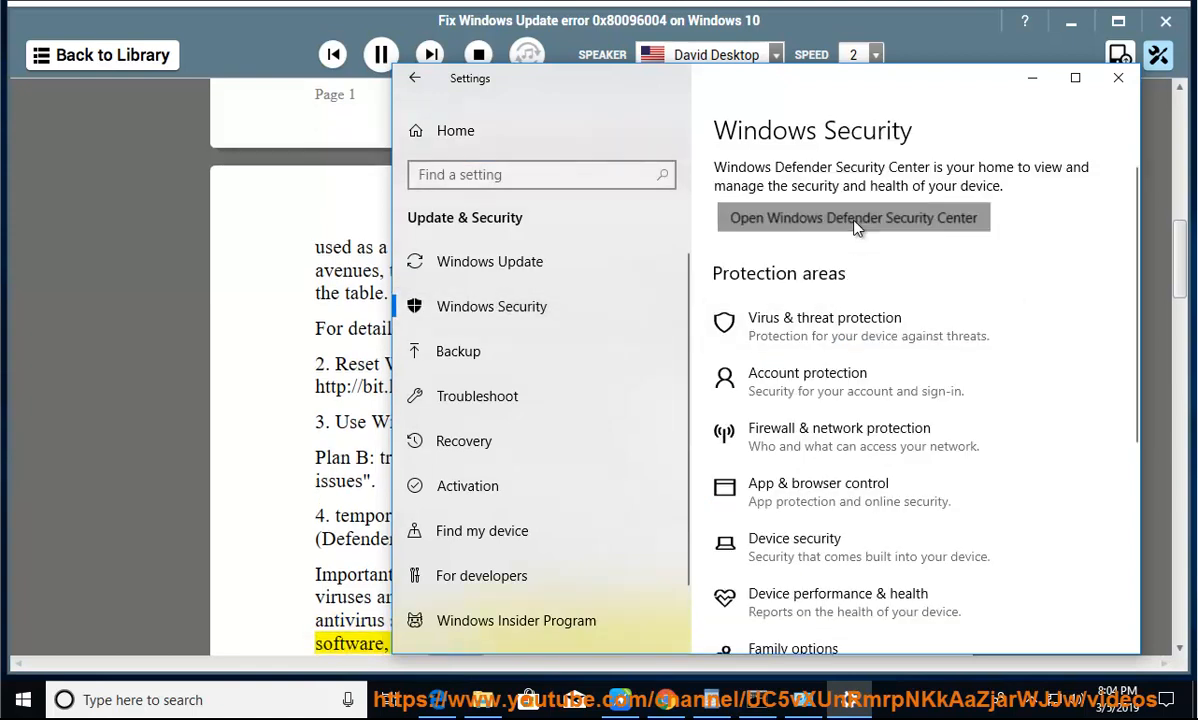
pyautogui.click(851, 217)
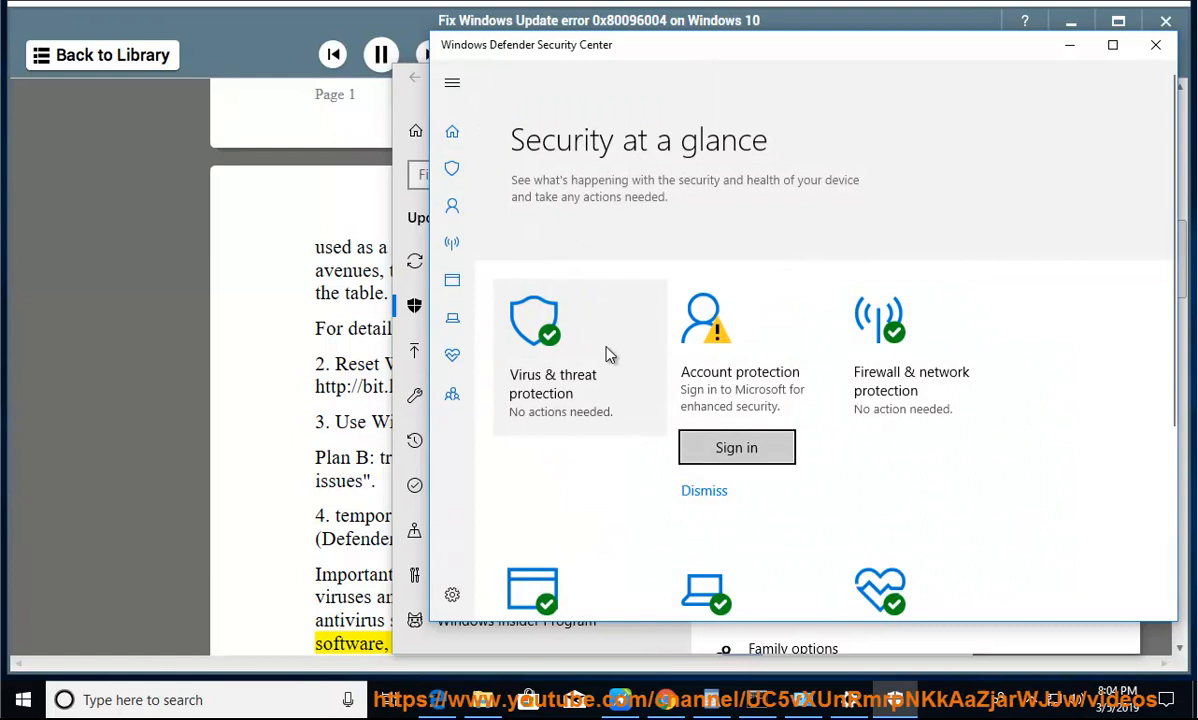
# Confirm Windows Defender periodic scanning is off with Avira as provider, then minimize Security Center.
pyautogui.click(553, 355)
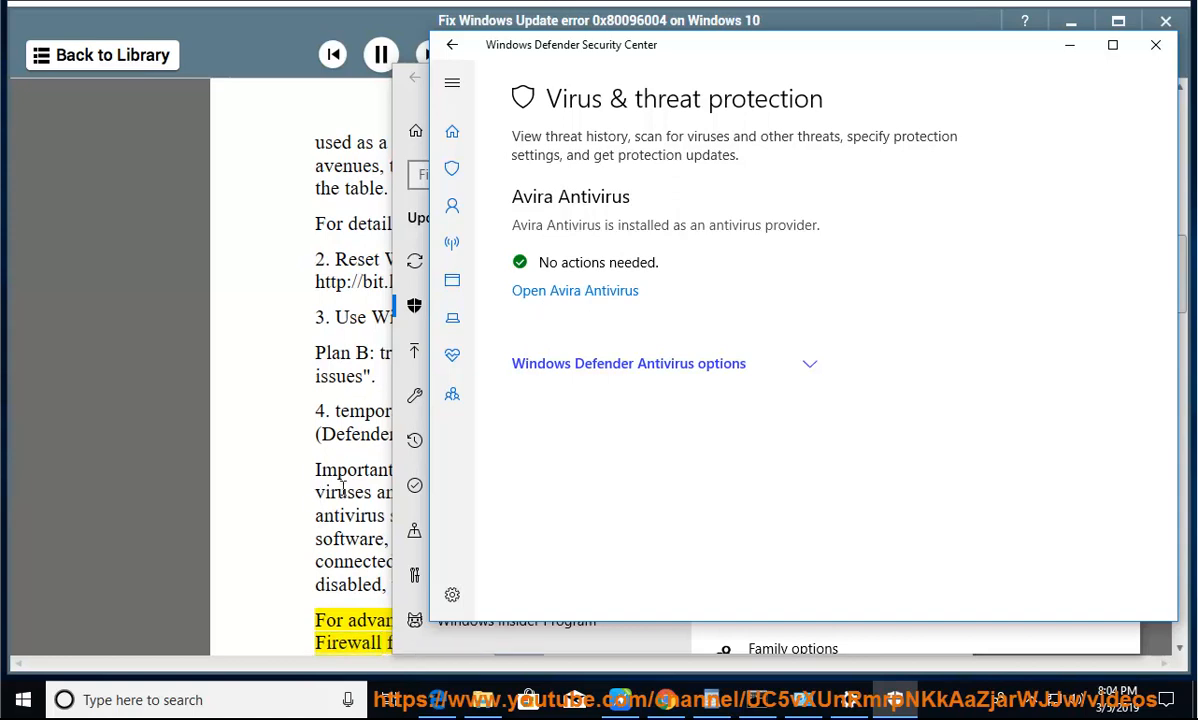
pyautogui.scroll(-3)
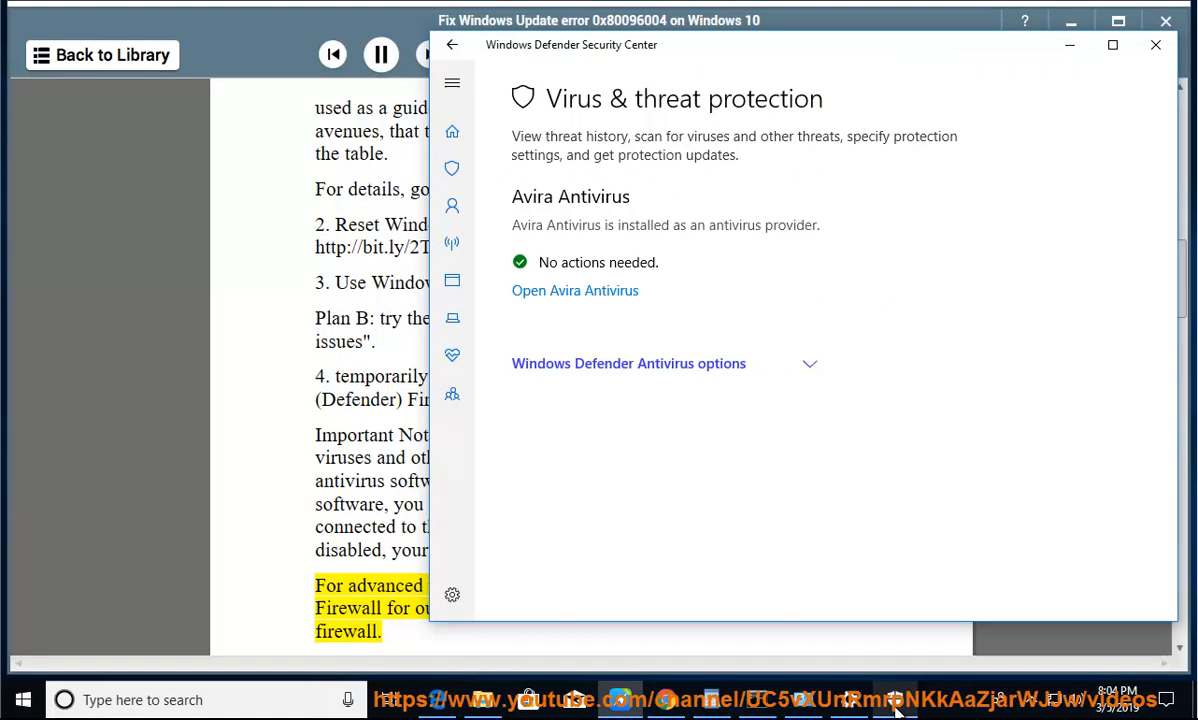
pyautogui.click(809, 363)
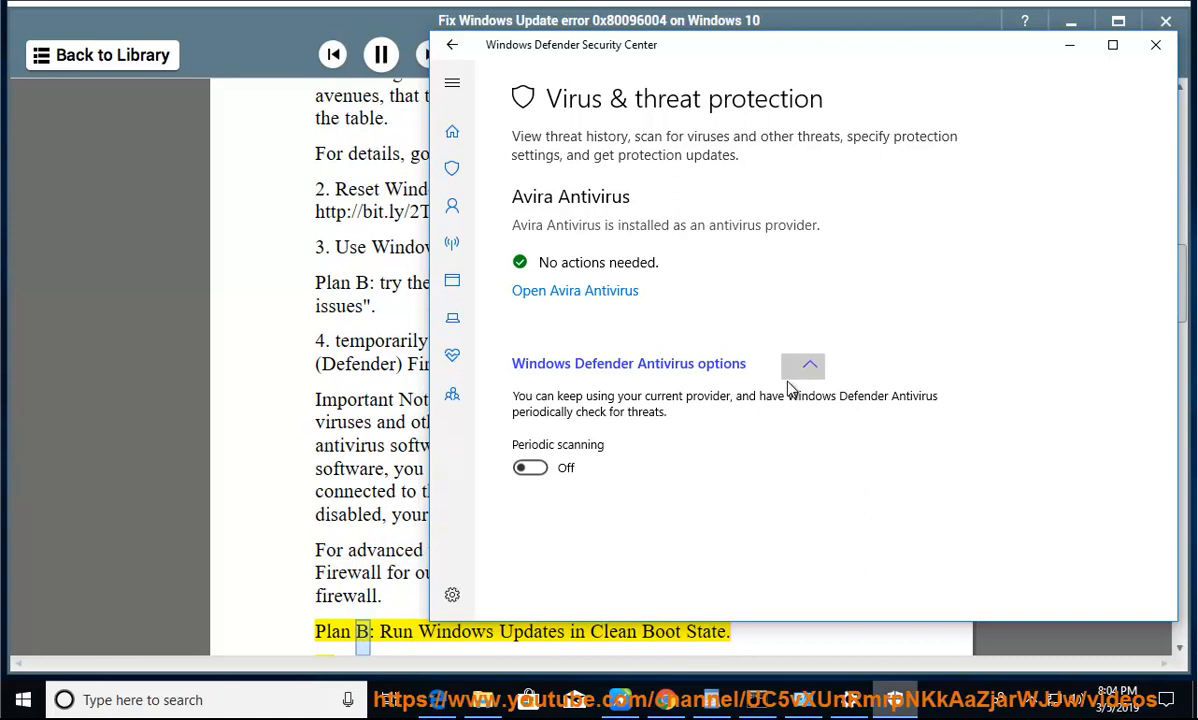
pyautogui.moveTo(1134, 168)
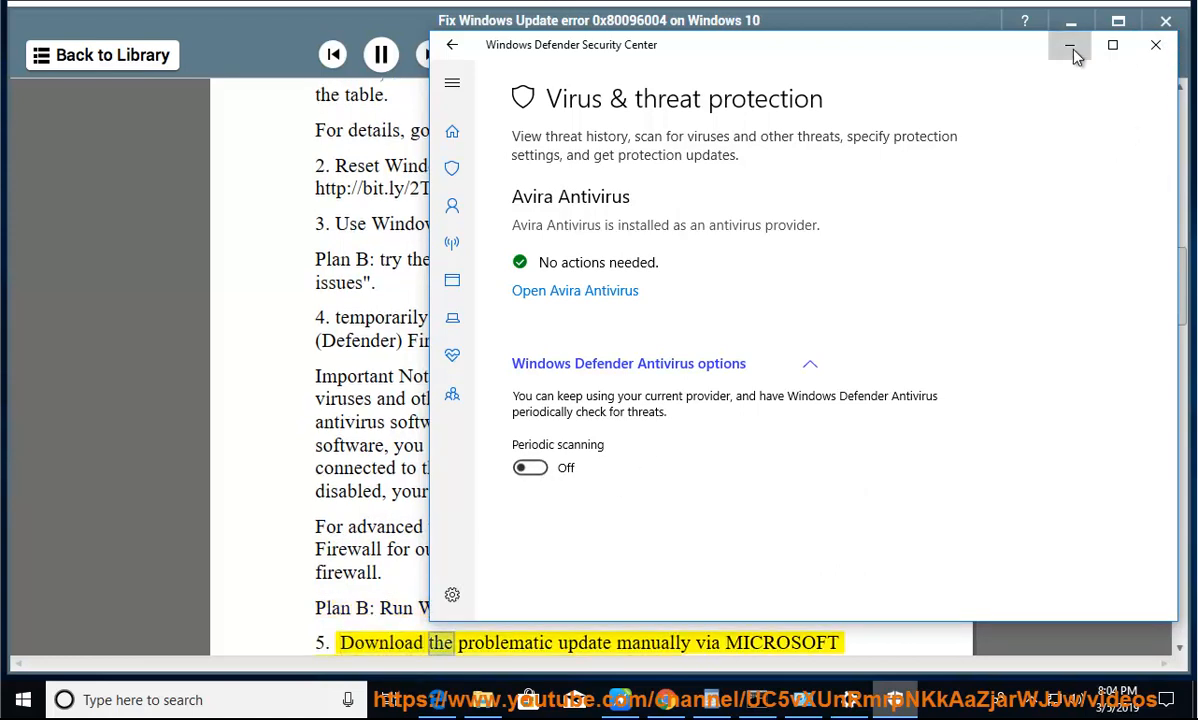
pyautogui.click(1071, 45)
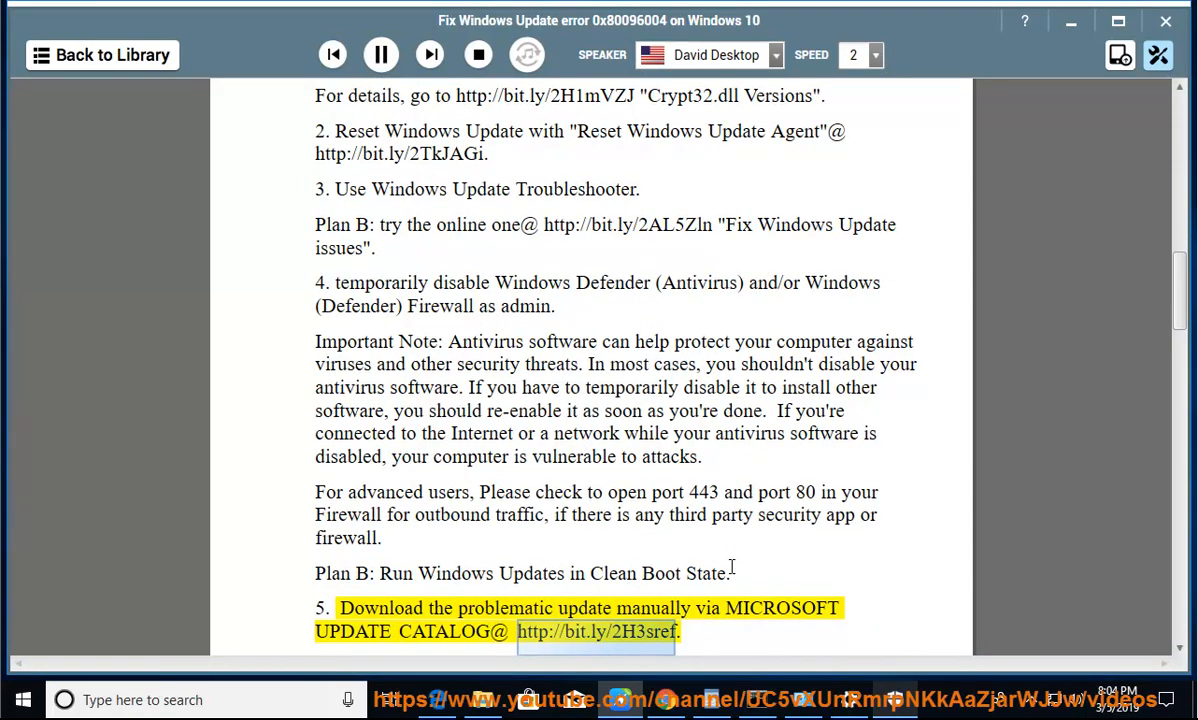
# Follow the narration through steps 6 and 7, pause it, and select the word 'Service'.
pyautogui.scroll(-3)
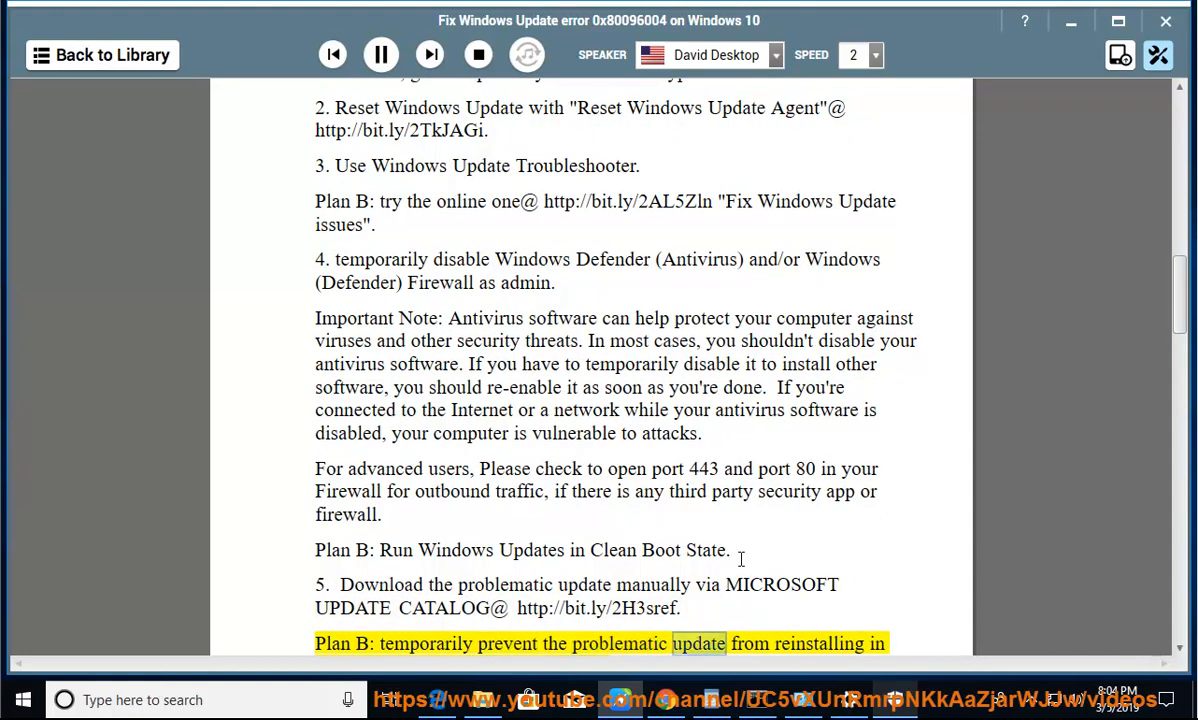
pyautogui.scroll(-3)
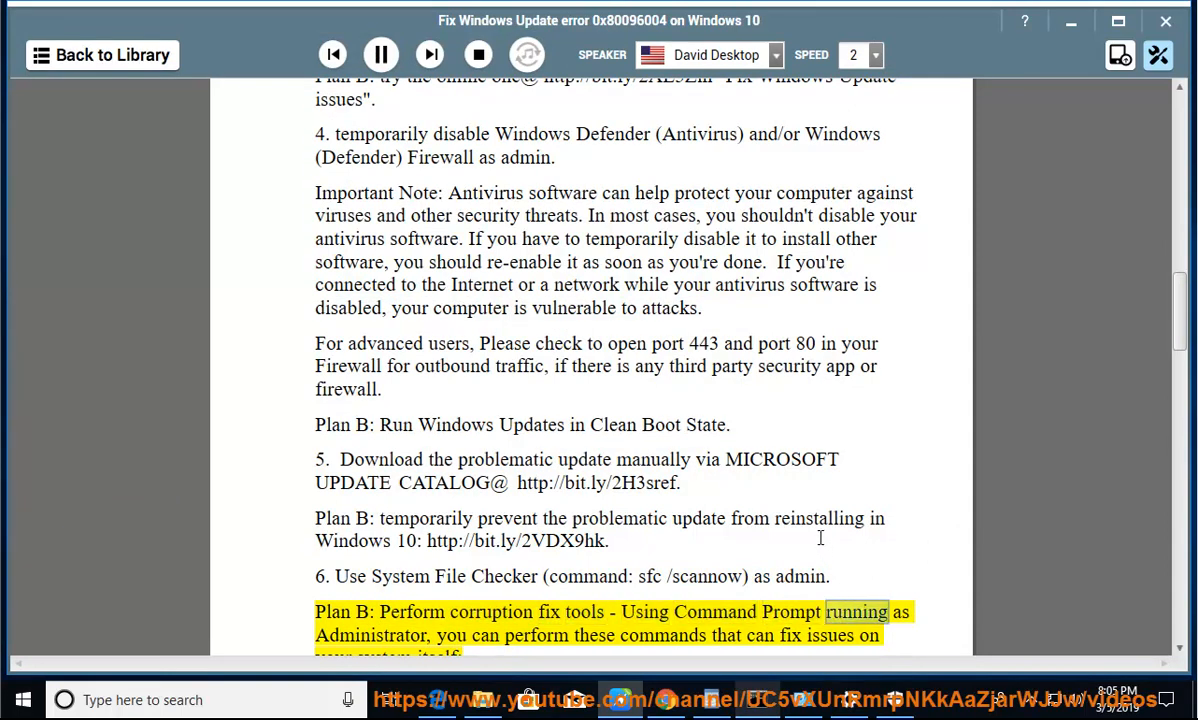
pyautogui.scroll(-3)
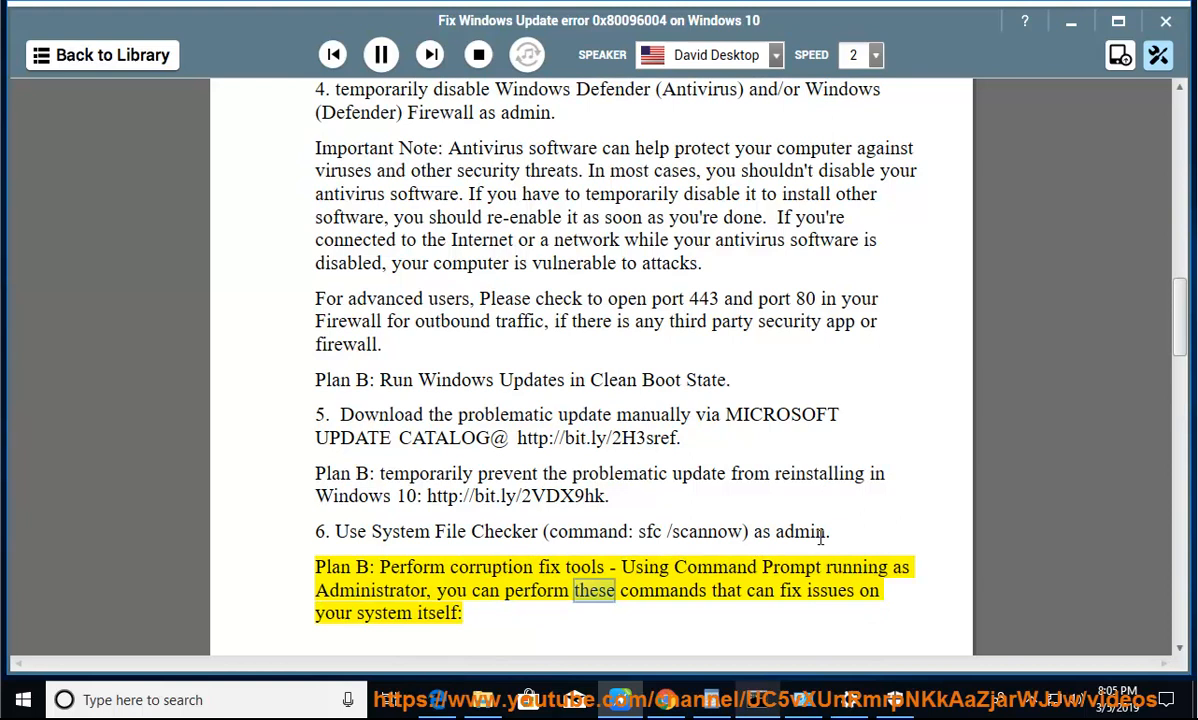
pyautogui.scroll(-3)
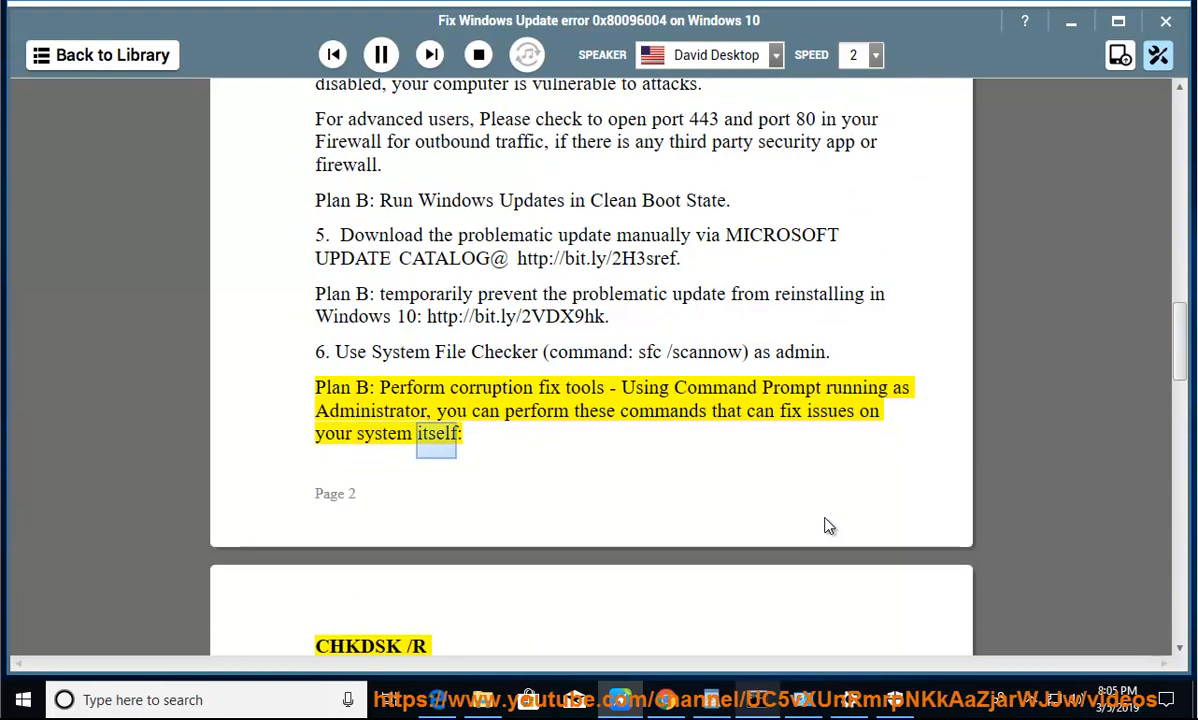
pyautogui.scroll(-3)
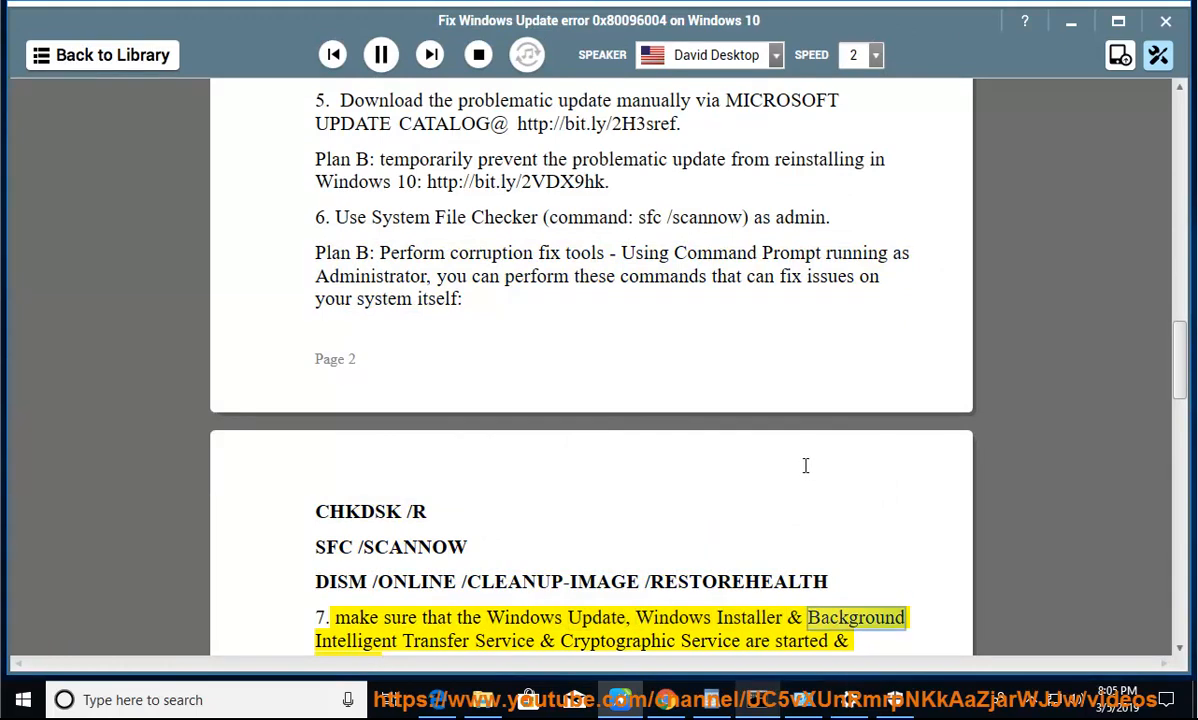
pyautogui.scroll(-3)
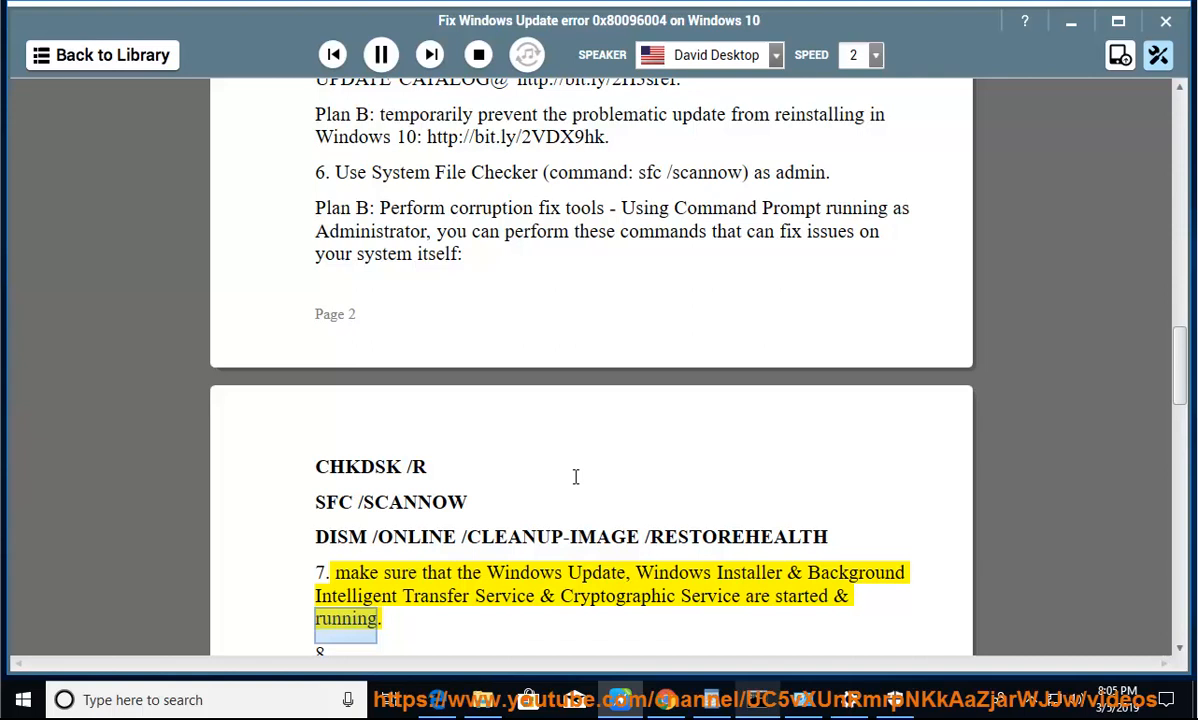
pyautogui.click(380, 55)
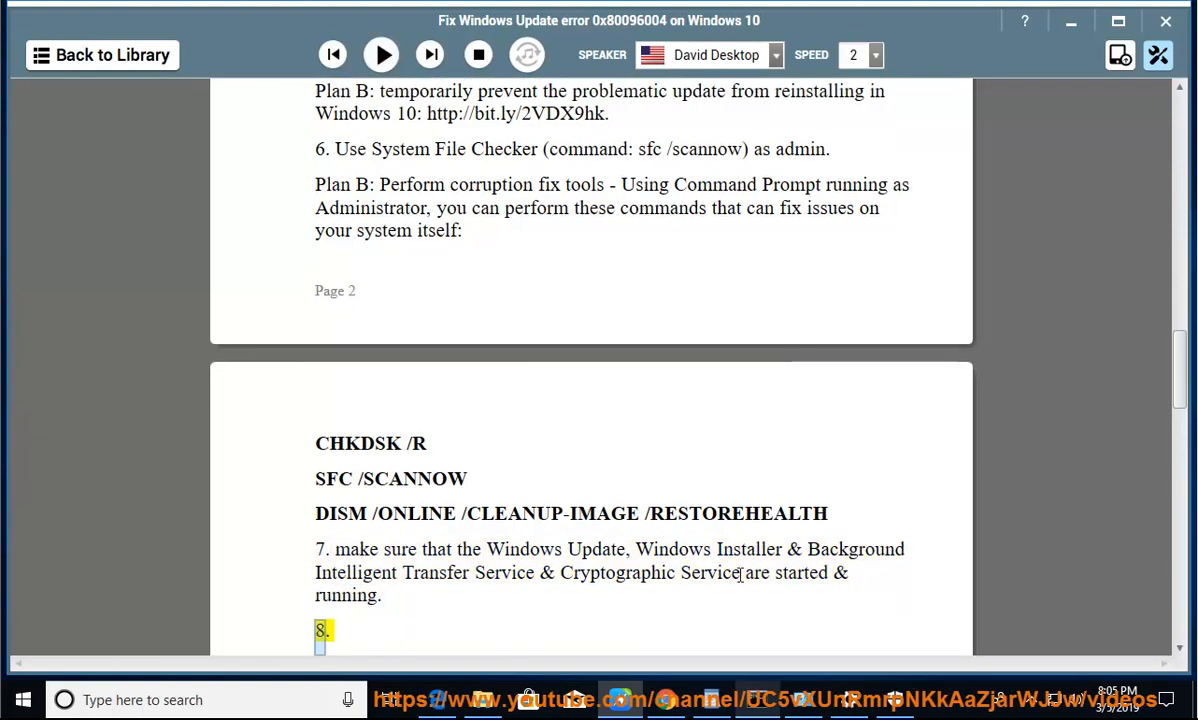
pyautogui.doubleClick(712, 572)
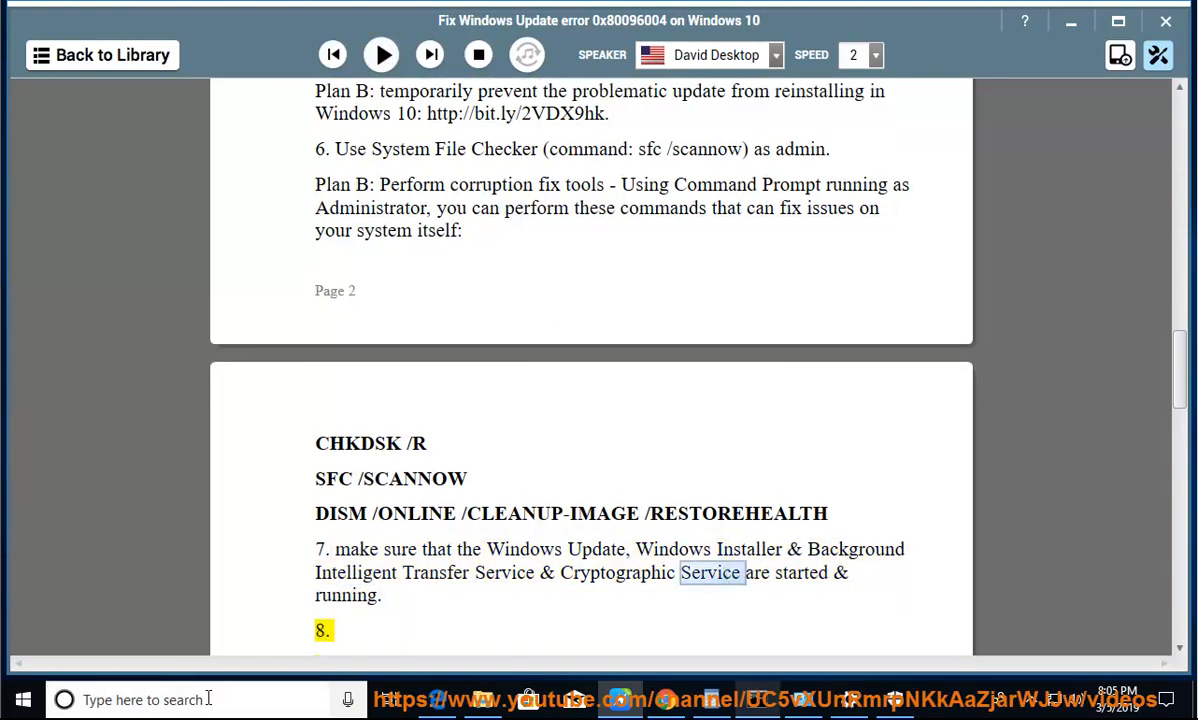
# Find the Windows Update service in Services and start it from its properties.
pyautogui.write('SER')
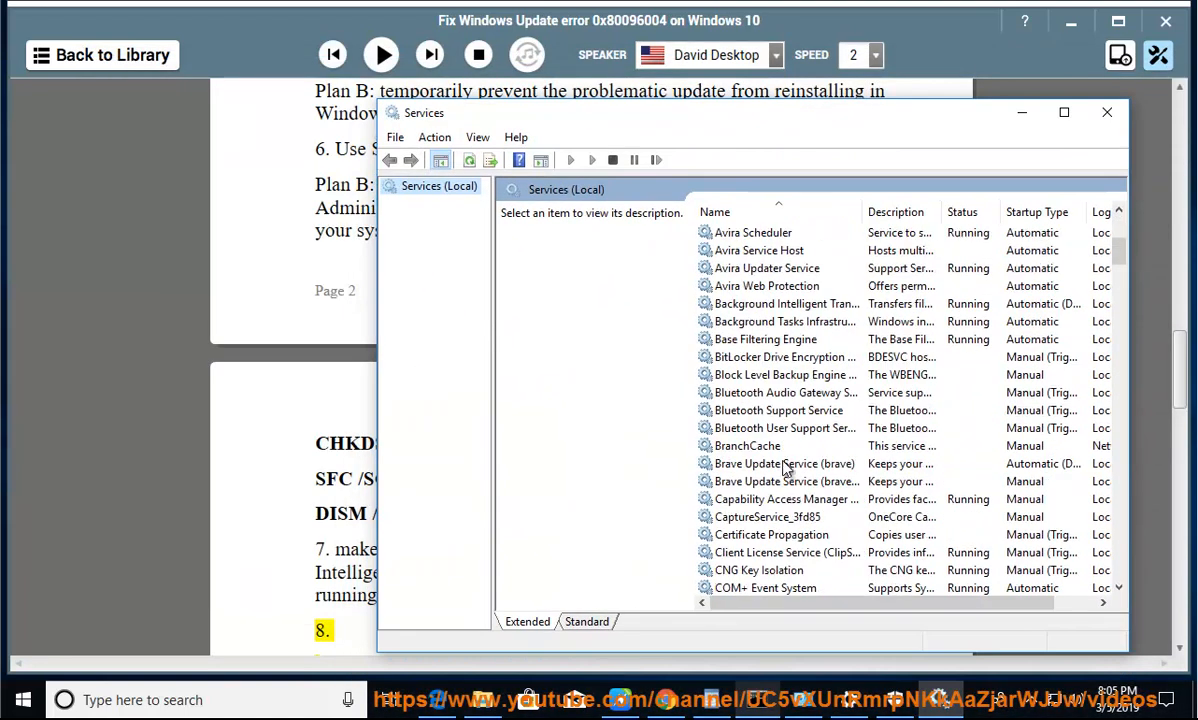
pyautogui.scroll(-3)
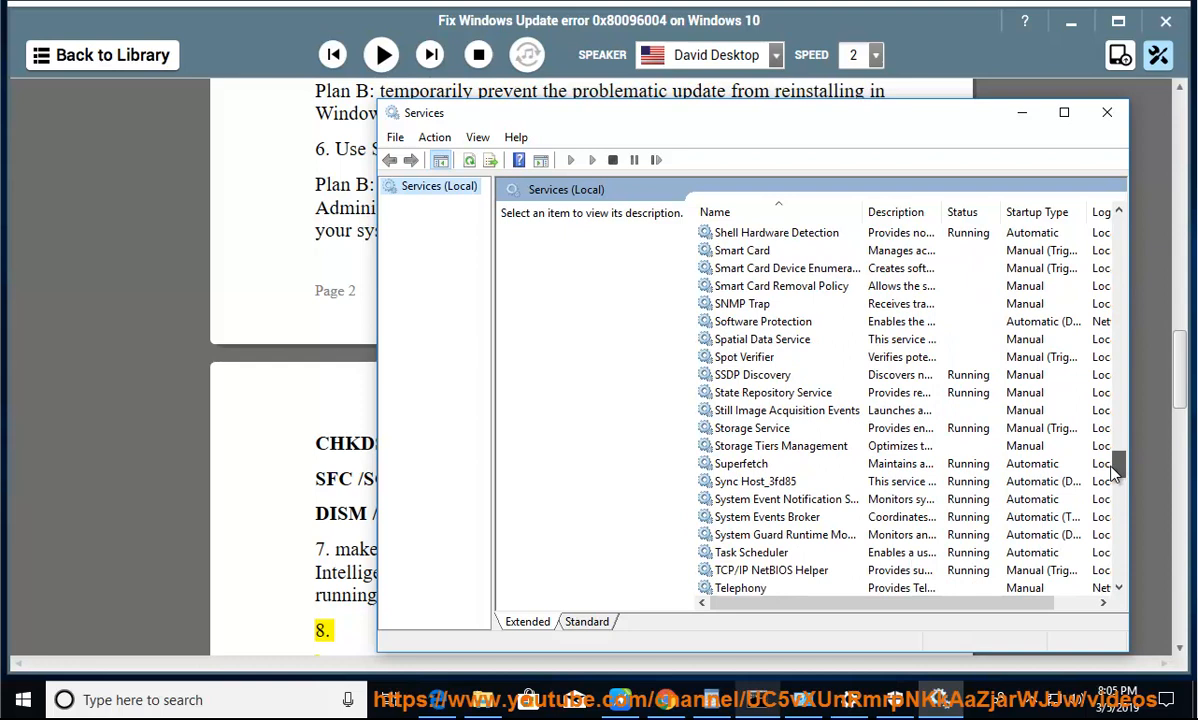
pyautogui.scroll(-3)
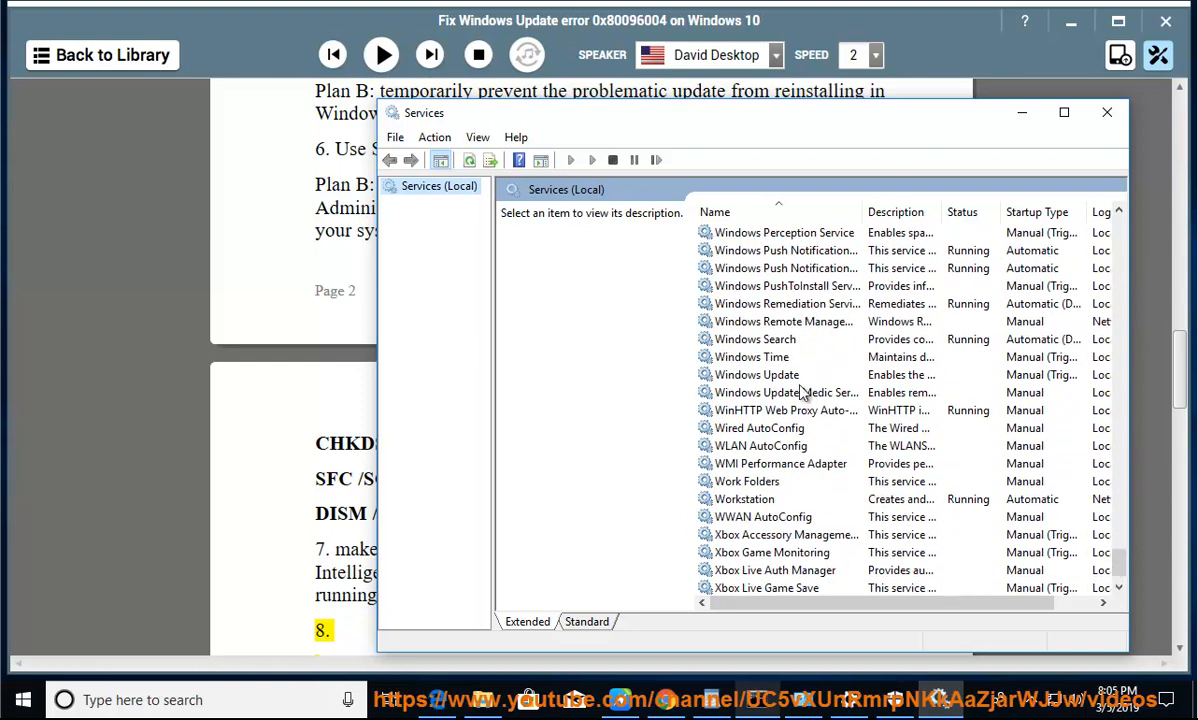
pyautogui.click(757, 374)
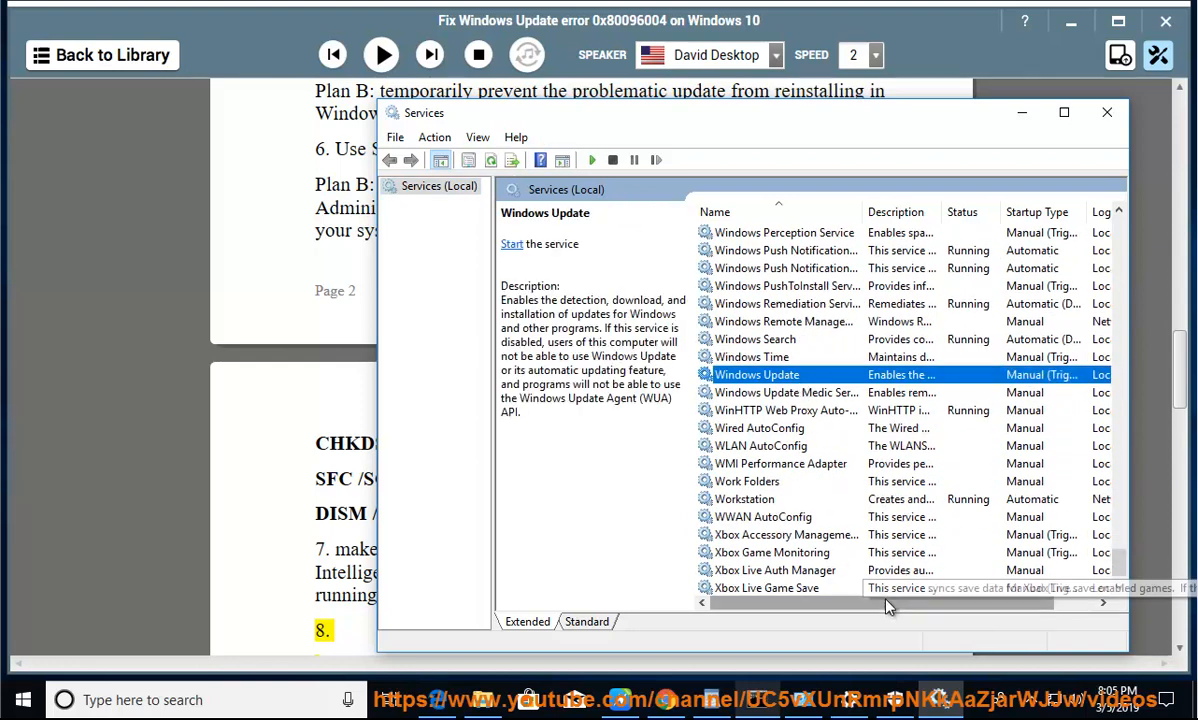
pyautogui.hscroll(3)
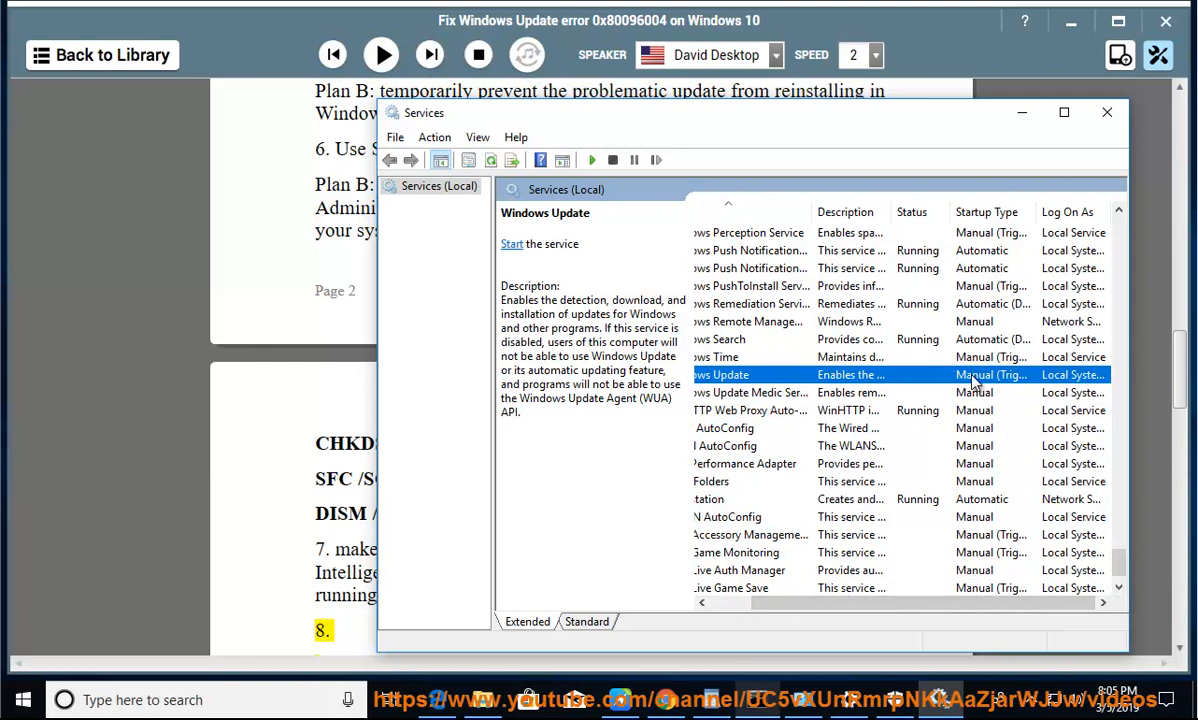
pyautogui.doubleClick(720, 374)
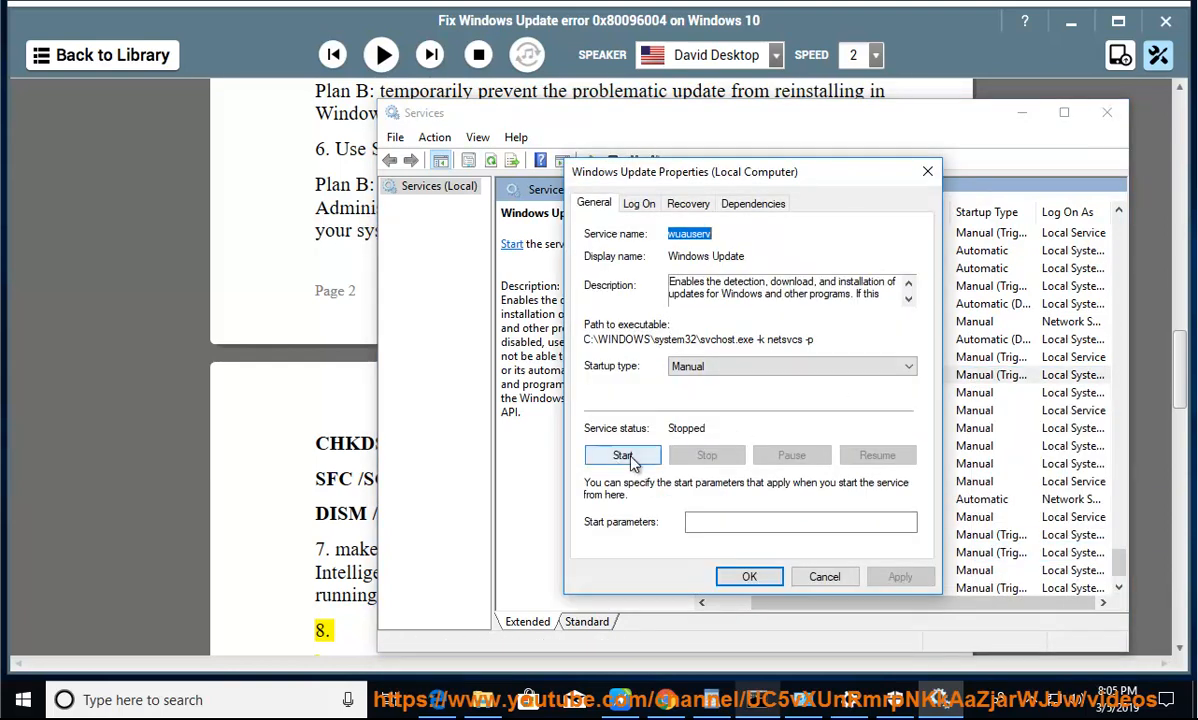
pyautogui.click(622, 455)
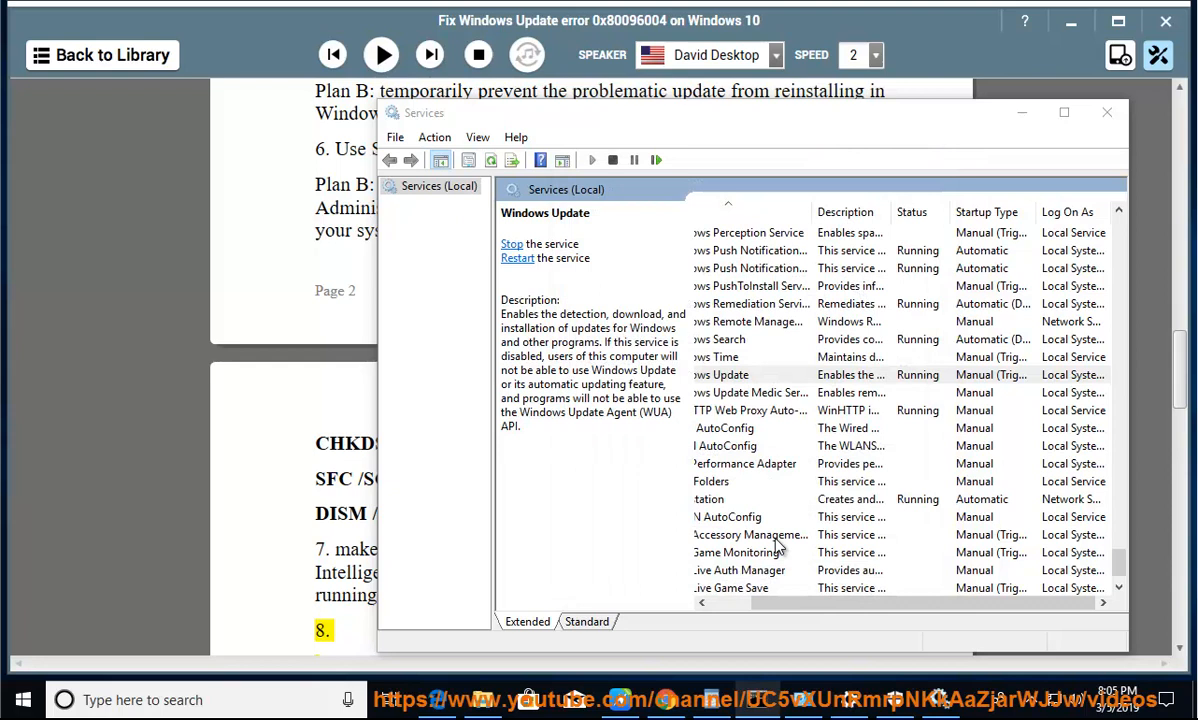
# Close the Services window, dismissing the warning about open dialog boxes.
pyautogui.click(1106, 112)
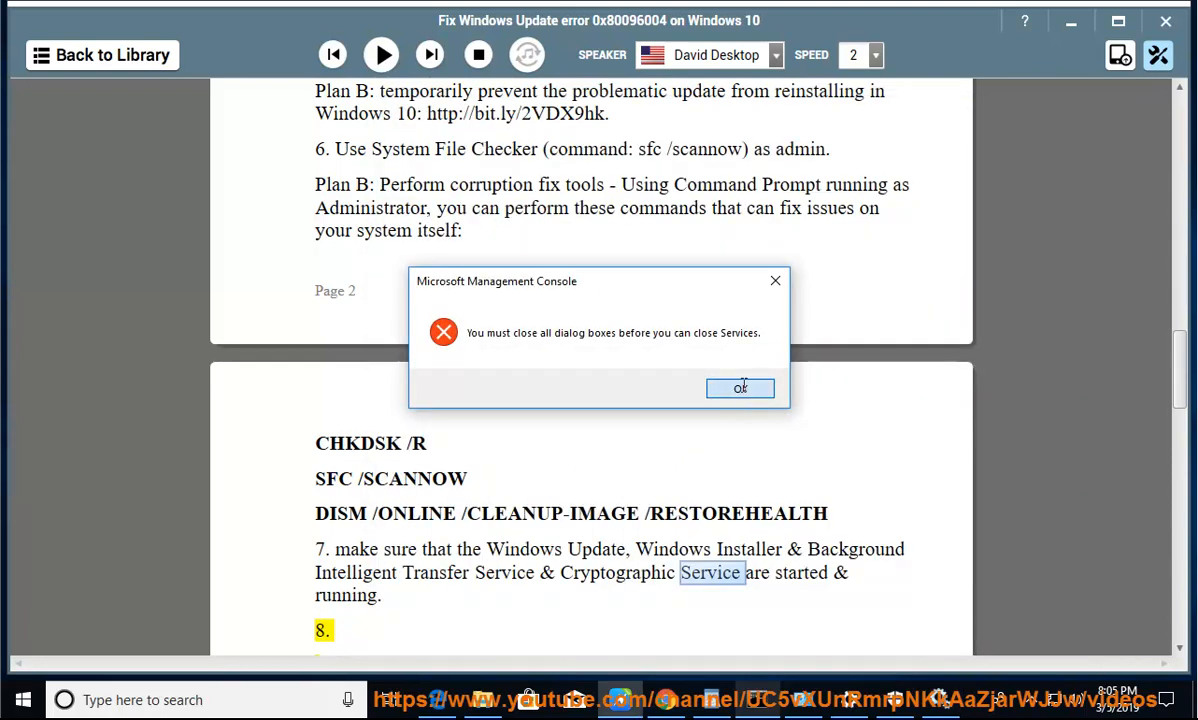
pyautogui.click(740, 388)
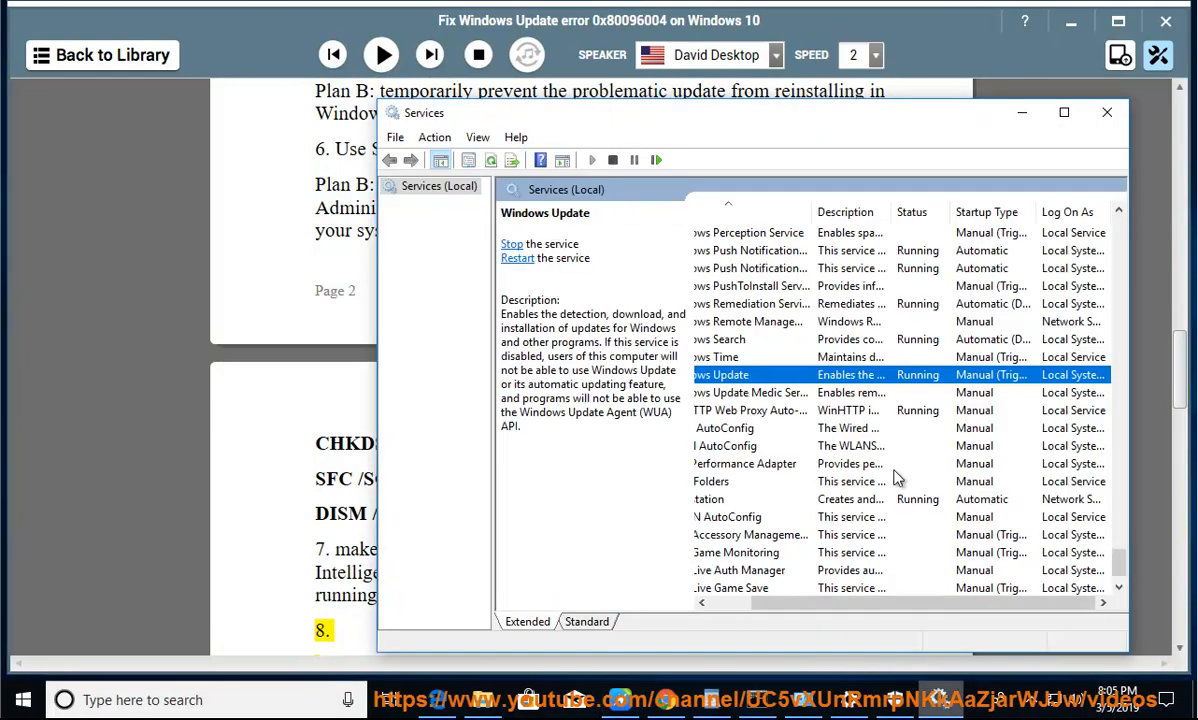
pyautogui.click(1106, 112)
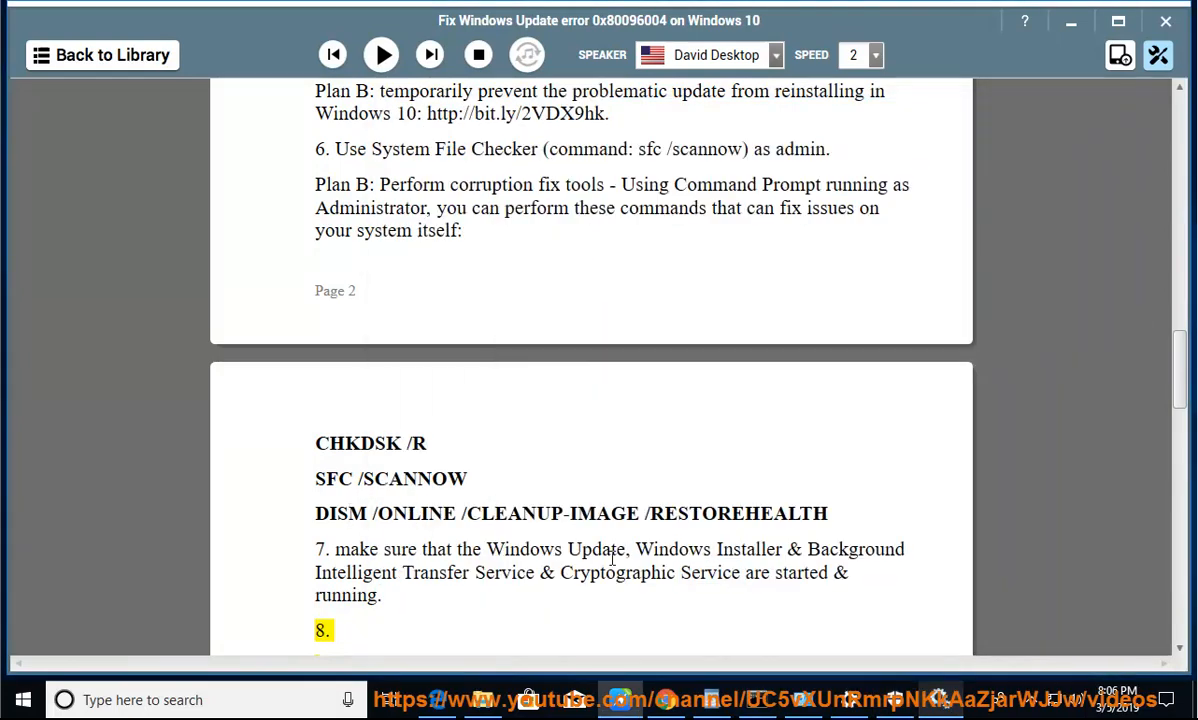
# Start the Windows Installer service, close its progress window, and resume the read-aloud.
pyautogui.moveTo(636, 549); pyautogui.dragTo(818, 572)
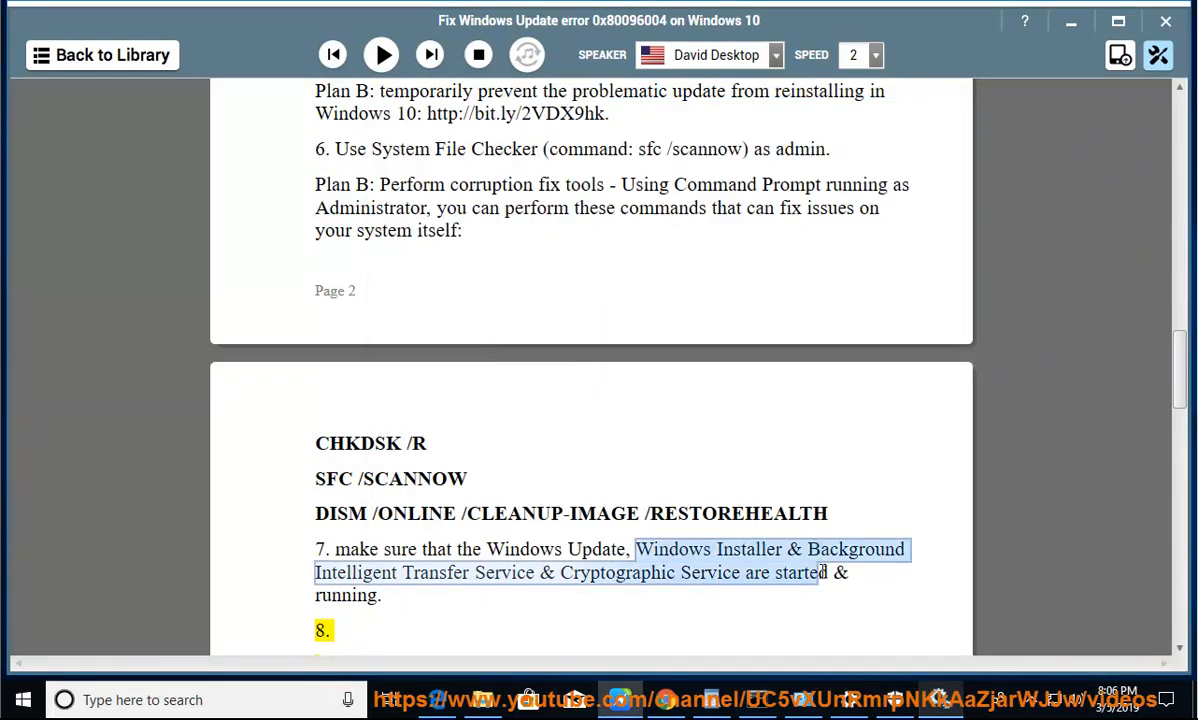
pyautogui.click(765, 557)
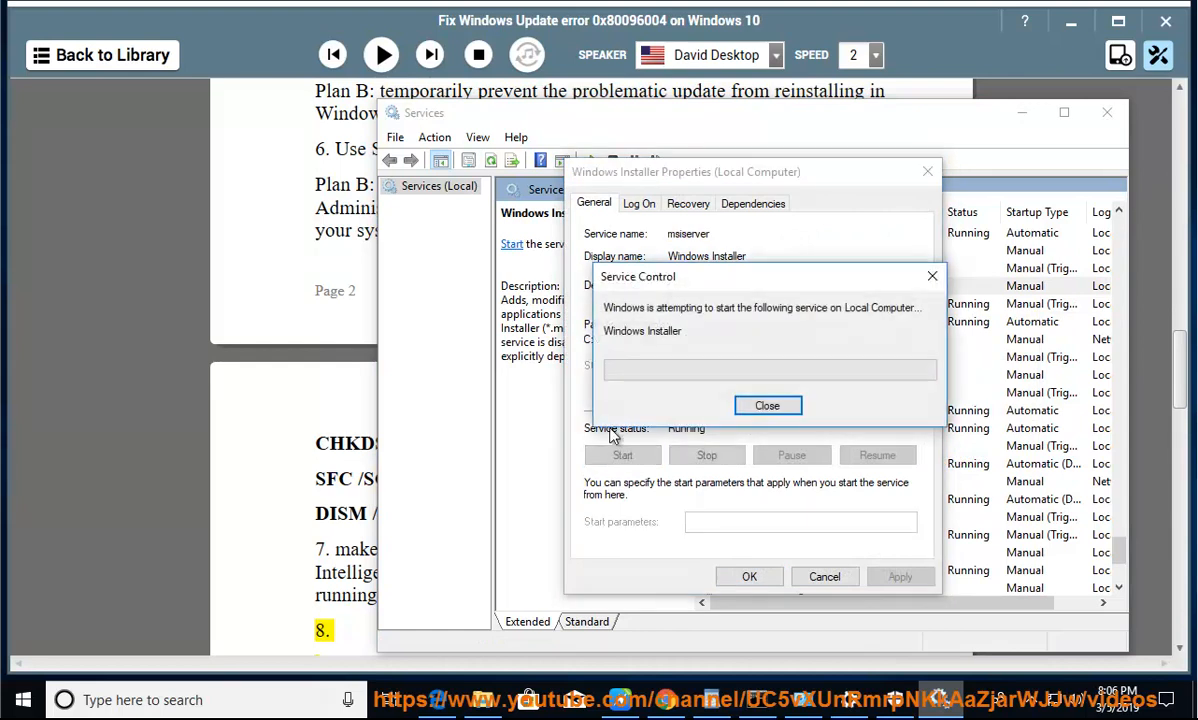
pyautogui.click(767, 405)
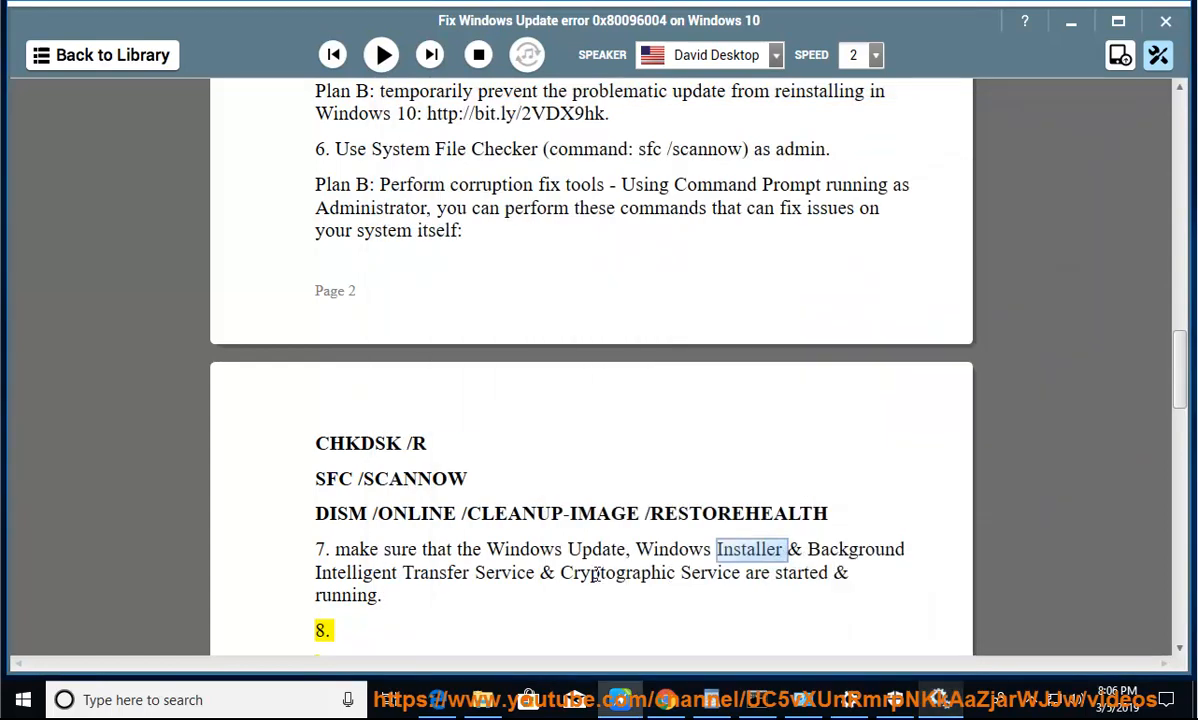
pyautogui.click(380, 55)
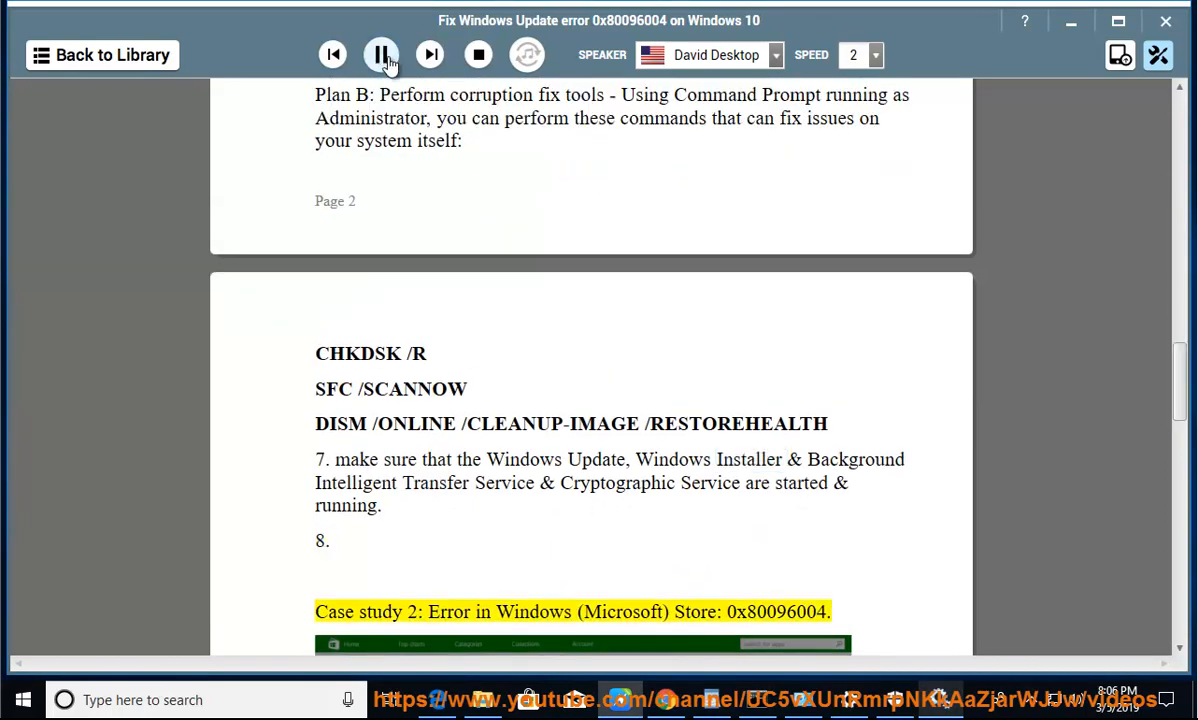
# Scroll with the narration past the Case study 2 screenshot to the Windows refresh fix.
pyautogui.scroll(-3)
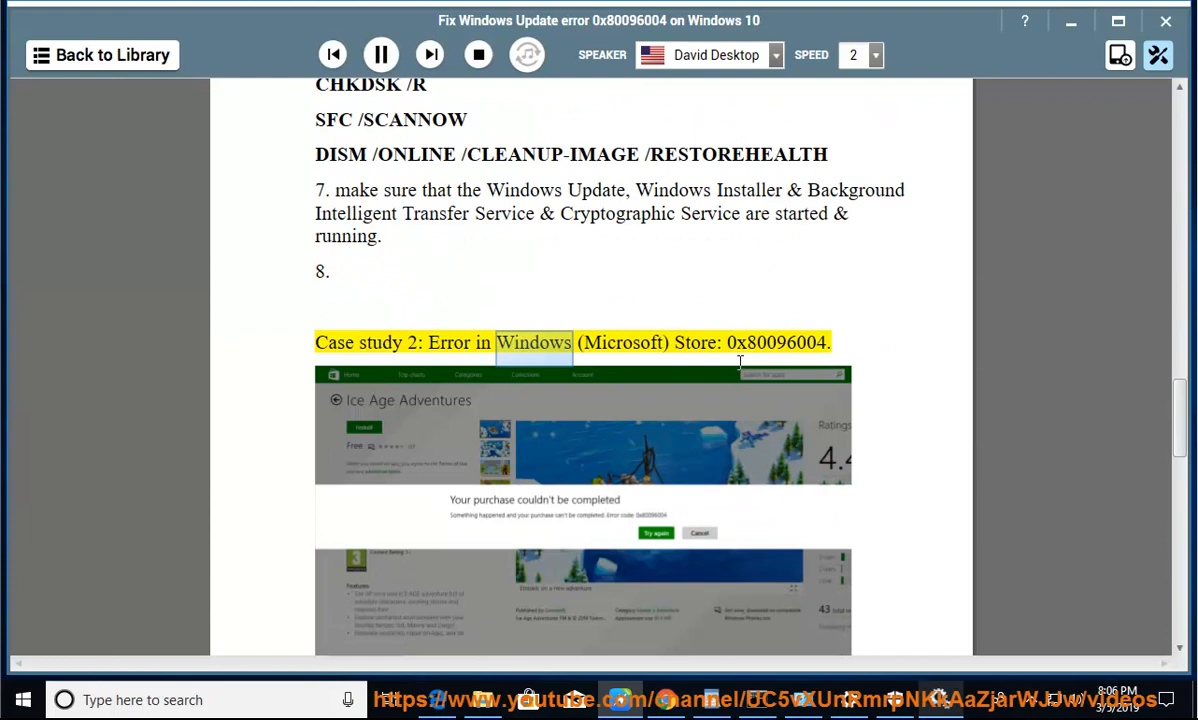
pyautogui.scroll(-3)
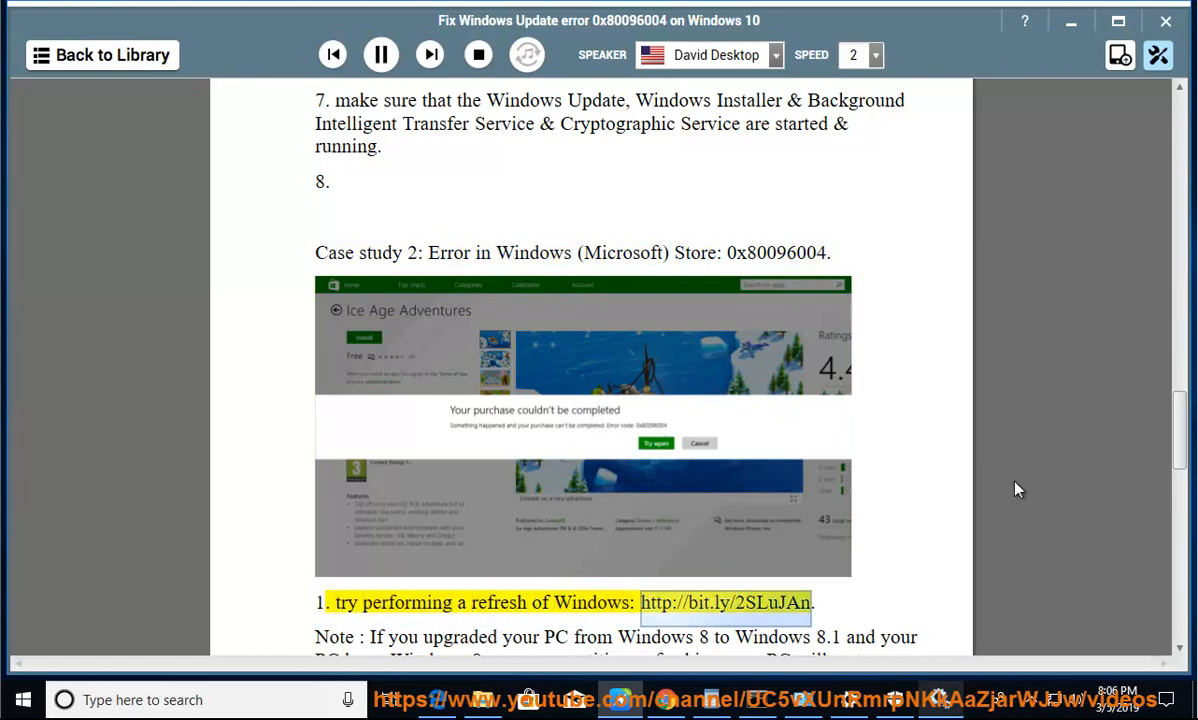
pyautogui.moveTo(510, 602)
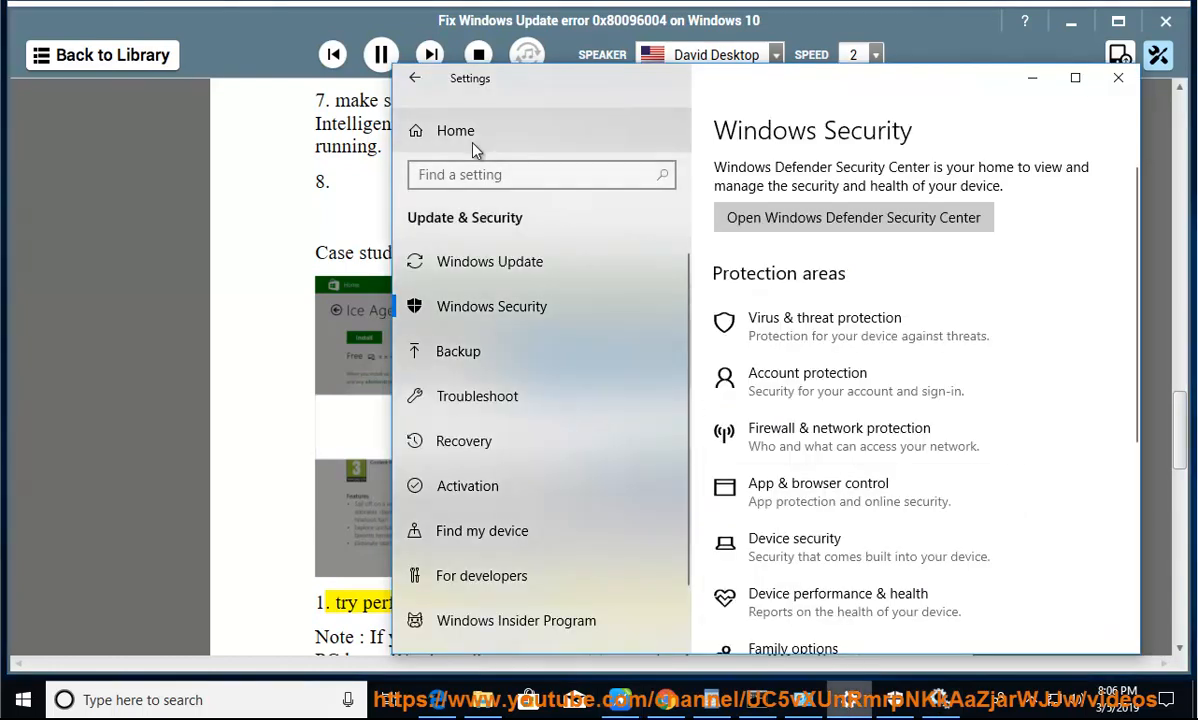
# Show Reset this PC under Update & Security > Recovery, cancel it, and minimize Settings.
pyautogui.click(455, 130)
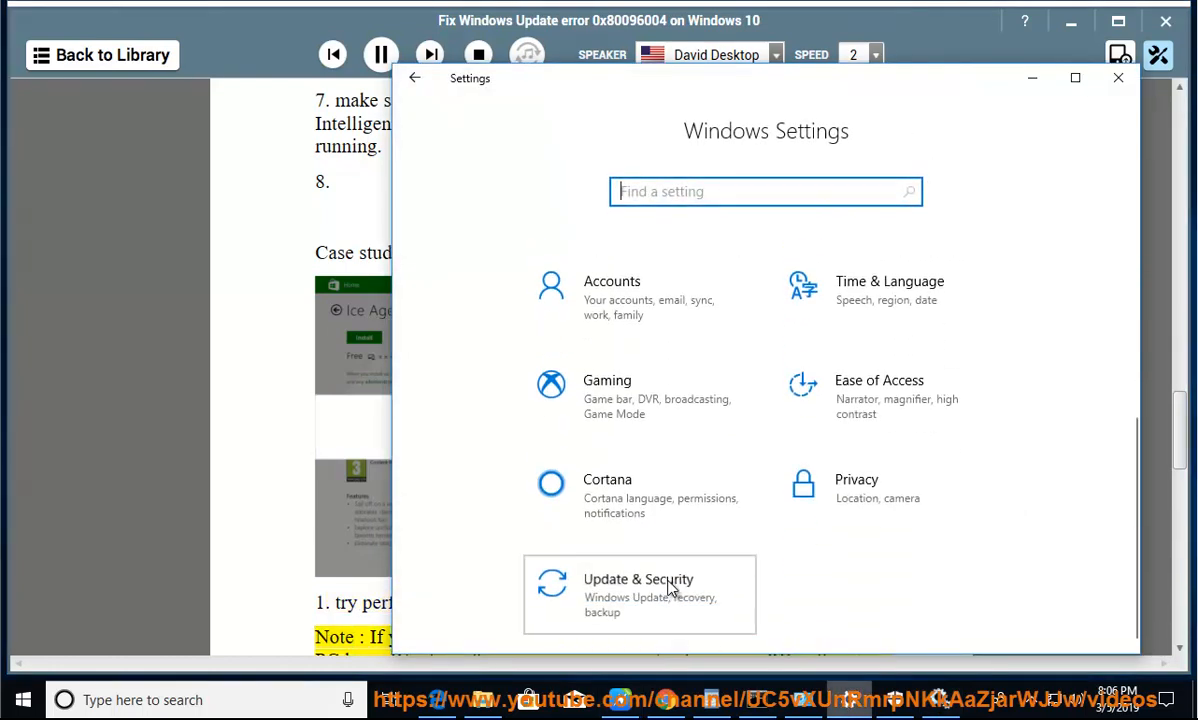
pyautogui.click(639, 579)
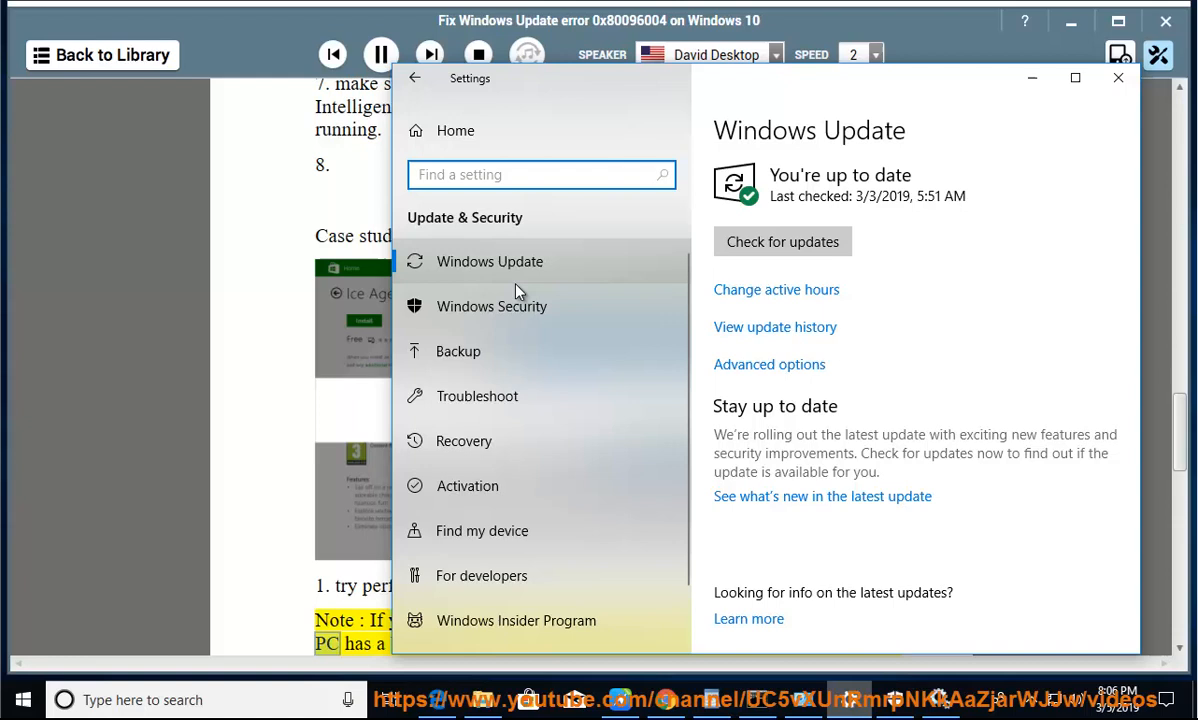
pyautogui.click(463, 441)
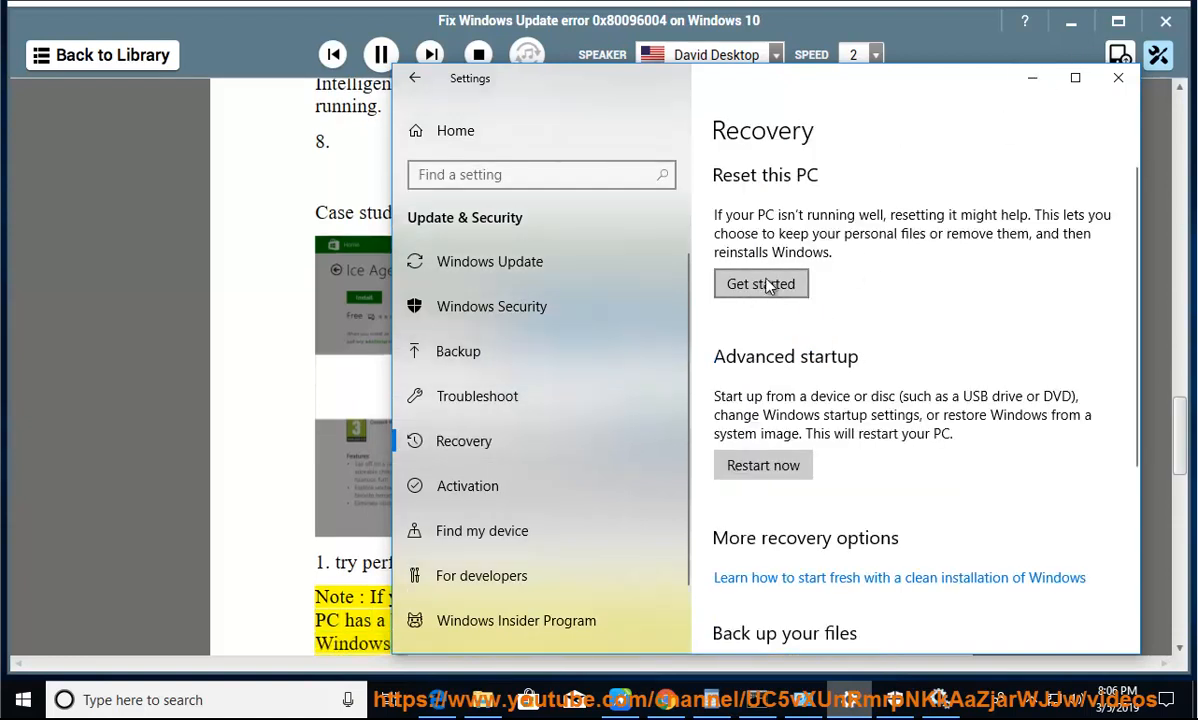
pyautogui.click(760, 284)
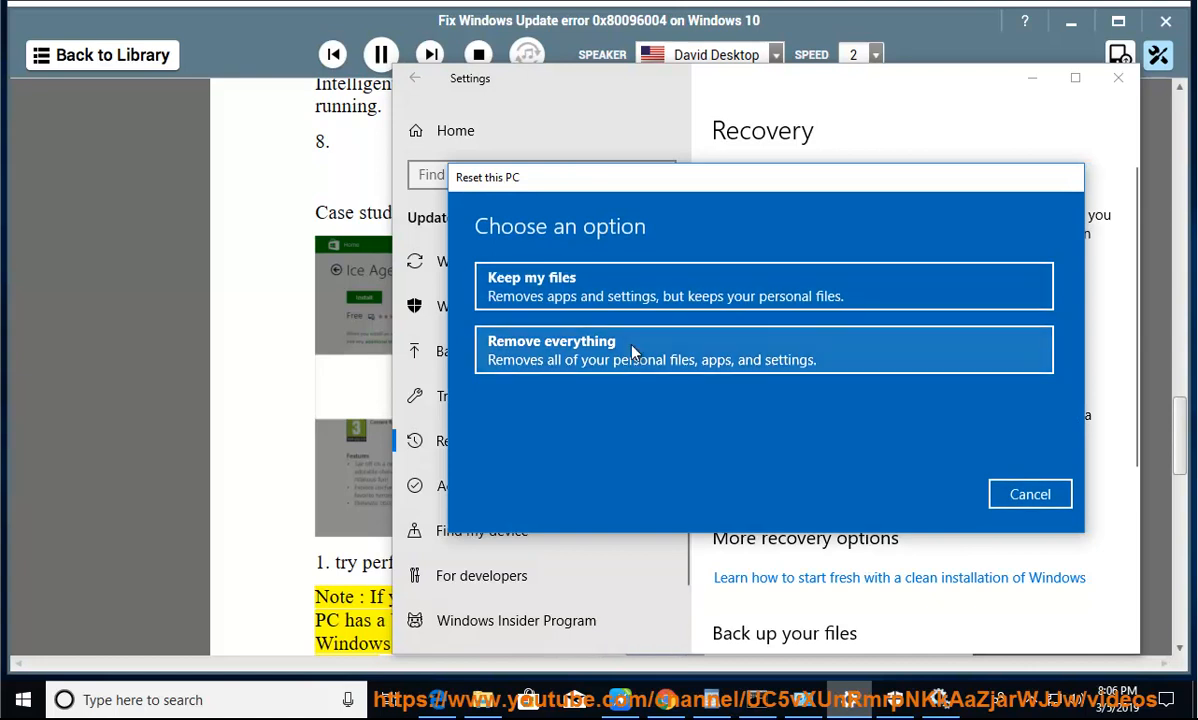
pyautogui.click(1029, 493)
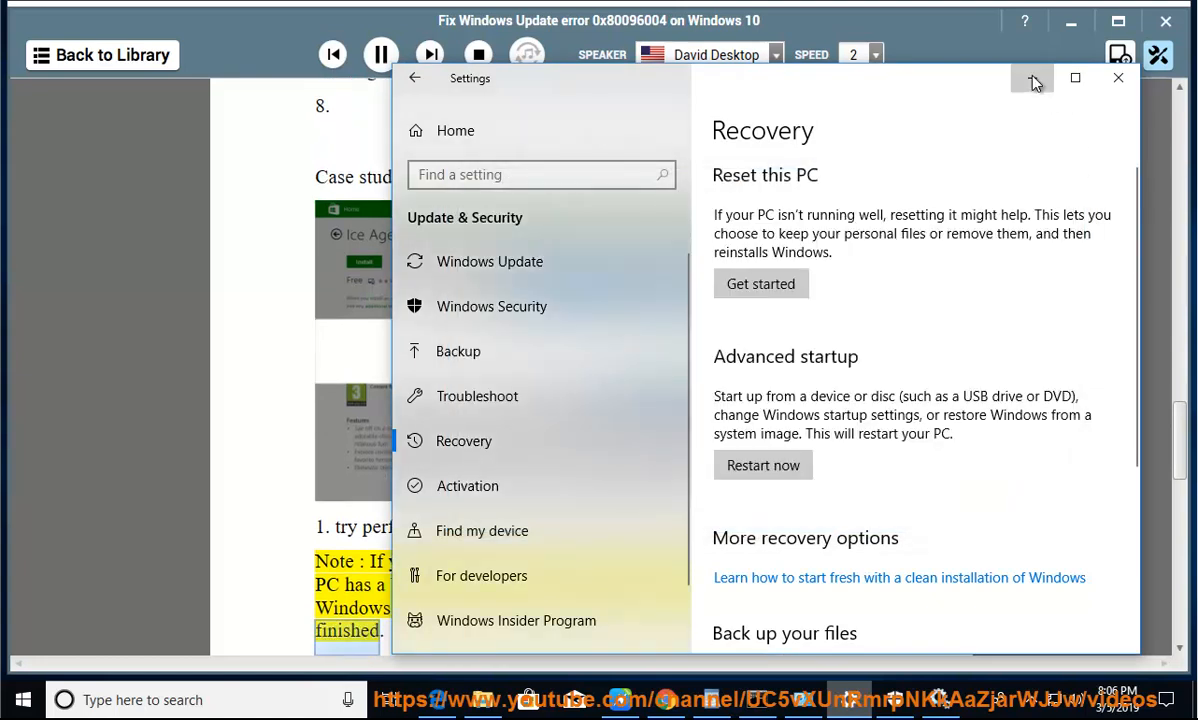
pyautogui.click(1118, 78)
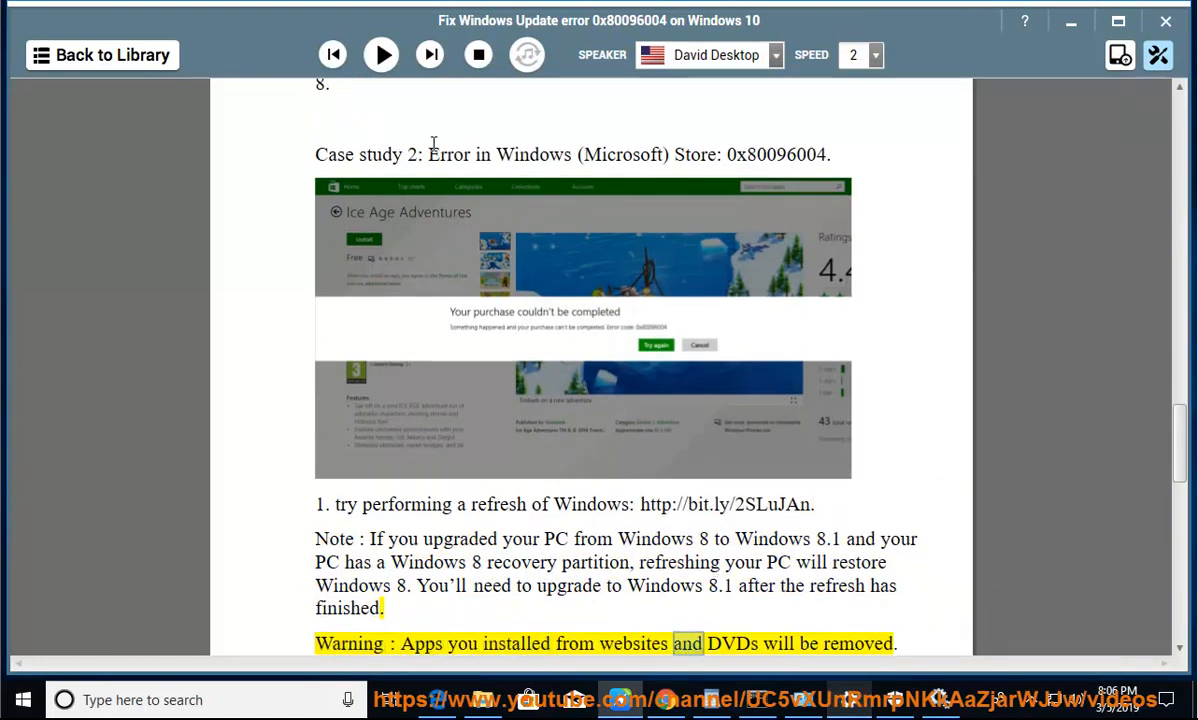
# Resume playback and scroll through the refresh note and the removed-apps warning.
pyautogui.click(380, 54)
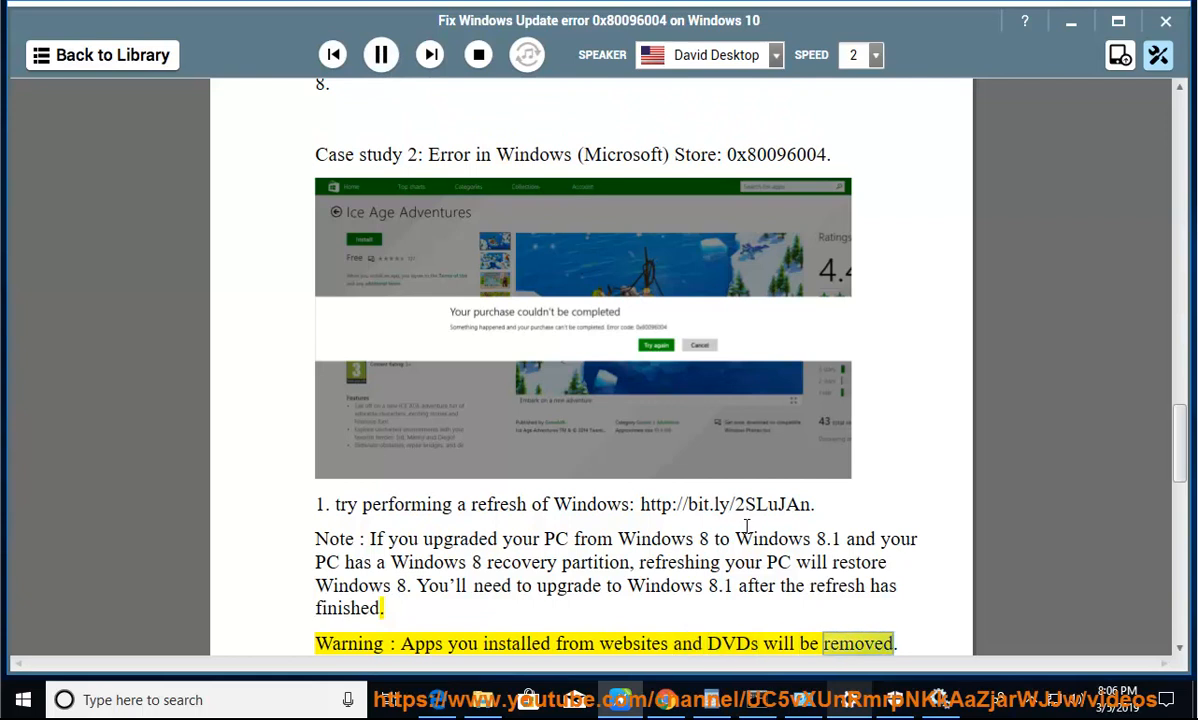
pyautogui.scroll(-3)
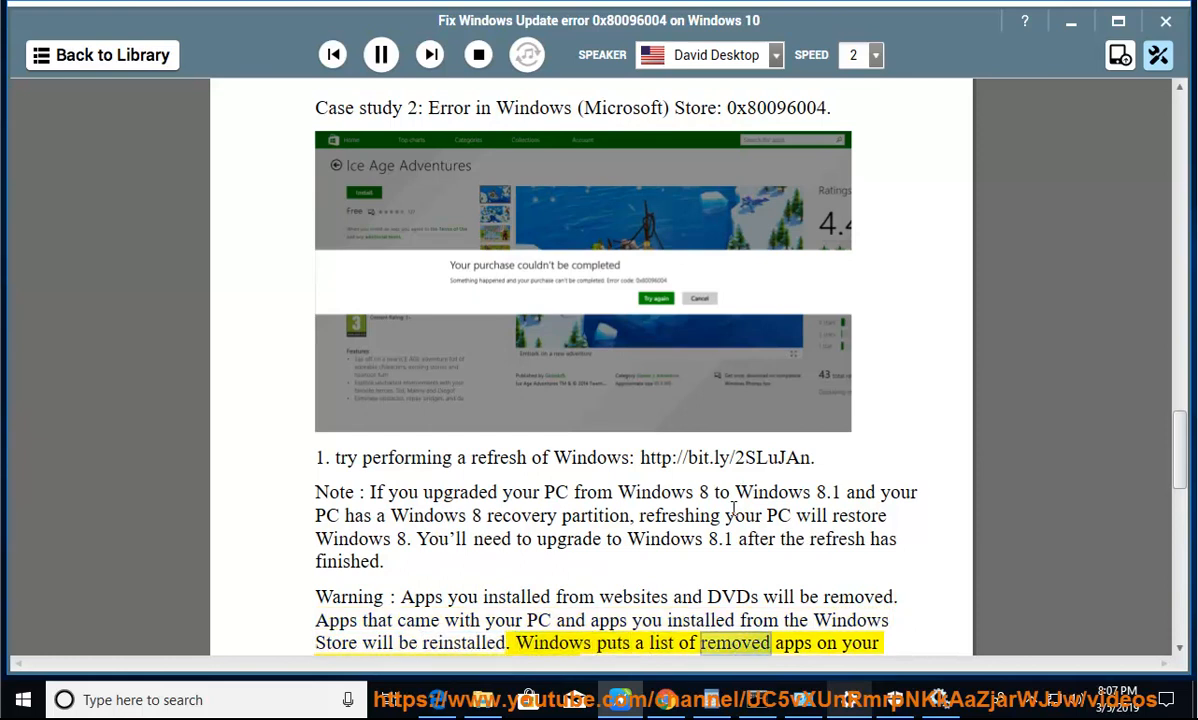
pyautogui.scroll(-3)
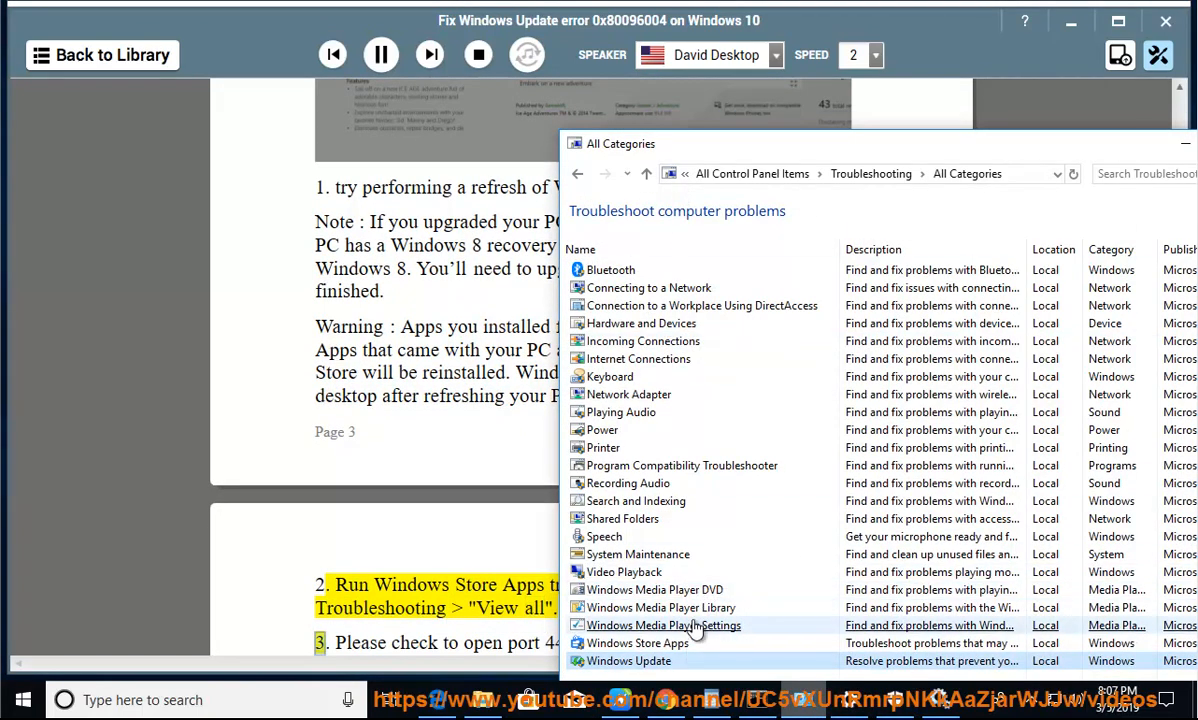
# Scroll the guide as it reads the troubleshooter, firewall port, and dism/sfc steps.
pyautogui.scroll(3)
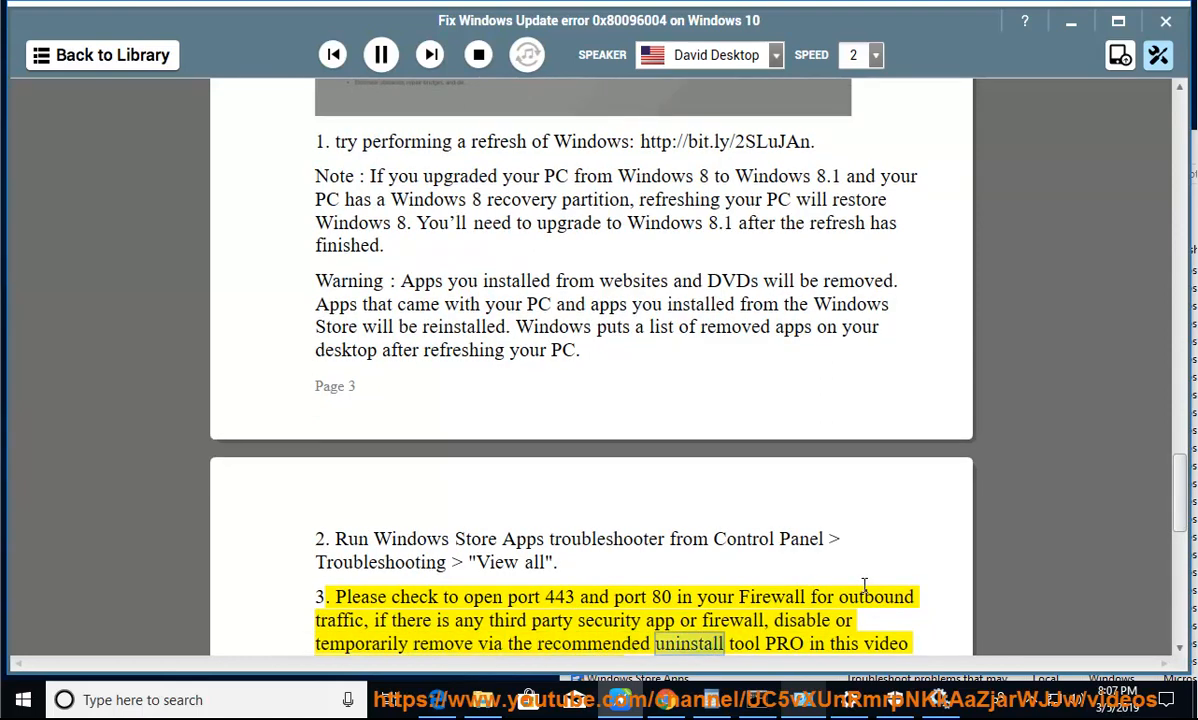
pyautogui.scroll(-3)
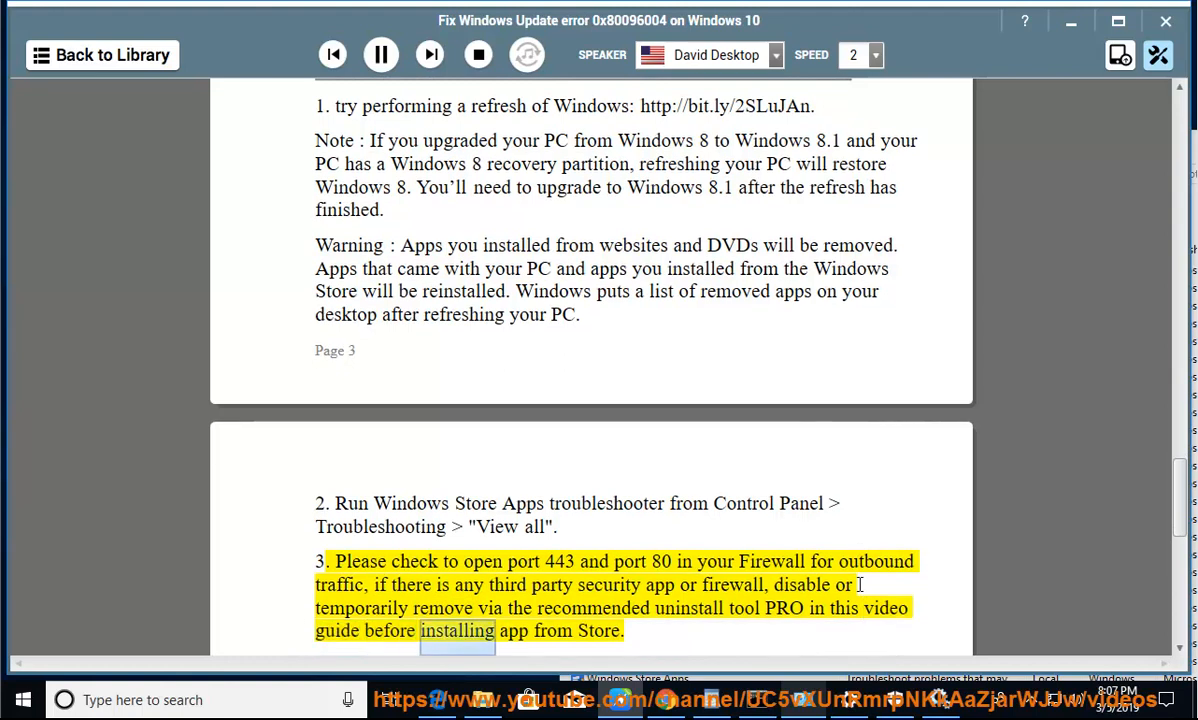
pyautogui.scroll(-3)
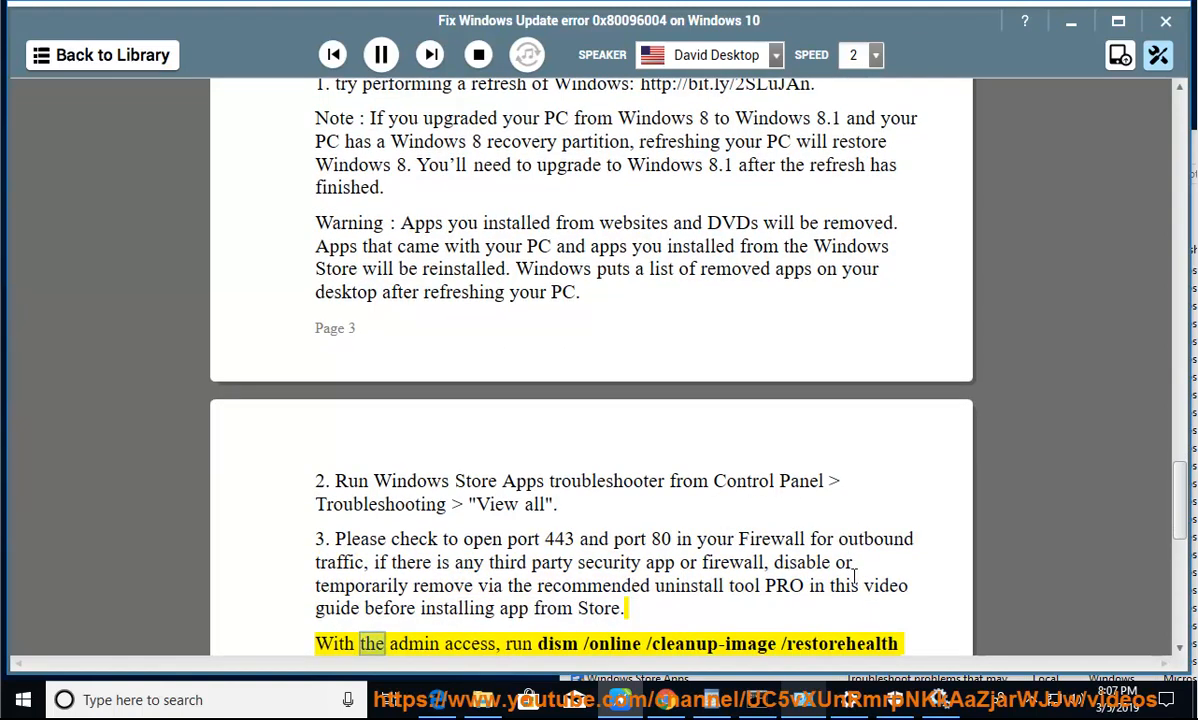
pyautogui.scroll(-3)
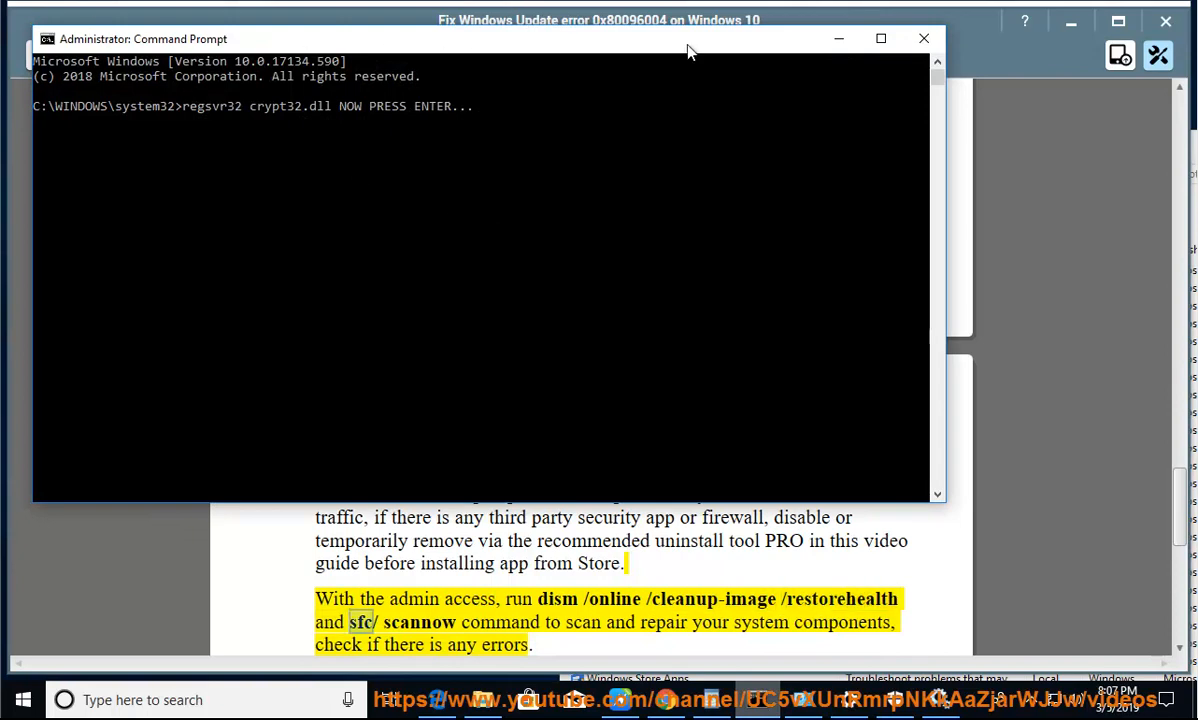
# Close the administrator Command Prompt and dismiss the Run box as narration covers WSReset.
pyautogui.click(922, 38)
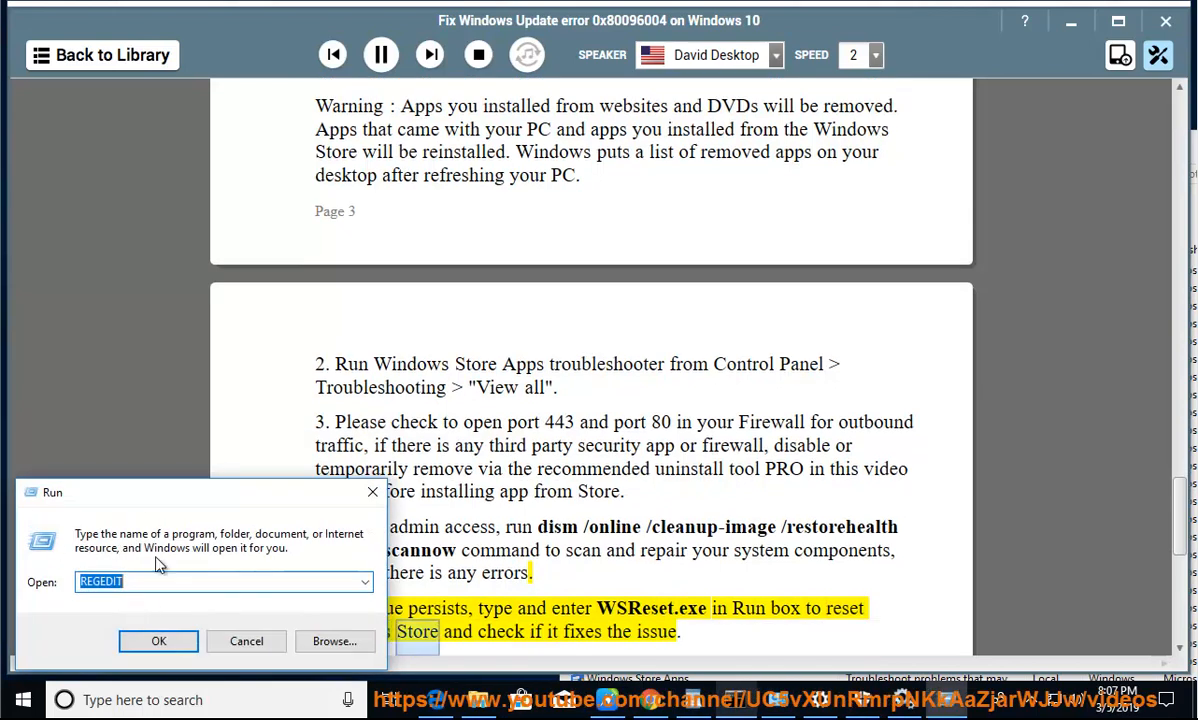
pyautogui.click(246, 641)
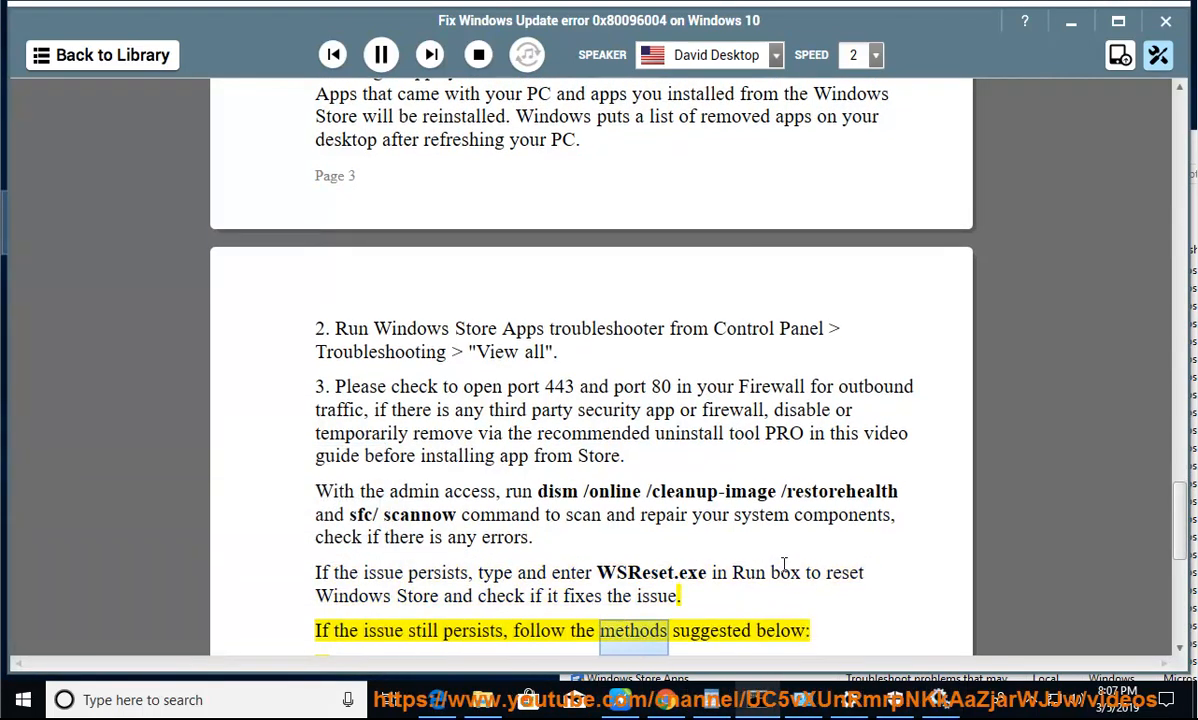
pyautogui.scroll(-3)
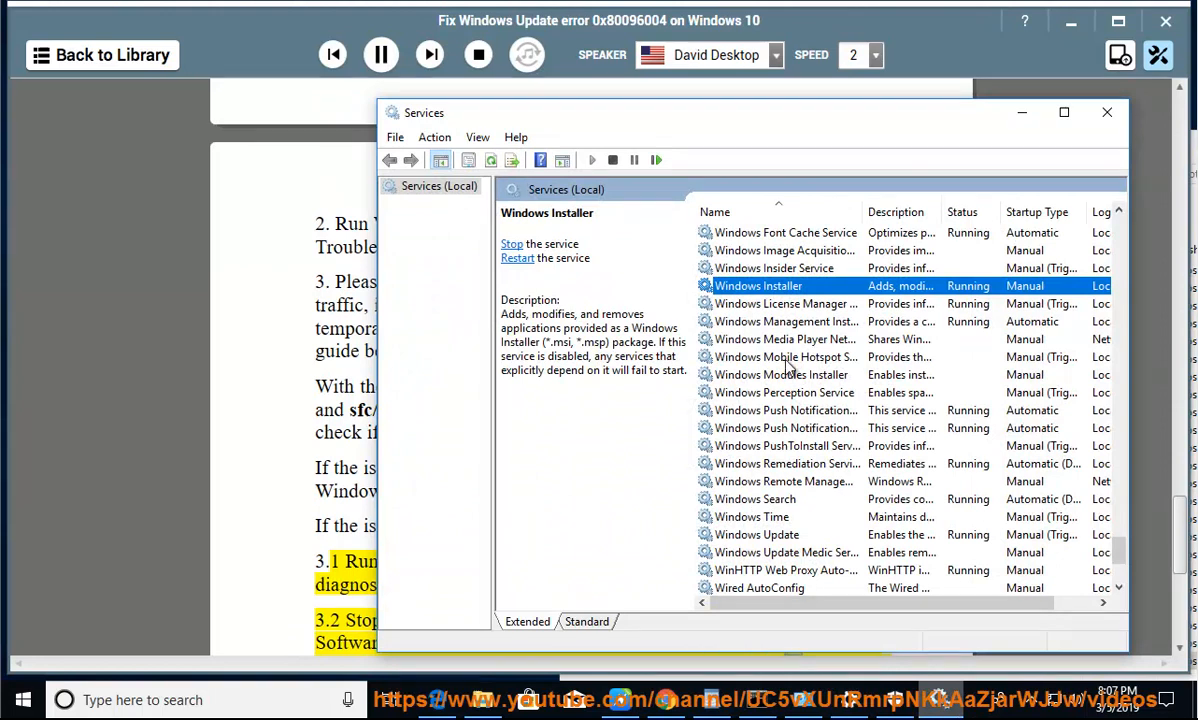
# Close Services and follow narration through steps 3.2, 3.3 and the Office XP SP3 link.
pyautogui.click(1107, 112)
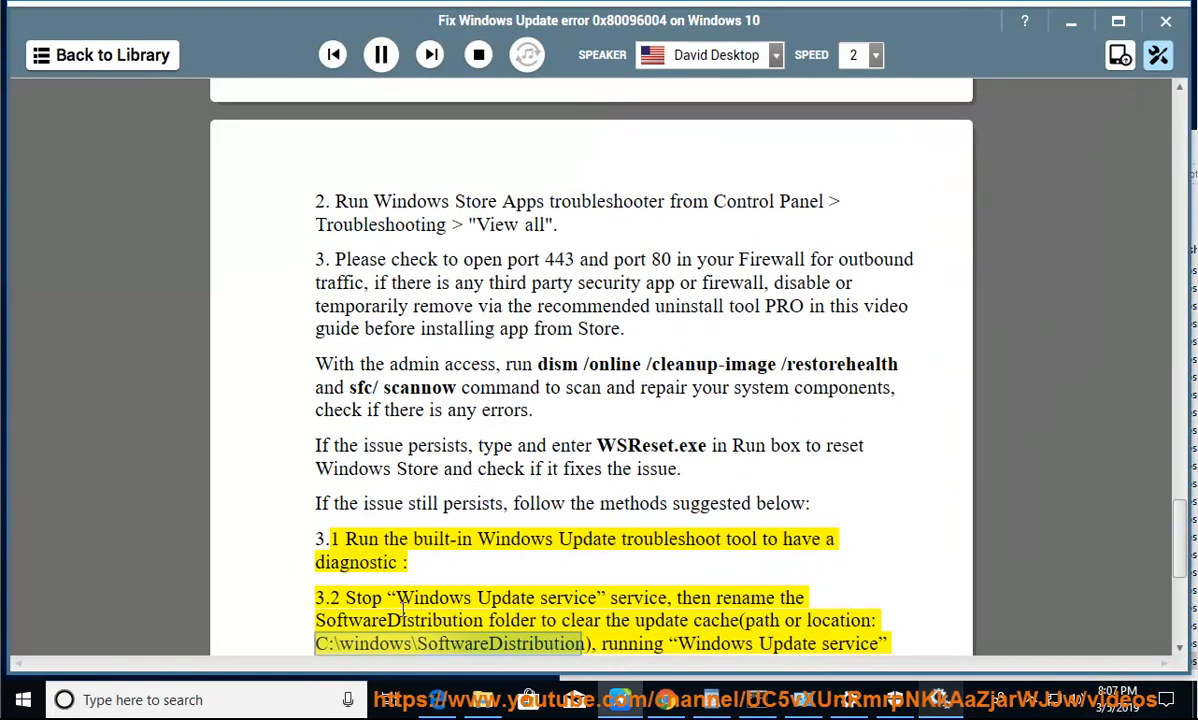
pyautogui.moveTo(776, 605)
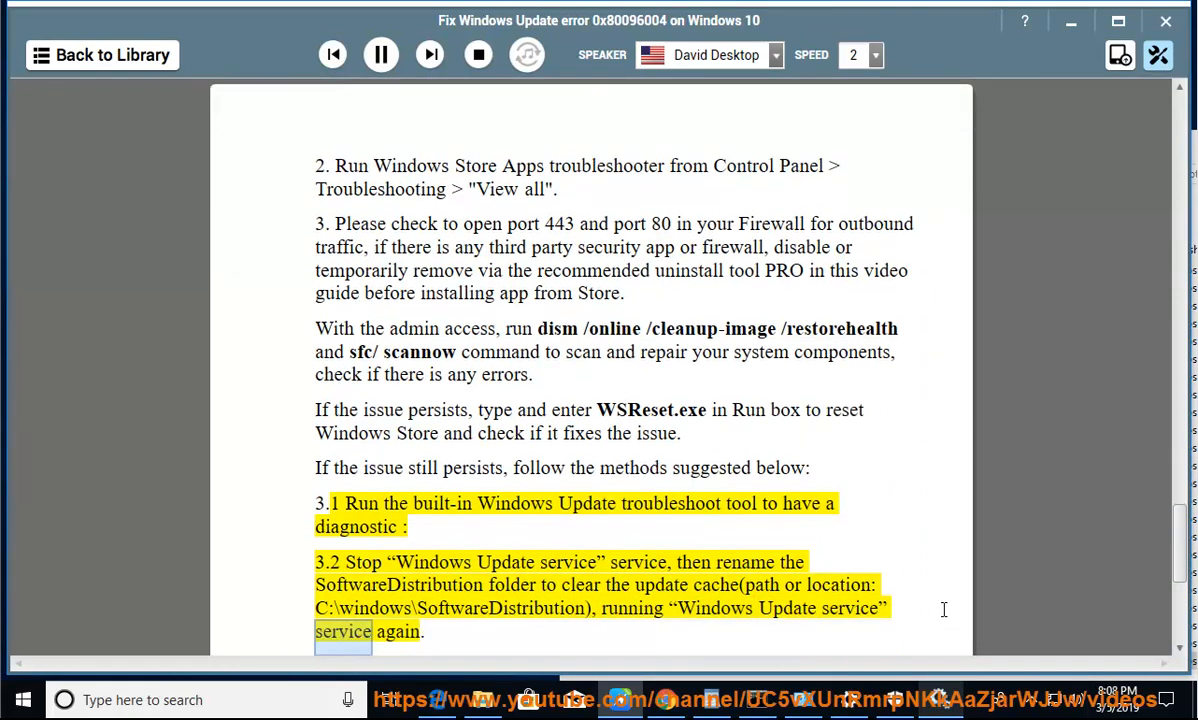
pyautogui.scroll(-3)
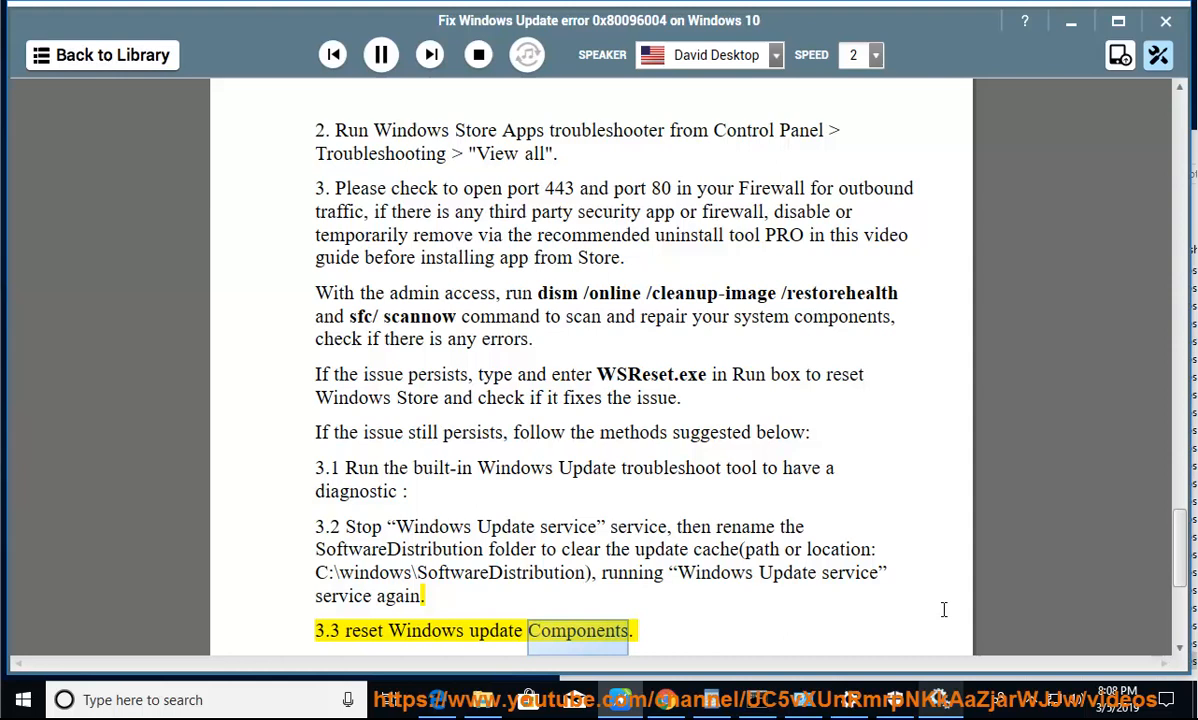
pyautogui.scroll(-3)
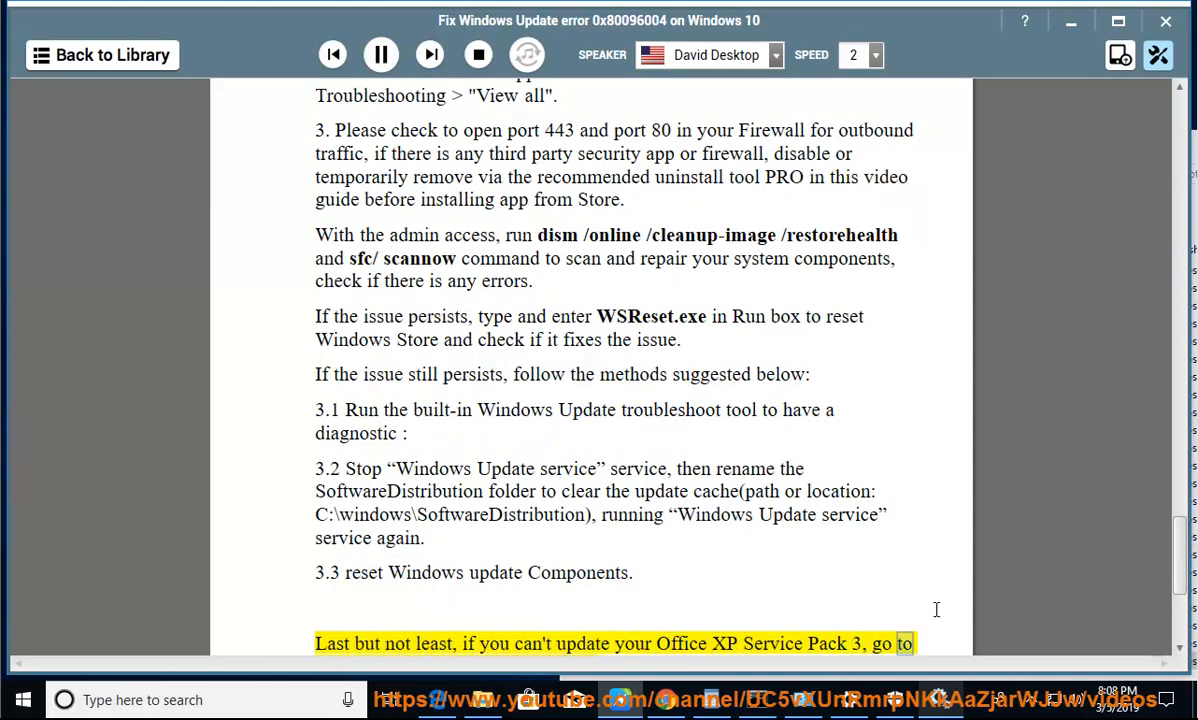
pyautogui.scroll(-3)
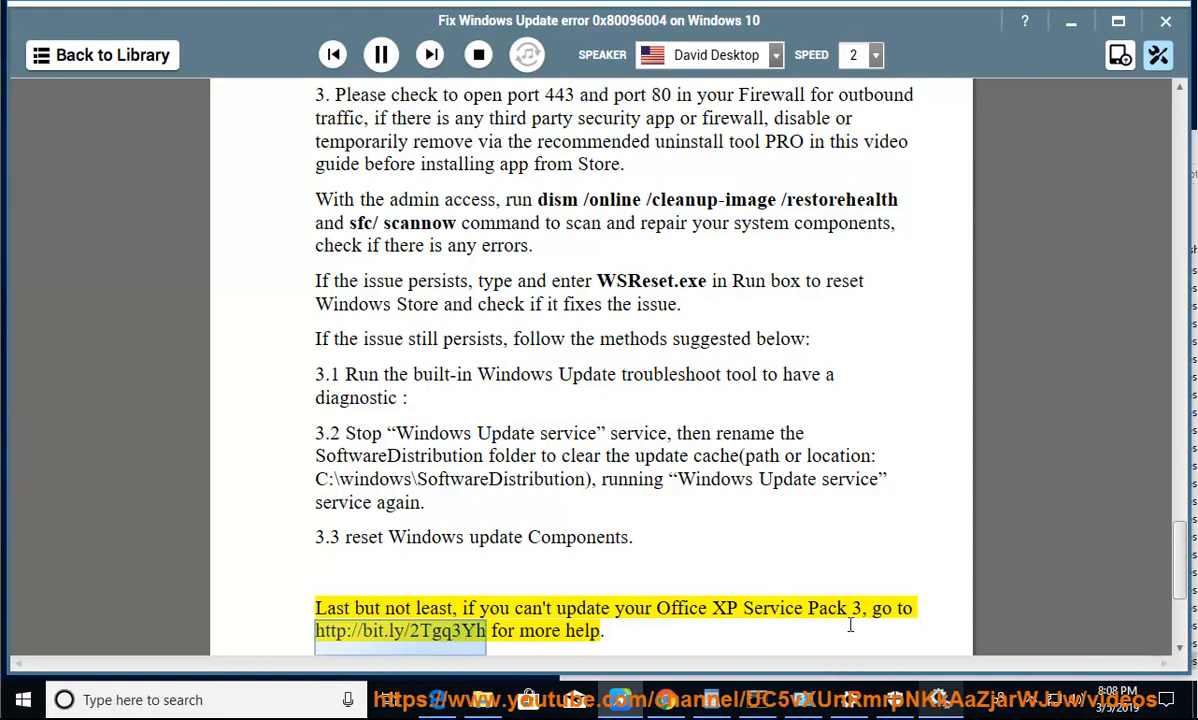
pyautogui.moveTo(763, 675)
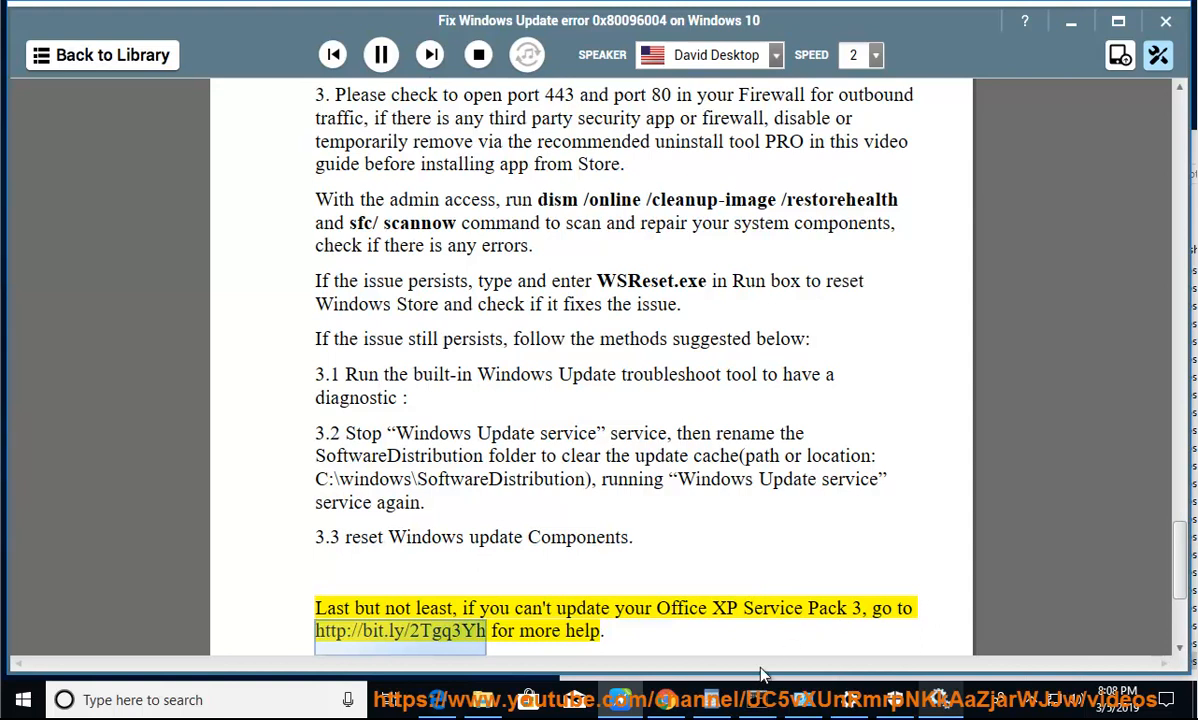